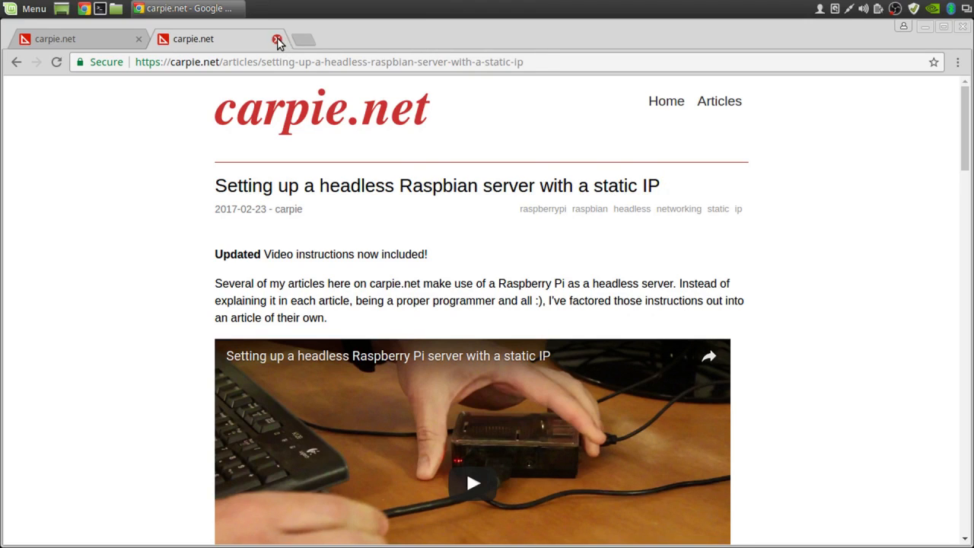
Close the static-IP Raspbian article tab and bring the terminal forward
{"action": "left_click", "coordinate": [277, 39]}
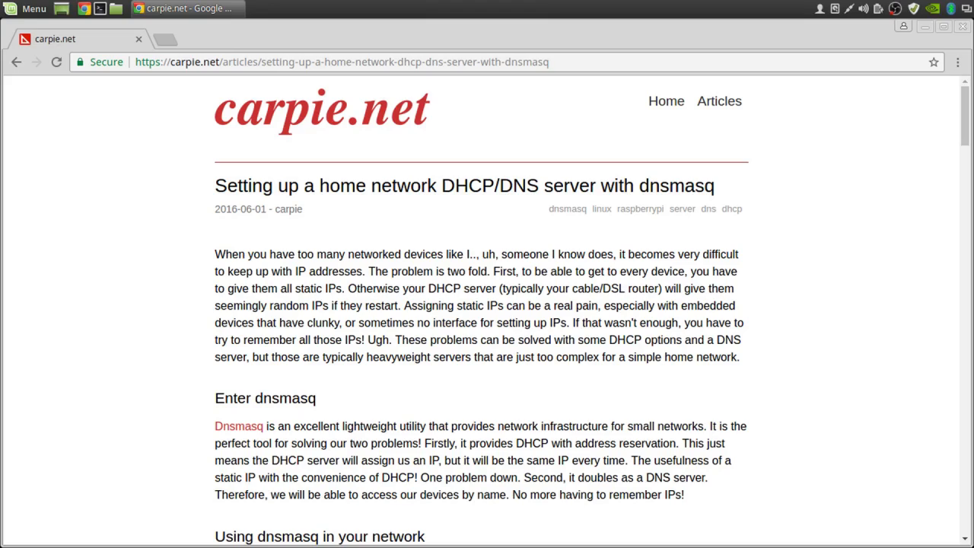
{"action": "mouse_move", "coordinate": [962, 540]}
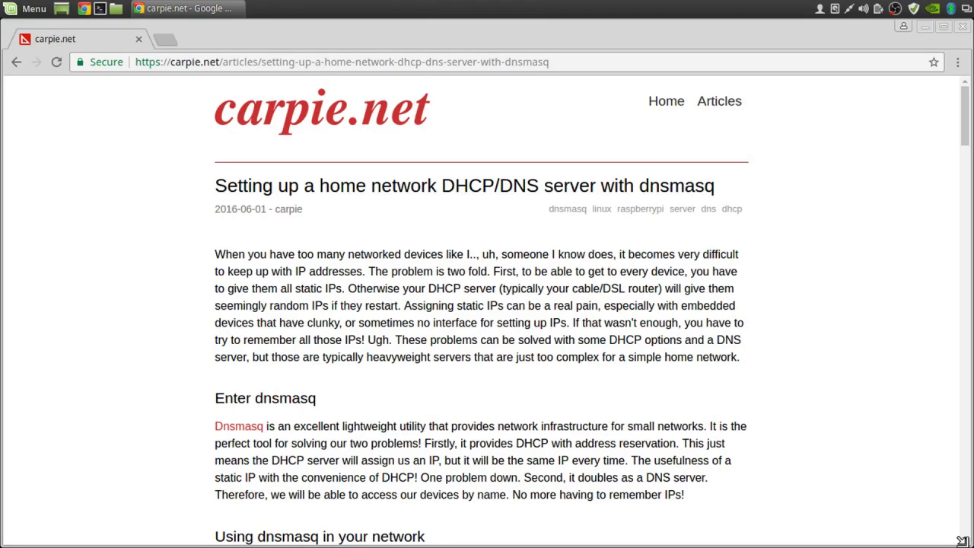
{"action": "mouse_move", "coordinate": [844, 432]}
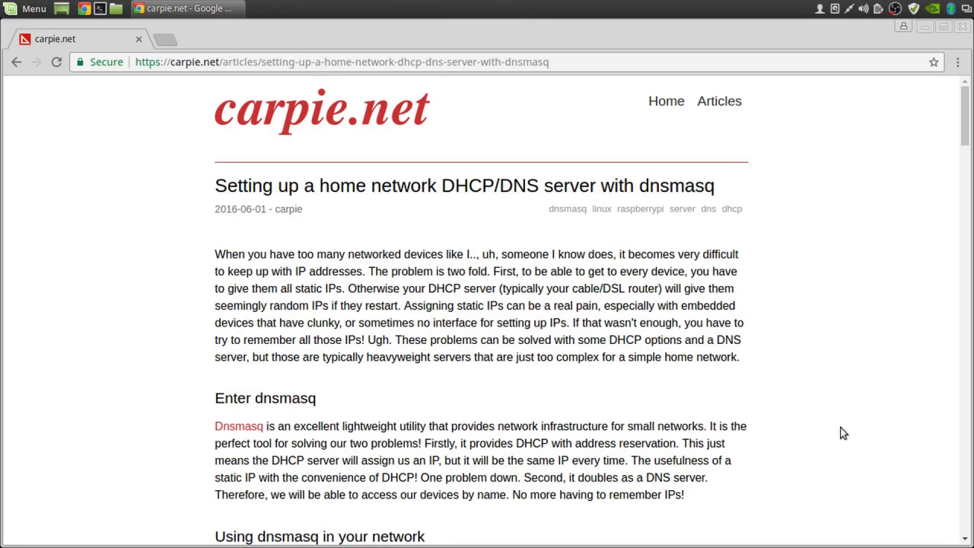
{"action": "left_click", "coordinate": [294, 9]}
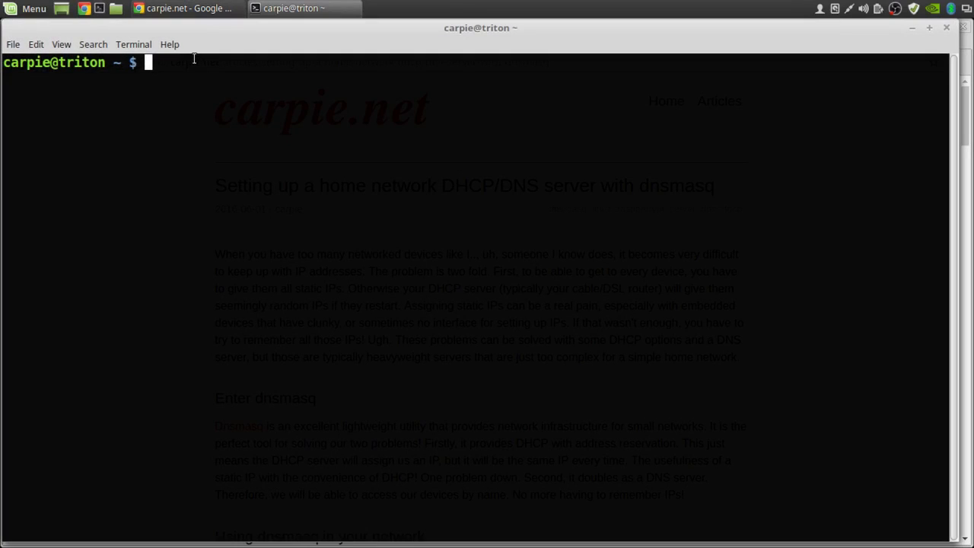
{"action": "type", "text": "ssh pi@1"}
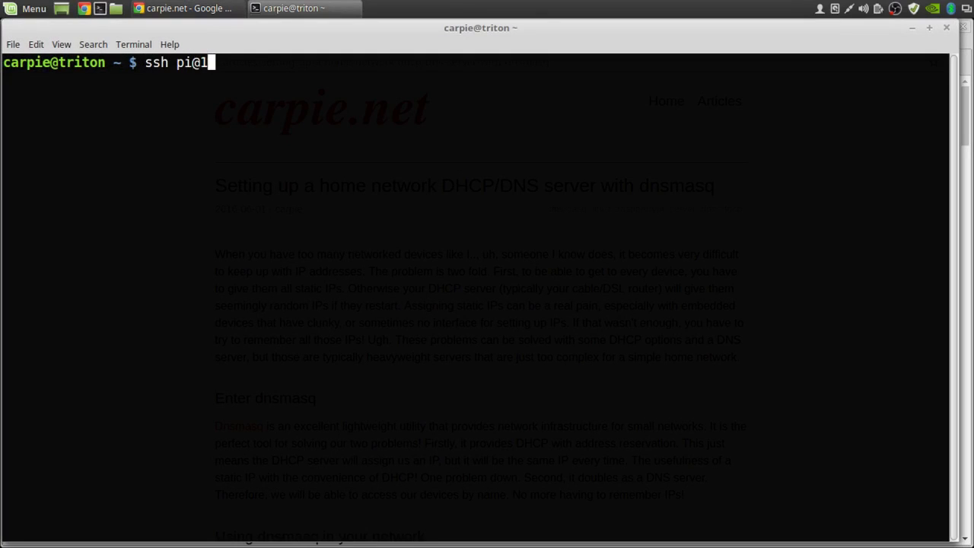
{"action": "type", "text": "92.168.0.5"}
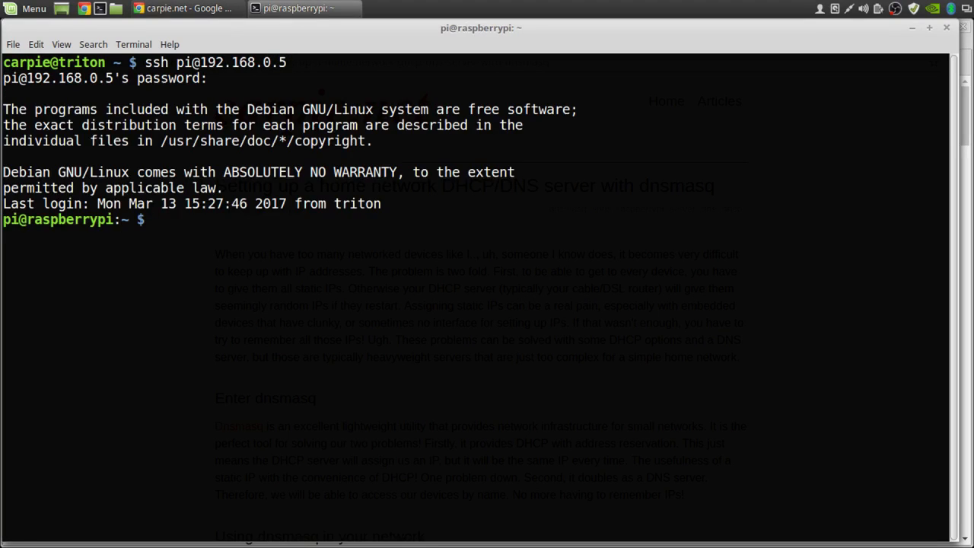
{"action": "type", "text": "sudo vi"}
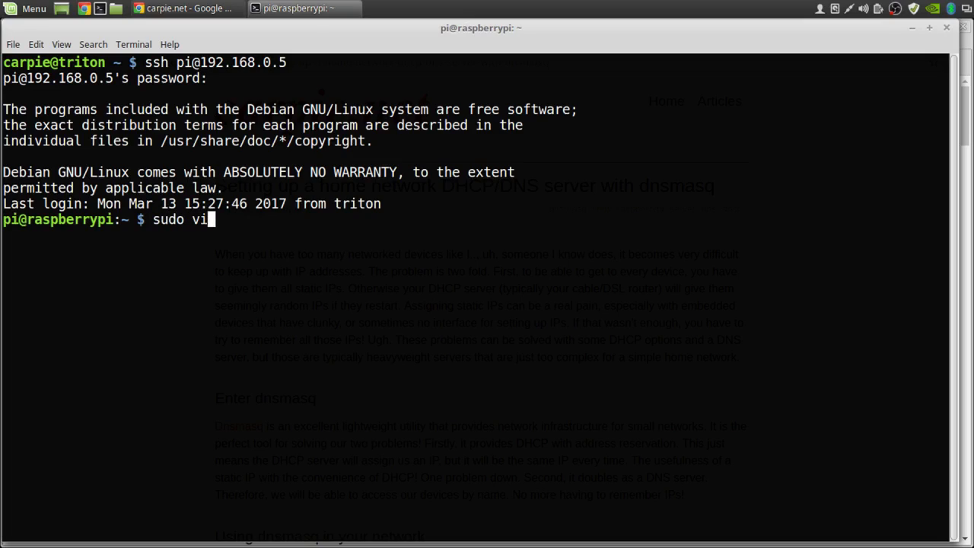
{"action": "type", "text": "/etc/"}
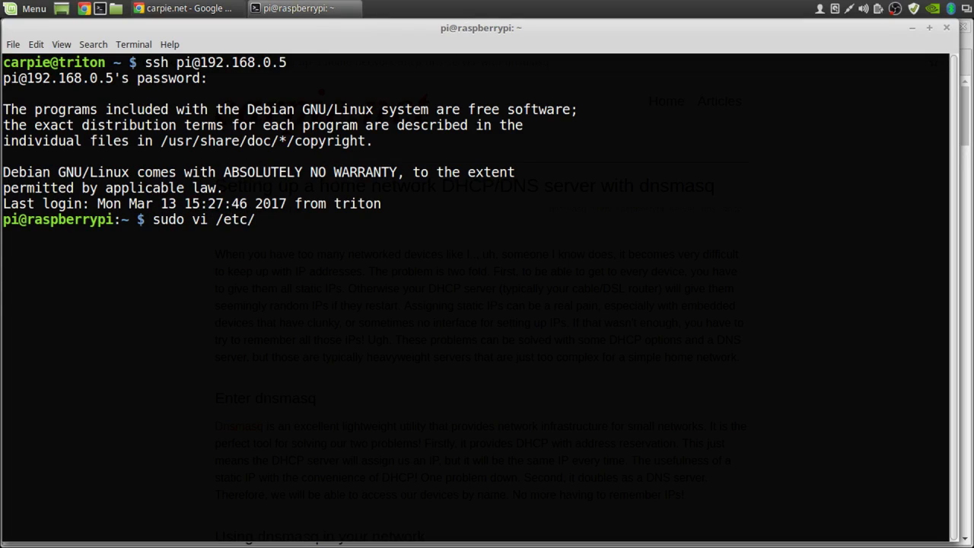
{"action": "type", "text": "dhcpcd"}
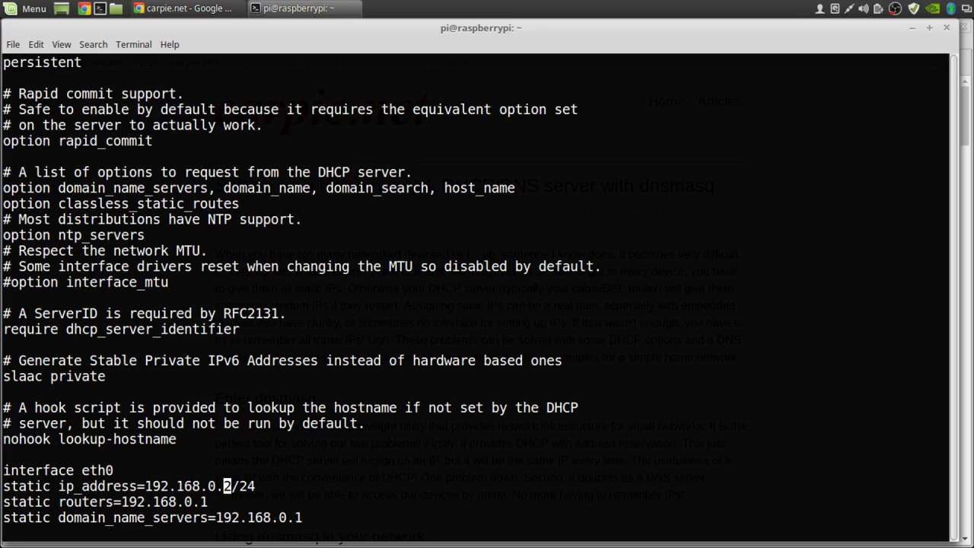
{"action": "key", "text": "Escape"}
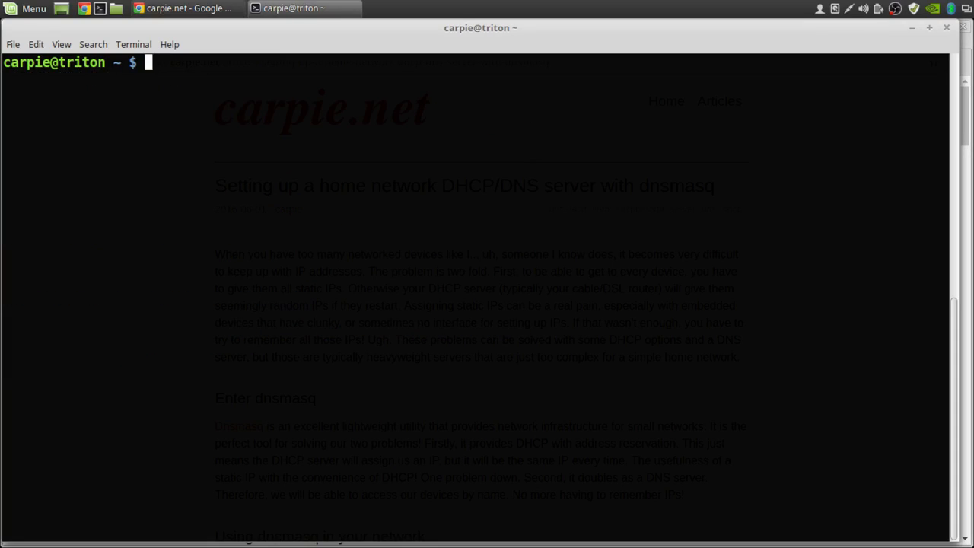
SSH into the Pi at its new address 192.168.0.2, accepting the host key
{"action": "type", "text": "ssh"}
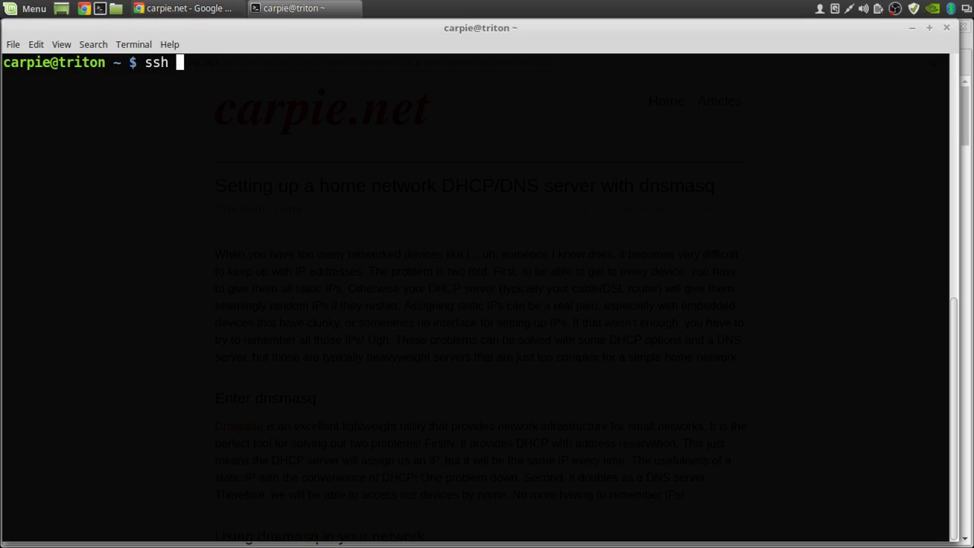
{"action": "type", "text": "pi@192.168.0.2"}
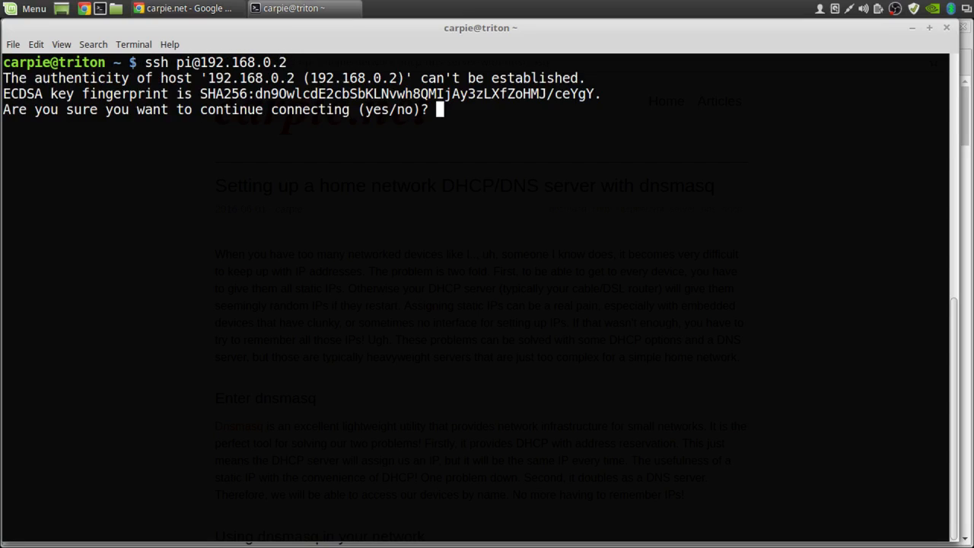
{"action": "type", "text": "yes"}
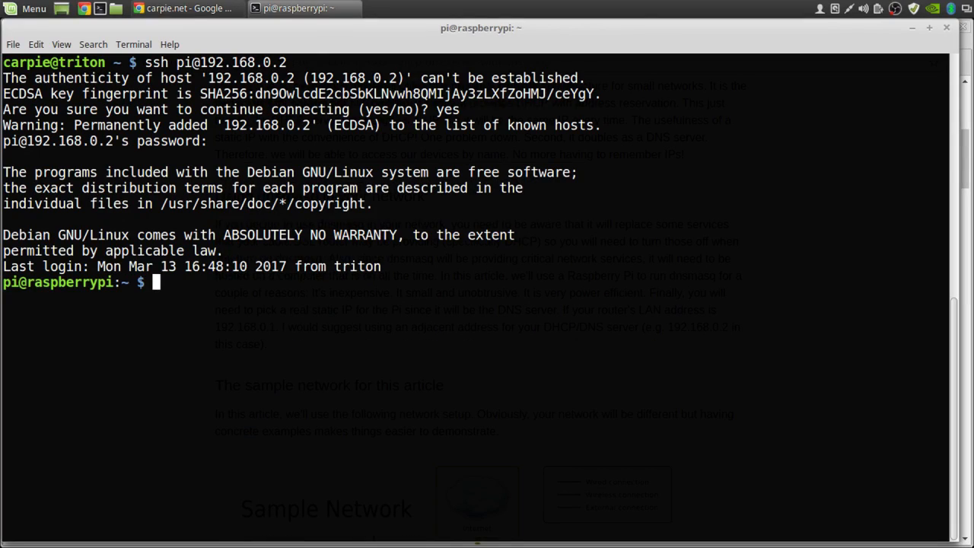
Install dnsmasq on the Pi with sudo apt-get install dnsmasq
{"action": "type", "text": "sudo"}
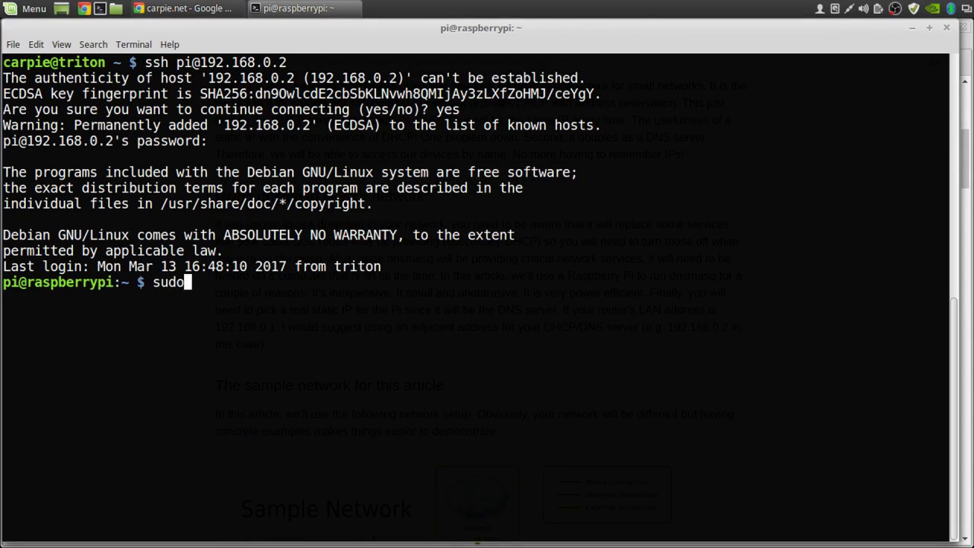
{"action": "type", "text": "apt-get"}
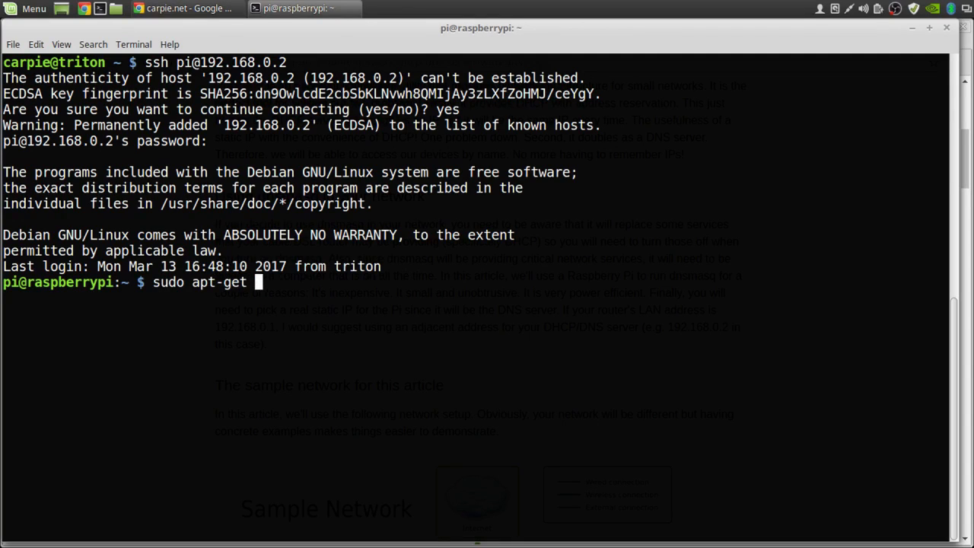
{"action": "type", "text": "install dn"}
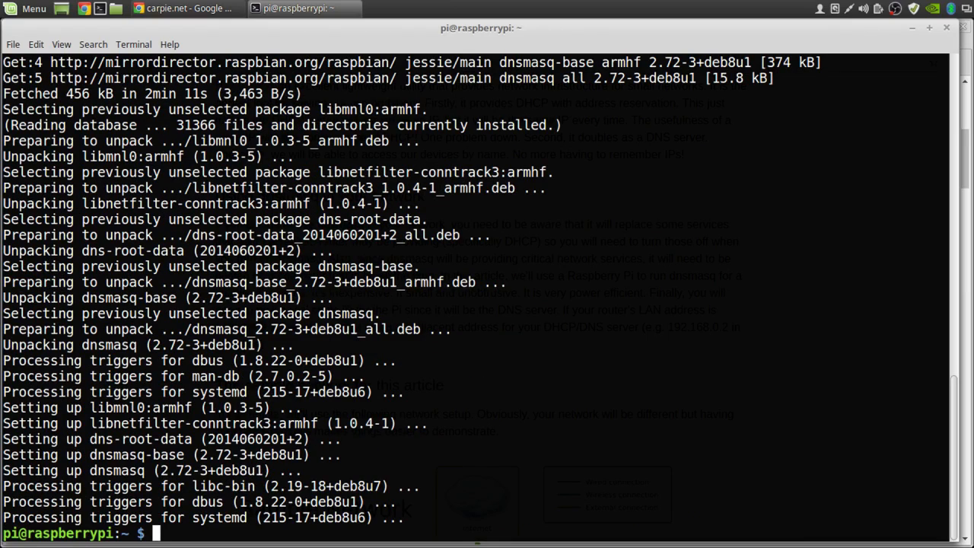
Start editing a new file /etc/dnsmasq.d/home.dns with sudo vi
{"action": "type", "text": "sudo vi /etc/dnsmasq."}
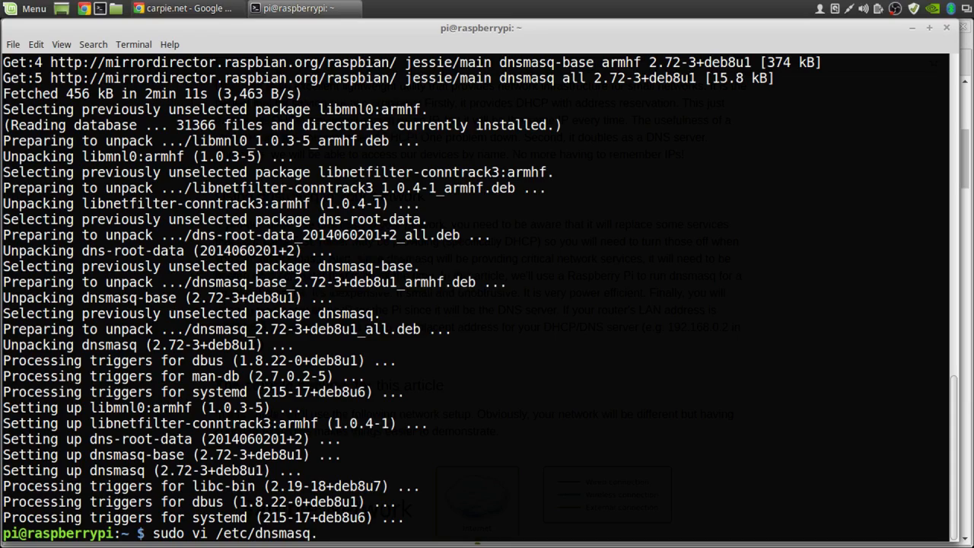
{"action": "type", "text": "d/"}
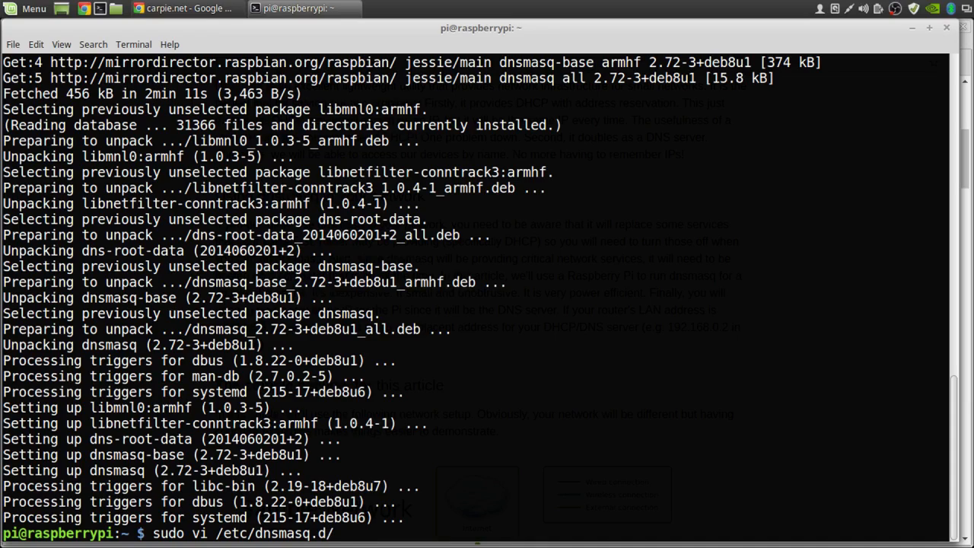
{"action": "type", "text": "home."}
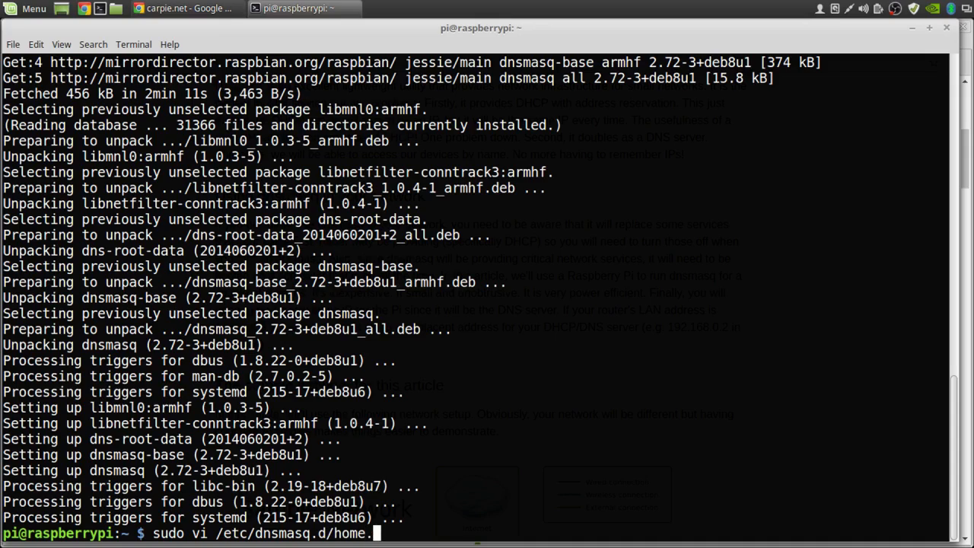
{"action": "type", "text": "dns"}
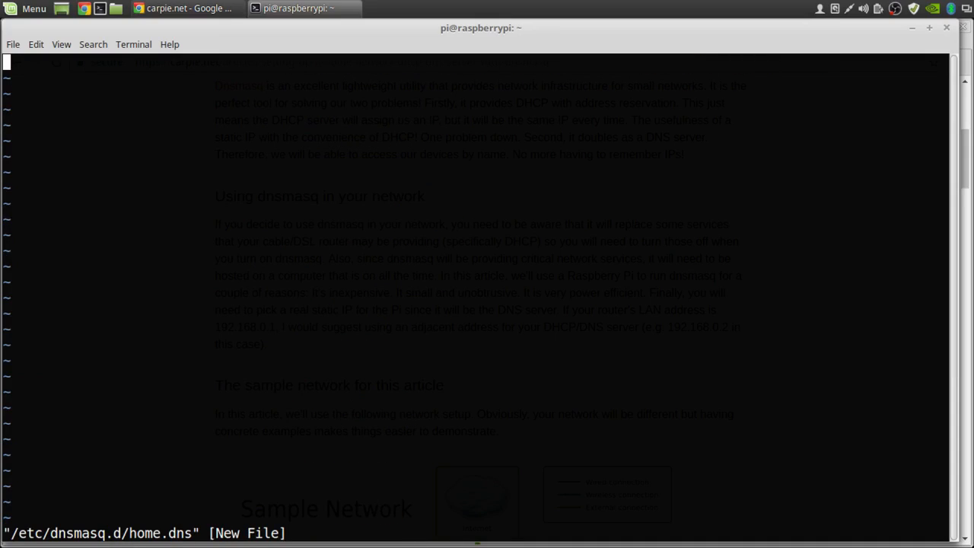
Write a '# General configuration' heading with domain-needed and bogus-priv lines
{"action": "type", "text": "# General"}
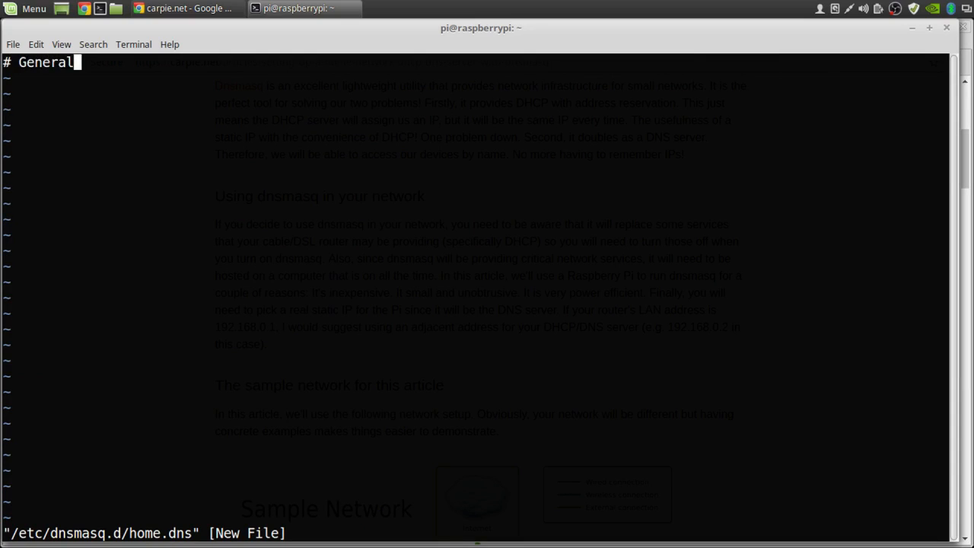
{"action": "type", "text": "configuration"}
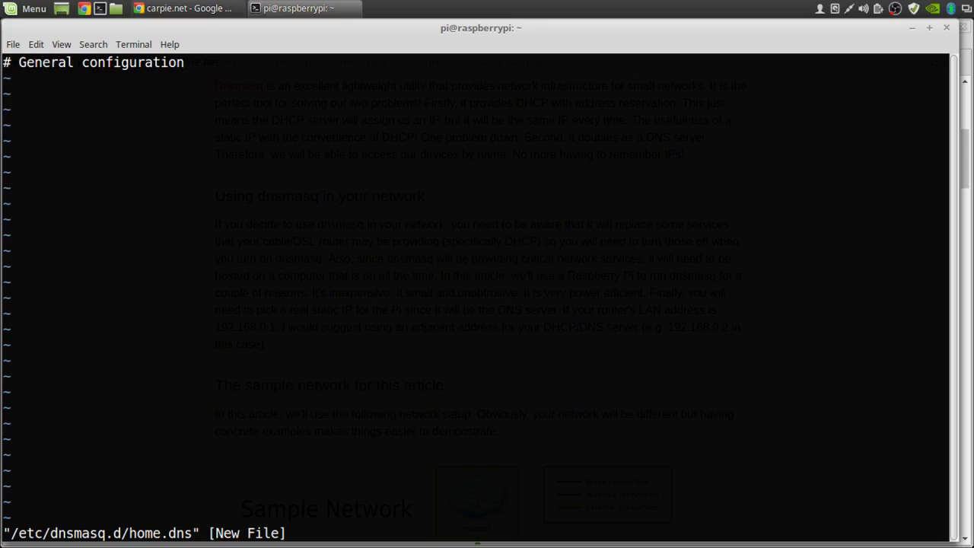
{"action": "type", "text": "domain-needed"}
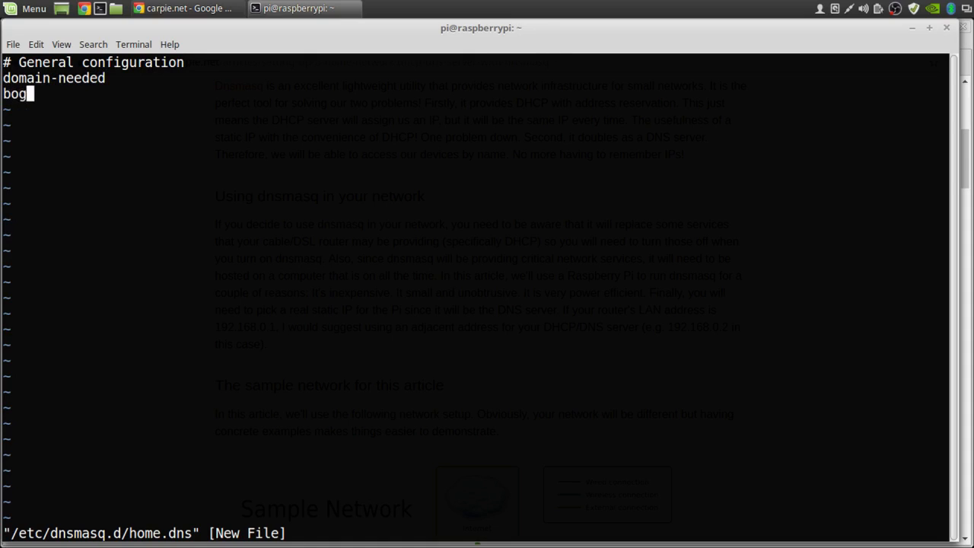
{"action": "type", "text": "us-priv"}
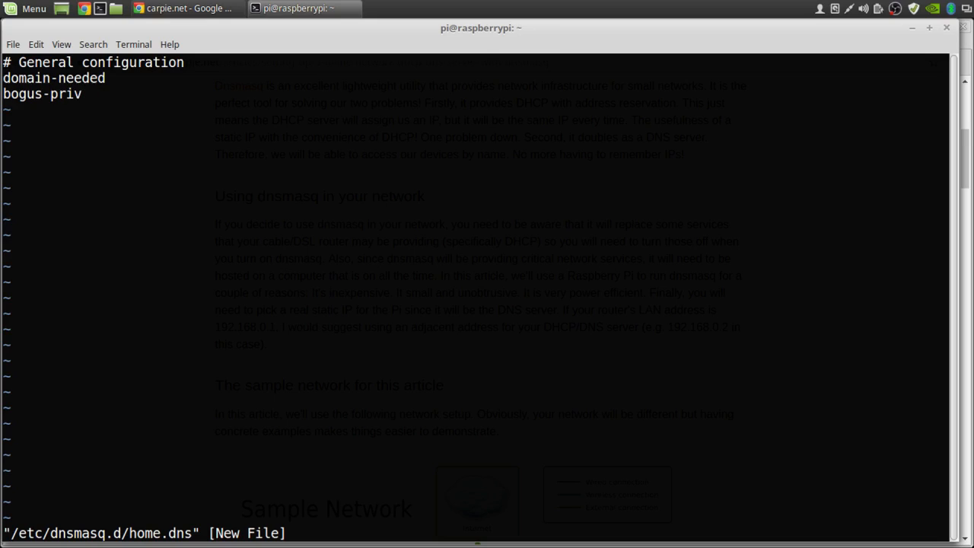
{"action": "mouse_move", "coordinate": [86, 95]}
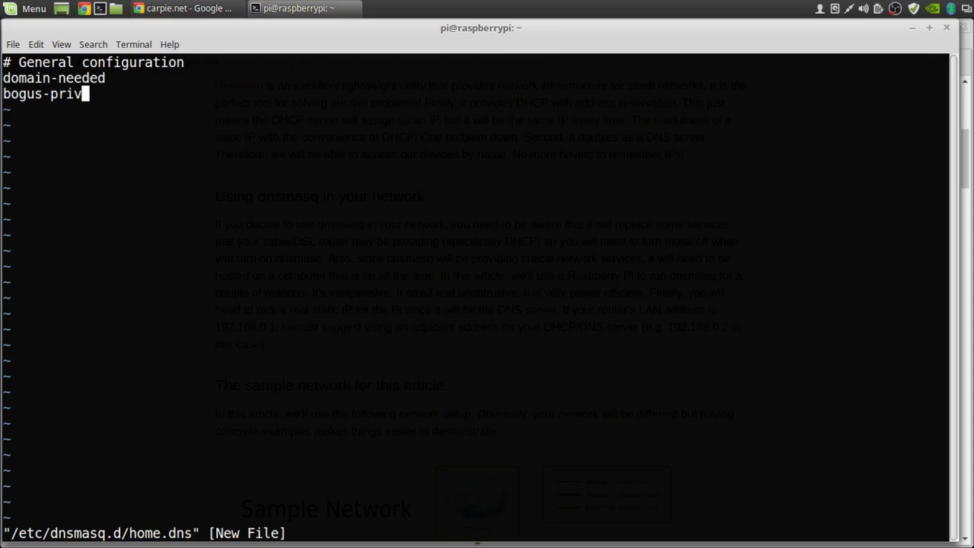
{"action": "type", "text": "d"}
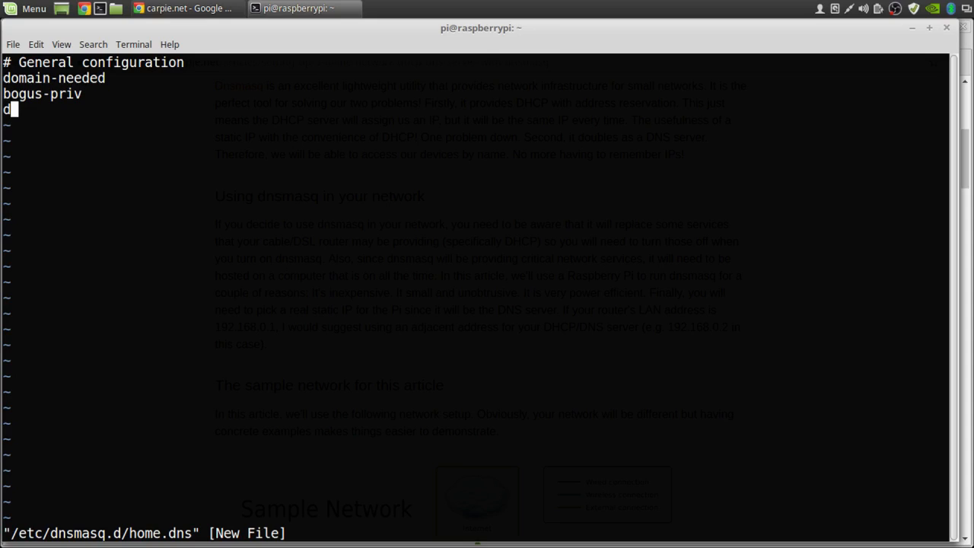
Add the line dhcp-range=192.168.0.10,static,48h
{"action": "type", "text": "hcp-range"}
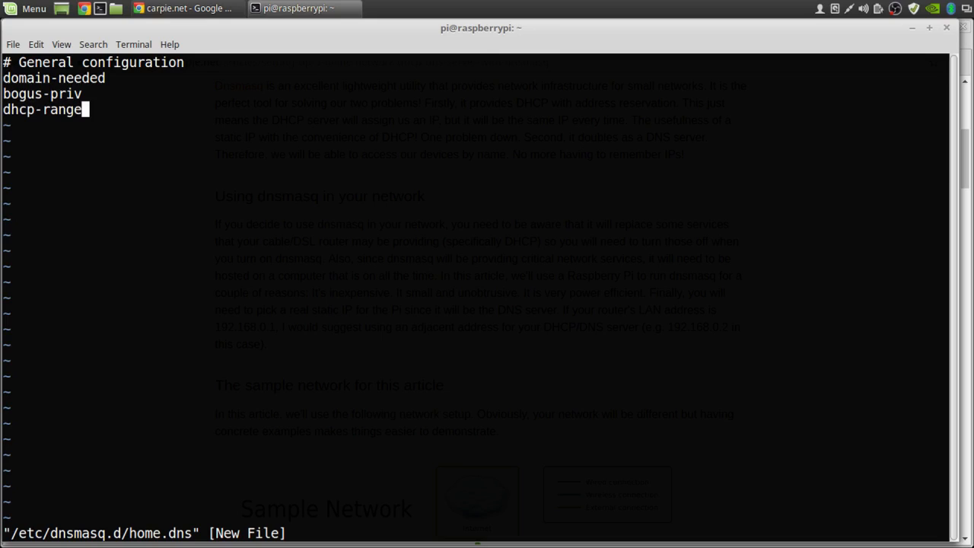
{"action": "type", "text": "=192.168.0.10,"}
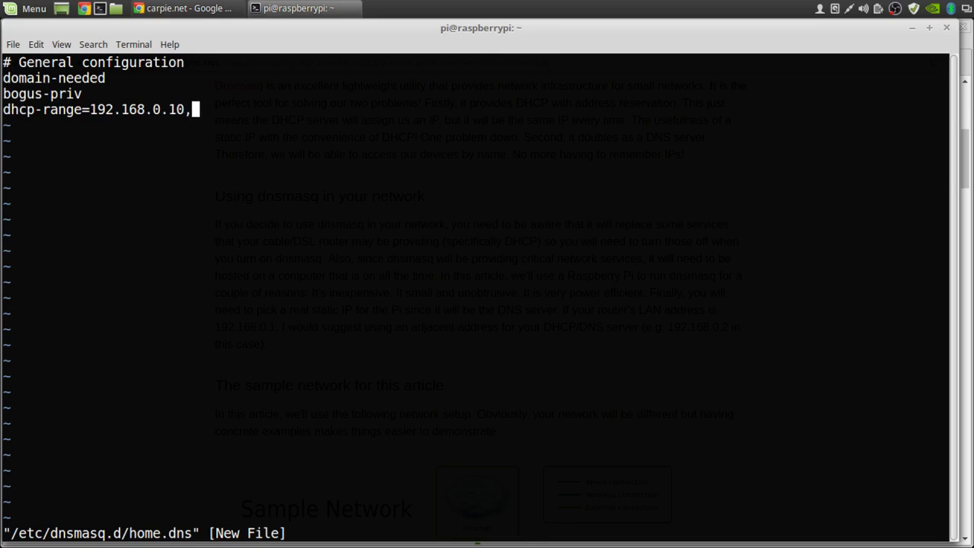
{"action": "type", "text": "static,48"}
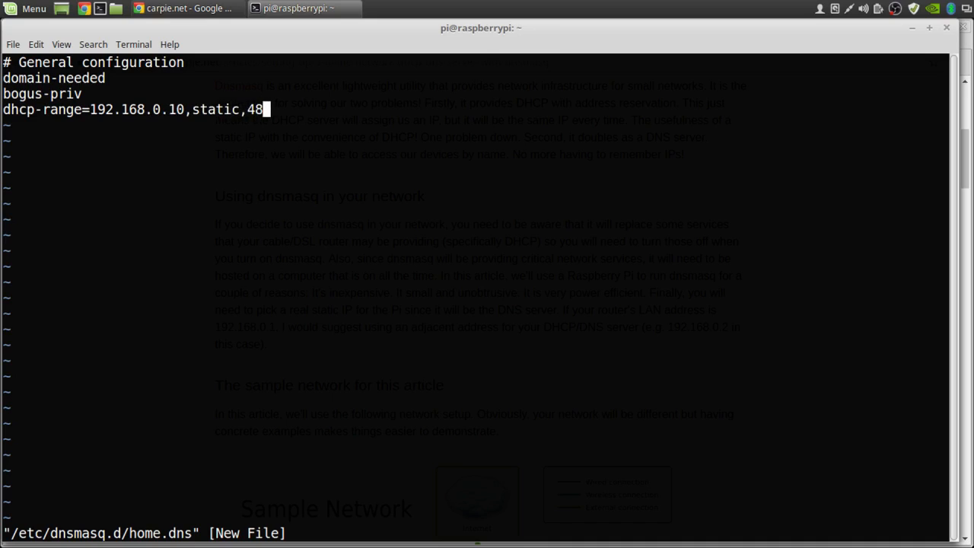
{"action": "type", "text": "h"}
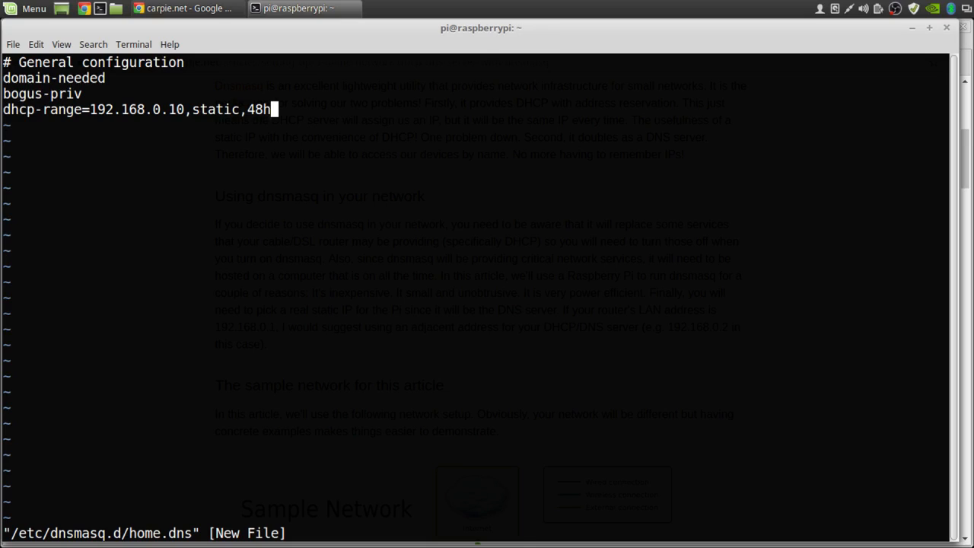
Add the gateway line dhcp-option=3,192.168.0.1
{"action": "type", "text": "dh"}
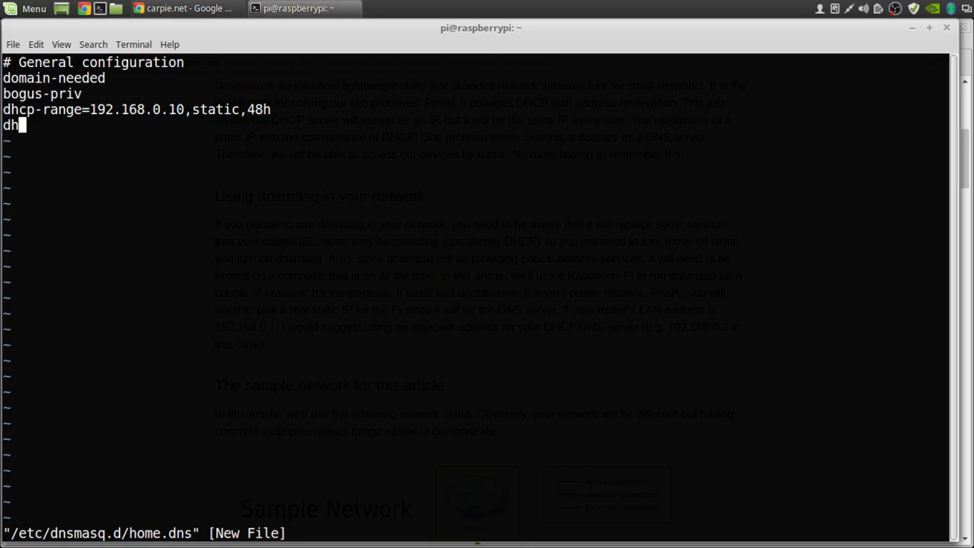
{"action": "type", "text": "cp-option"}
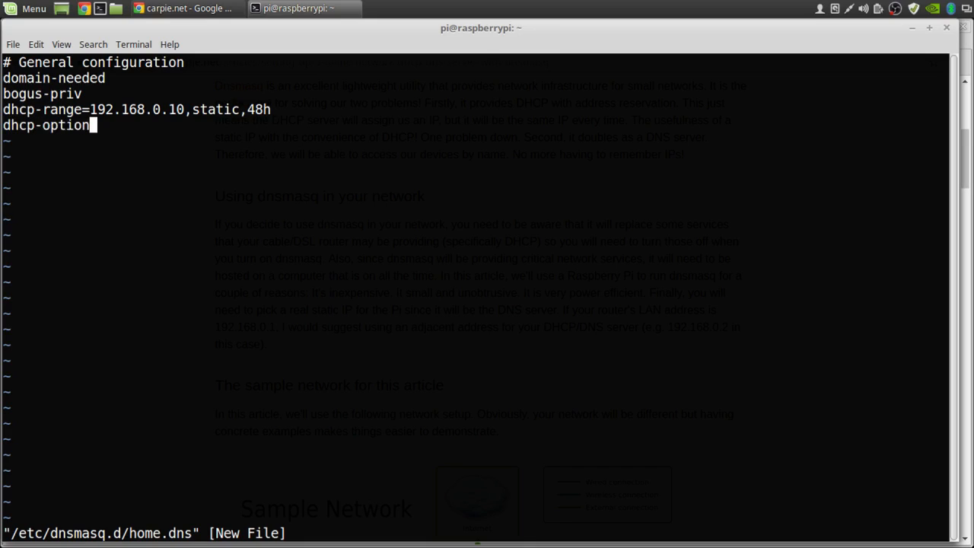
{"action": "type", "text": "="}
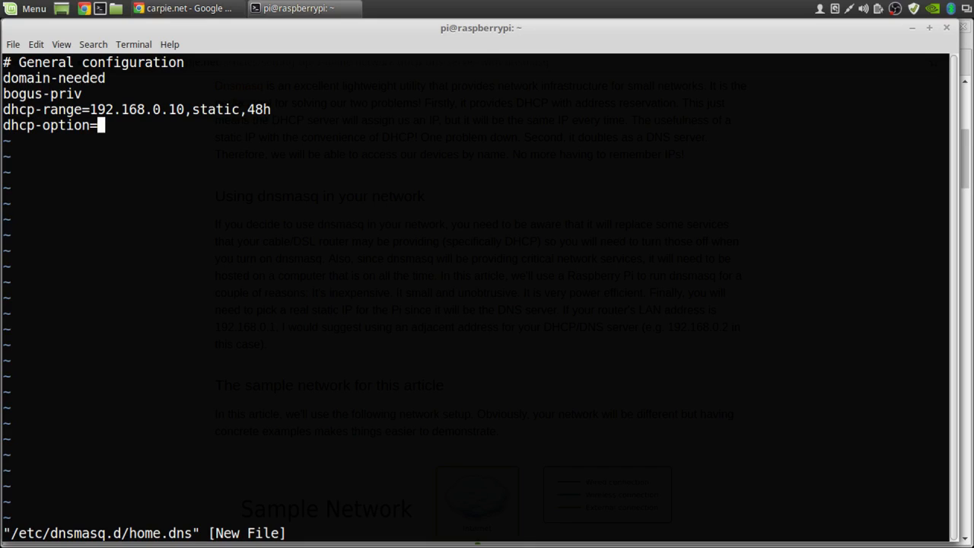
{"action": "type", "text": "3,192.1"}
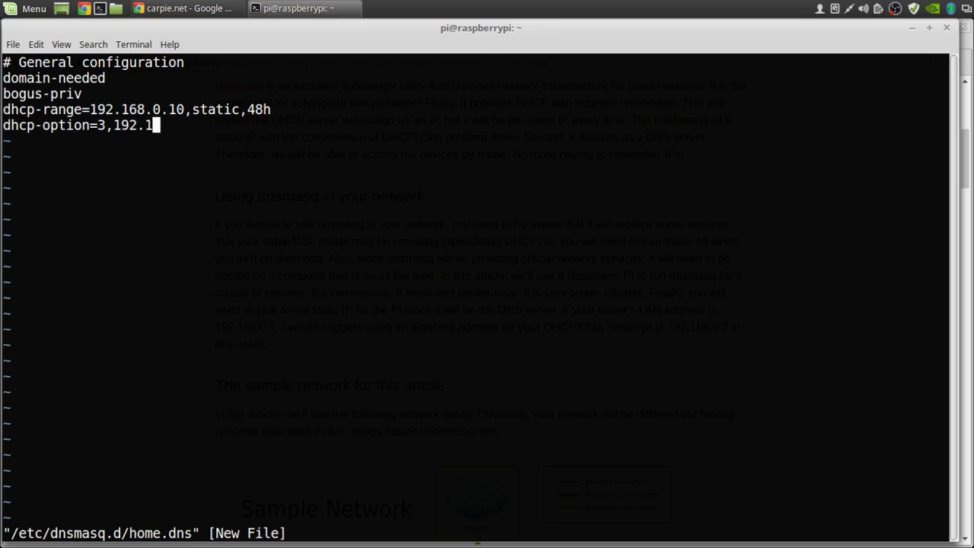
{"action": "type", "text": "68.0.1"}
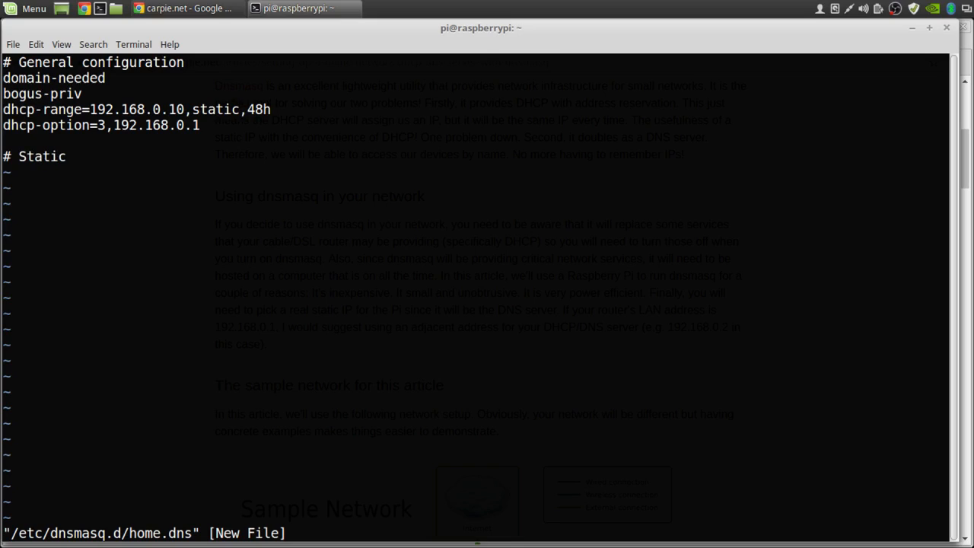
Finish the '# Static IPs' heading and switch to the local PC's shell tab
{"action": "type", "text": "IP"}
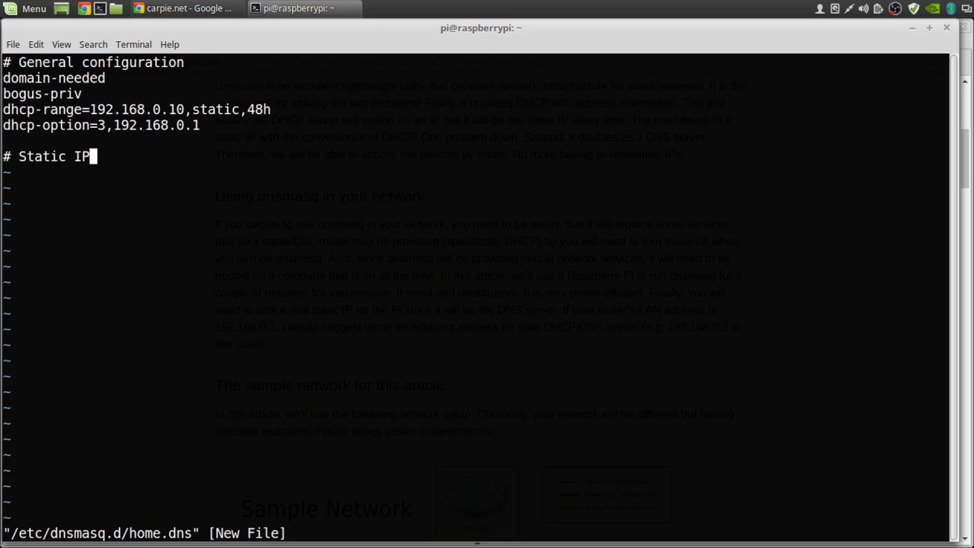
{"action": "type", "text": "s"}
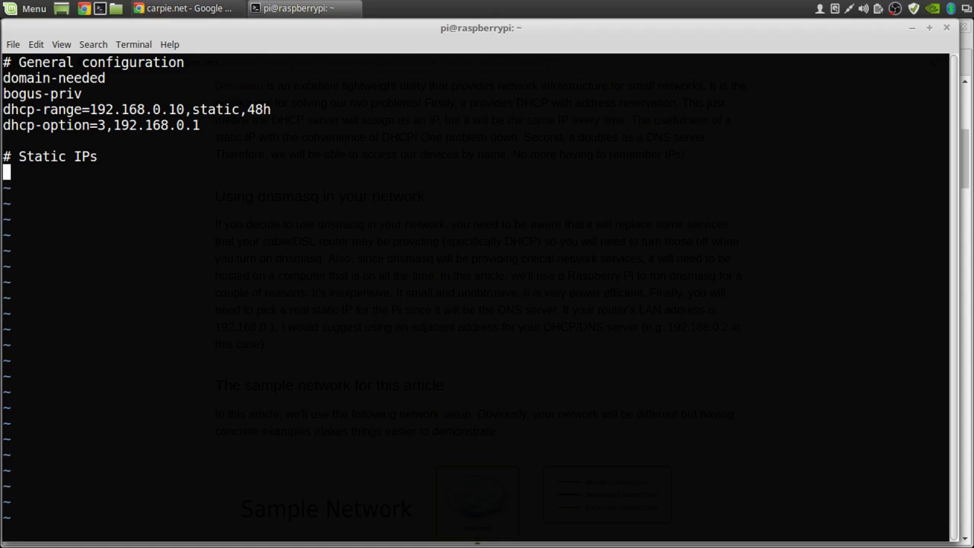
{"action": "left_click", "coordinate": [932, 64]}
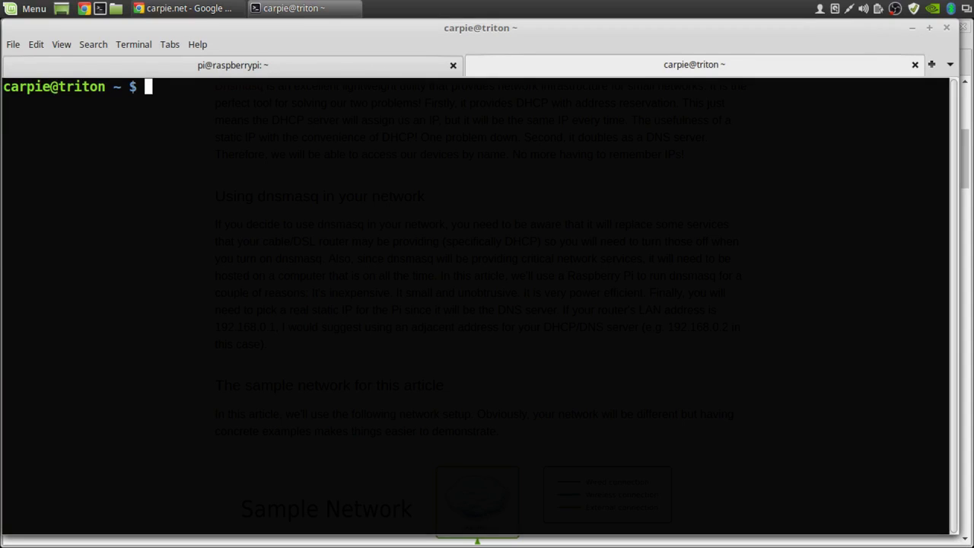
Run ifconfig enp9s0, copy the MAC address 00:00:5e:00:53:42, and return to the Pi tab
{"action": "type", "text": "ifconfig en"}
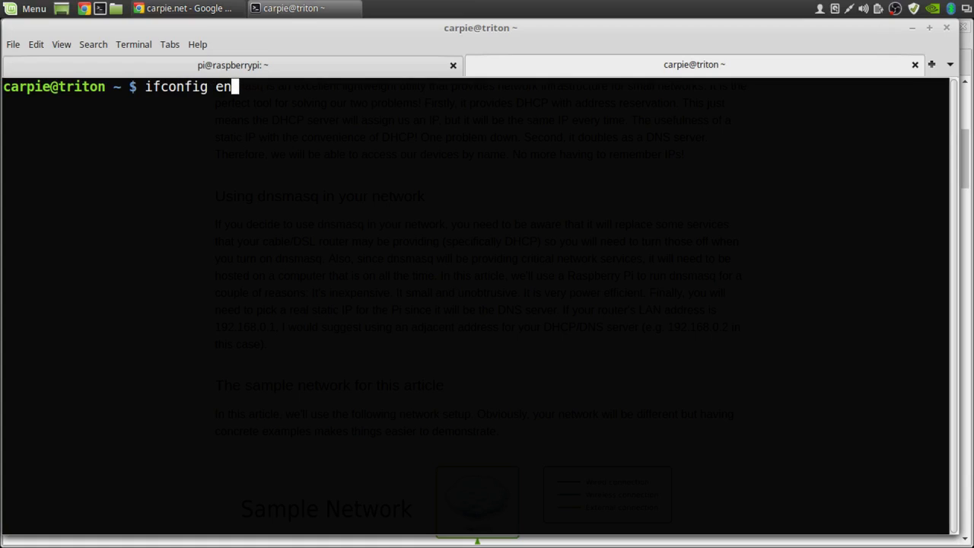
{"action": "type", "text": "p"}
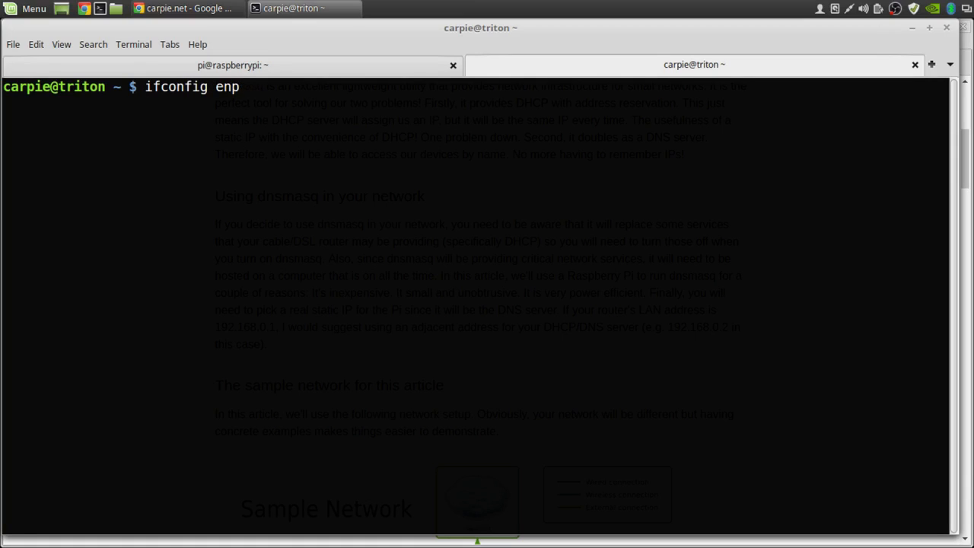
{"action": "type", "text": "9s0"}
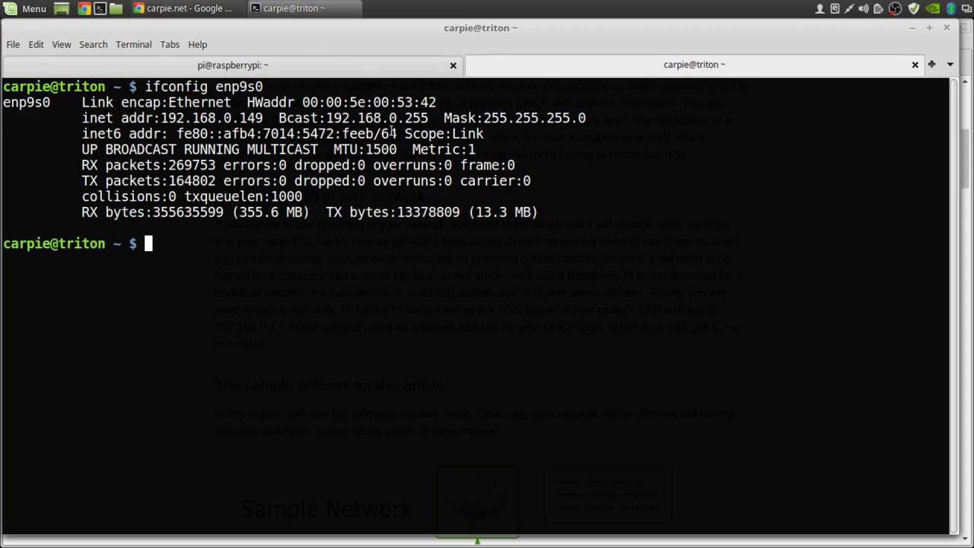
{"action": "double_click", "coordinate": [338, 102]}
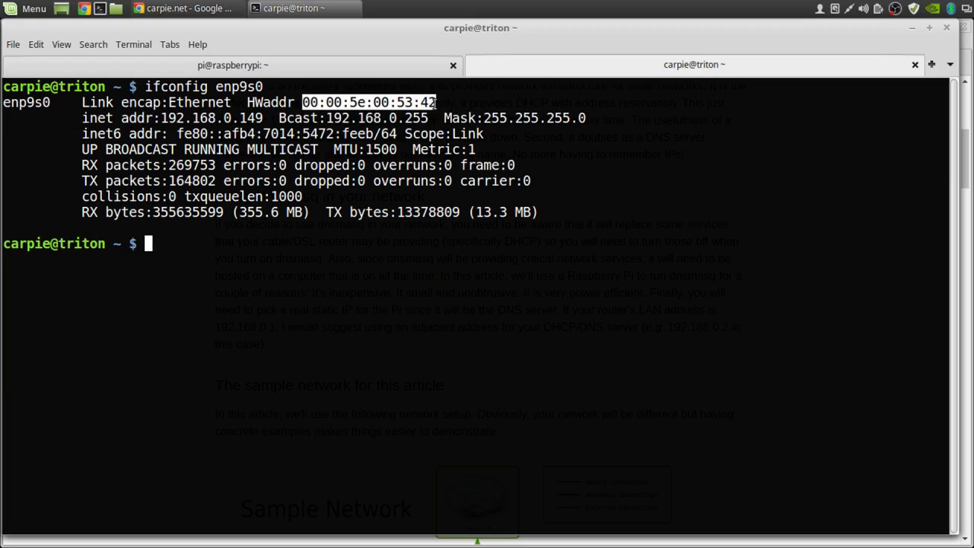
{"action": "right_click", "coordinate": [436, 106]}
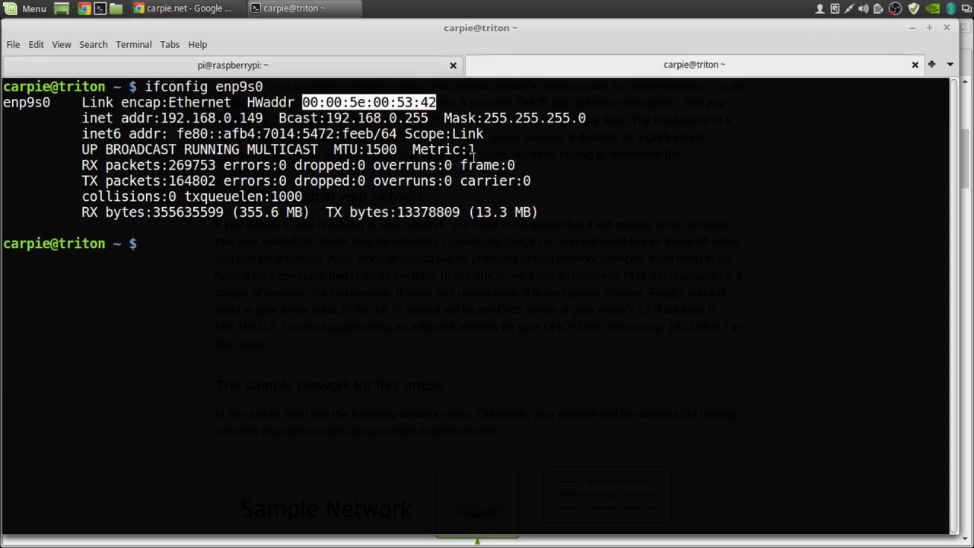
{"action": "left_click", "coordinate": [231, 64]}
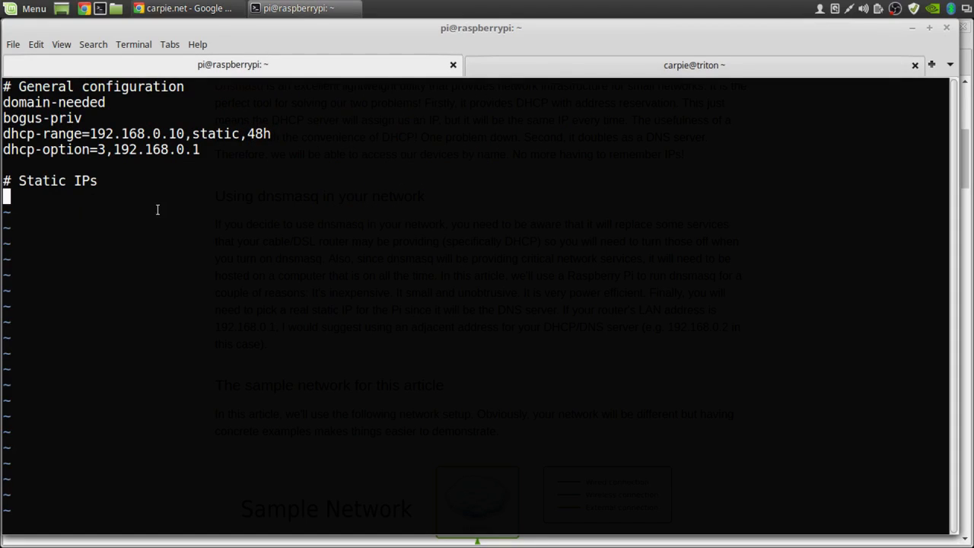
Add dhcp-host reservation pinning 00:00:5e:00:53:42 to thedoctor at 192.168.0.10
{"action": "type", "text": "i"}
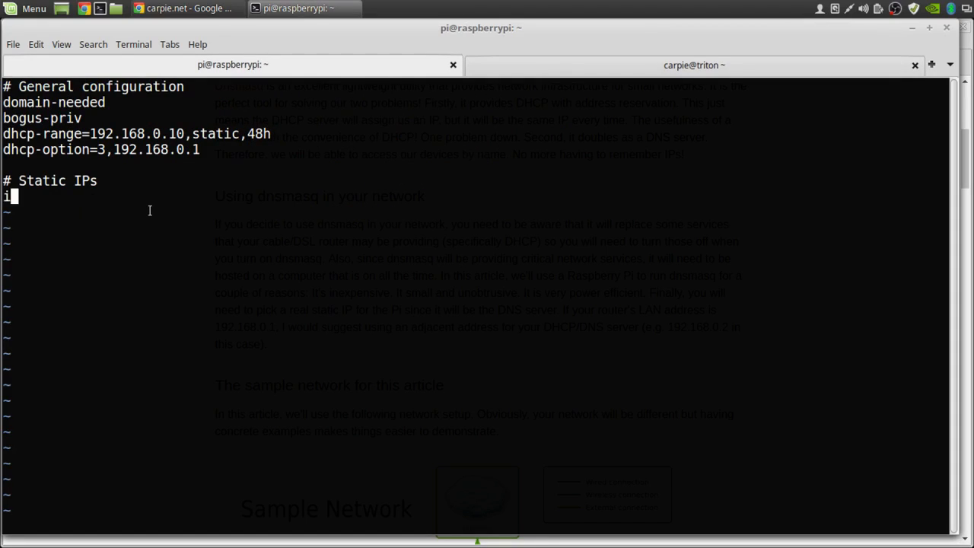
{"action": "right_click", "coordinate": [149, 210]}
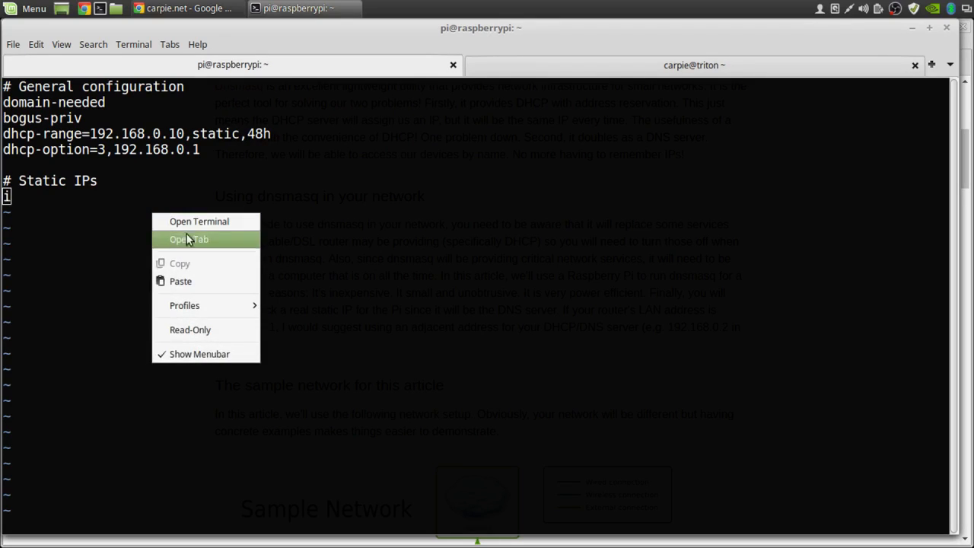
{"action": "type", "text": "00:00:5e:00:53:42"}
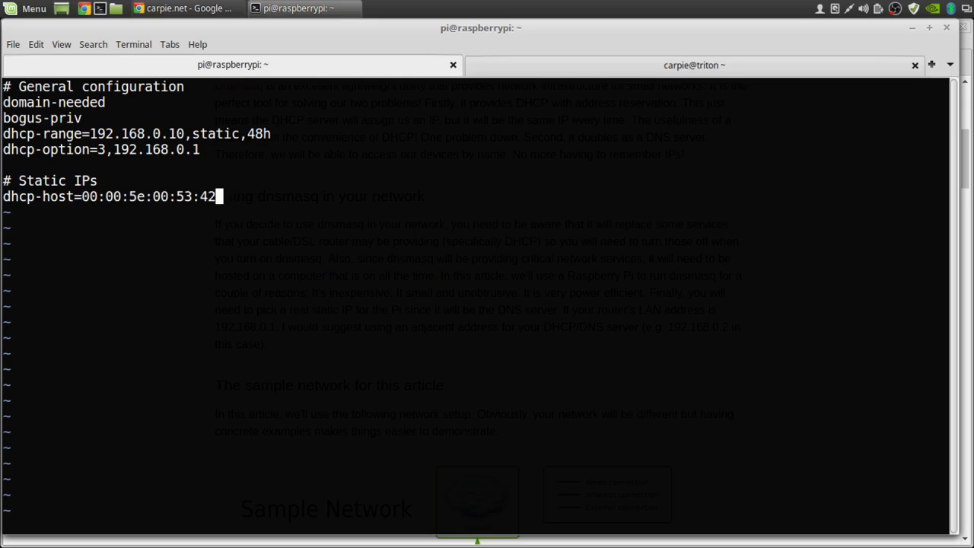
{"action": "type", "text": ",the"}
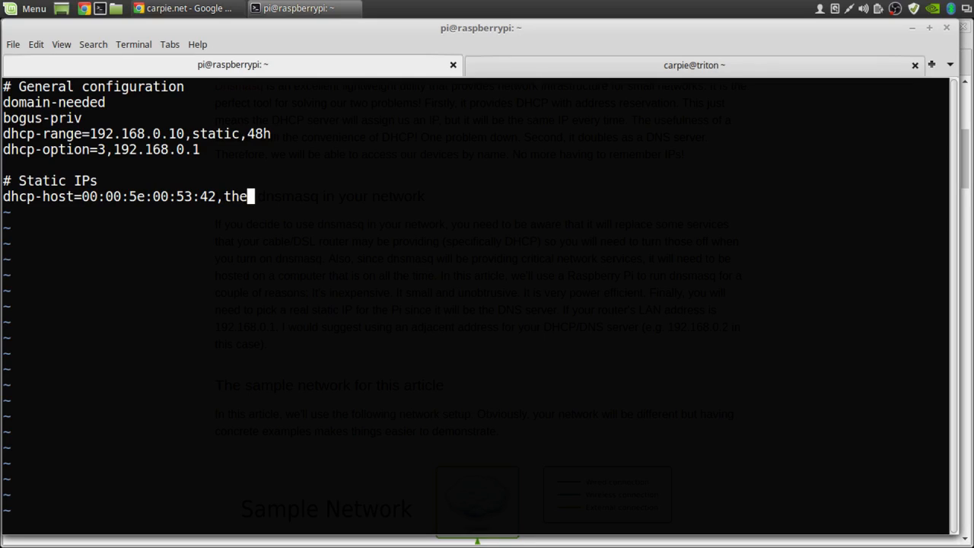
{"action": "type", "text": "doctor"}
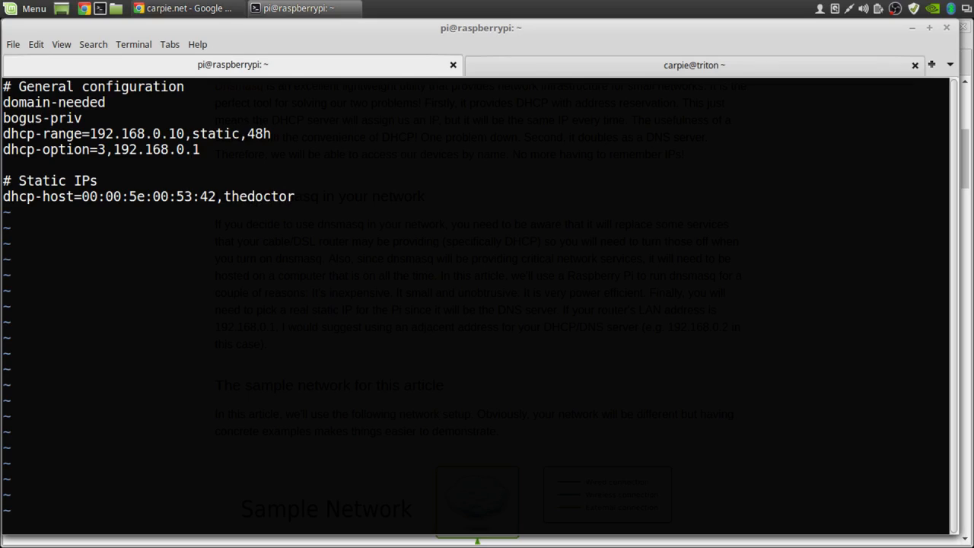
{"action": "type", "text": ",19"}
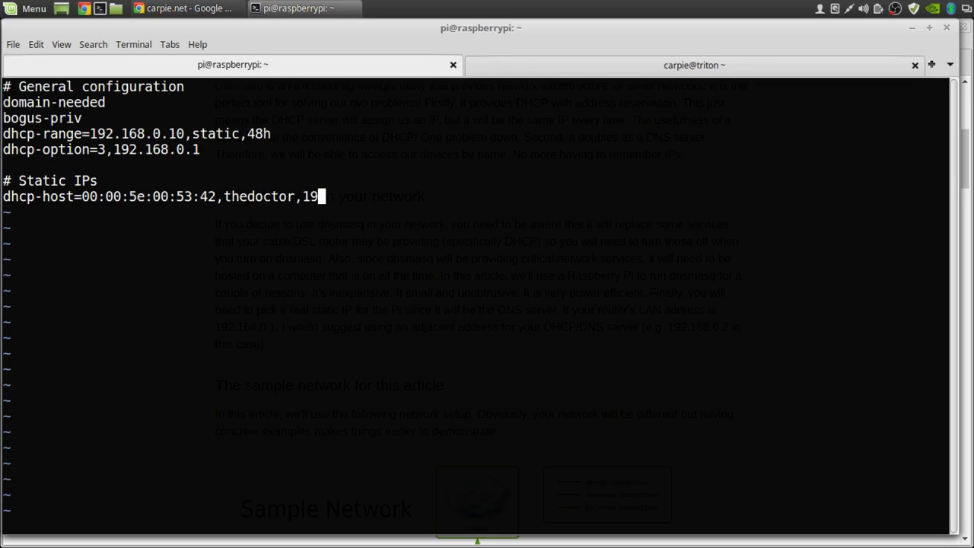
{"action": "type", "text": "6."}
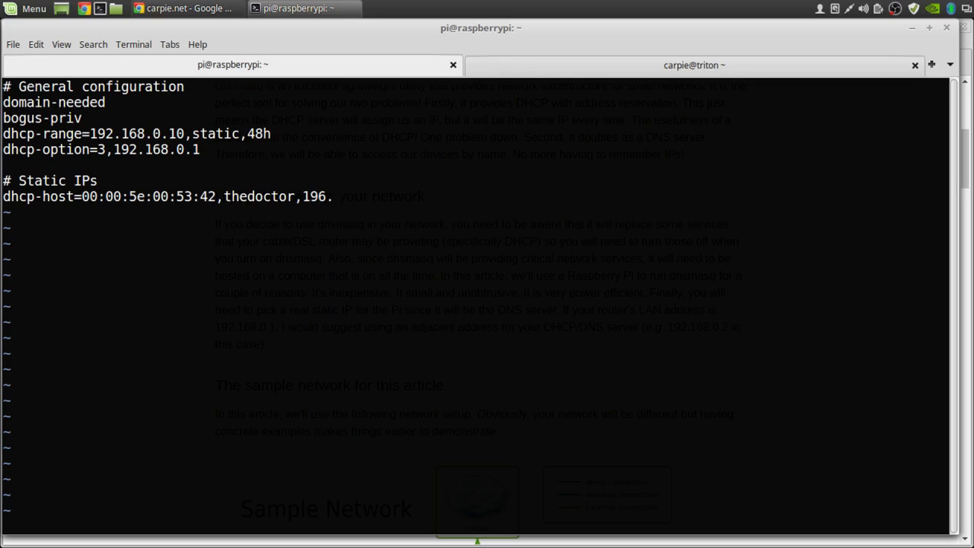
{"action": "type", "text": "192.168"}
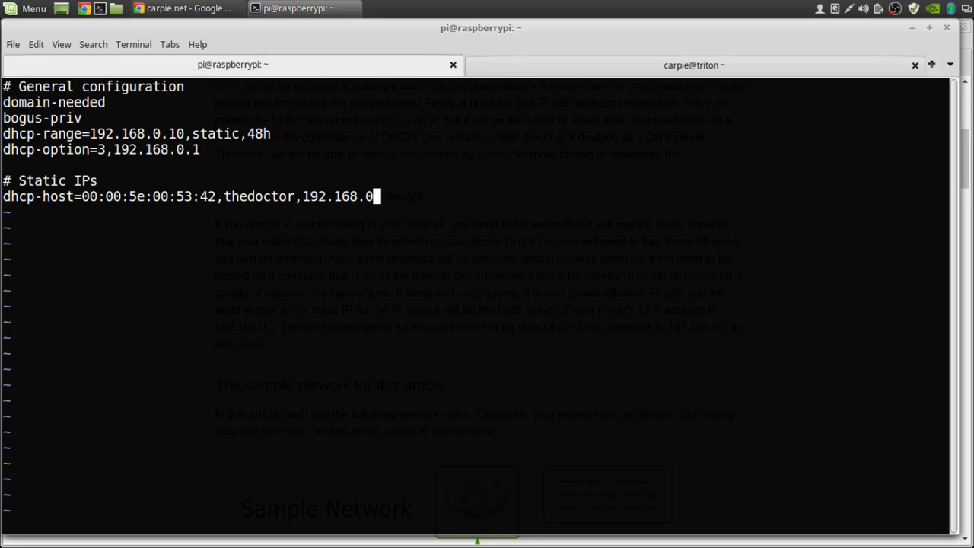
{"action": "type", "text": "10"}
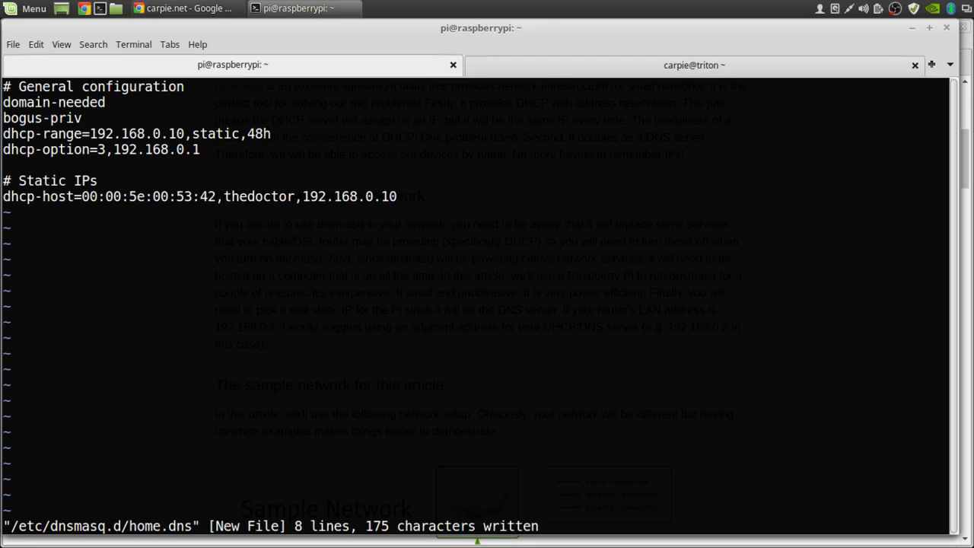
Save home.dns and quit vi with :wq
{"action": "type", "text": ":wq"}
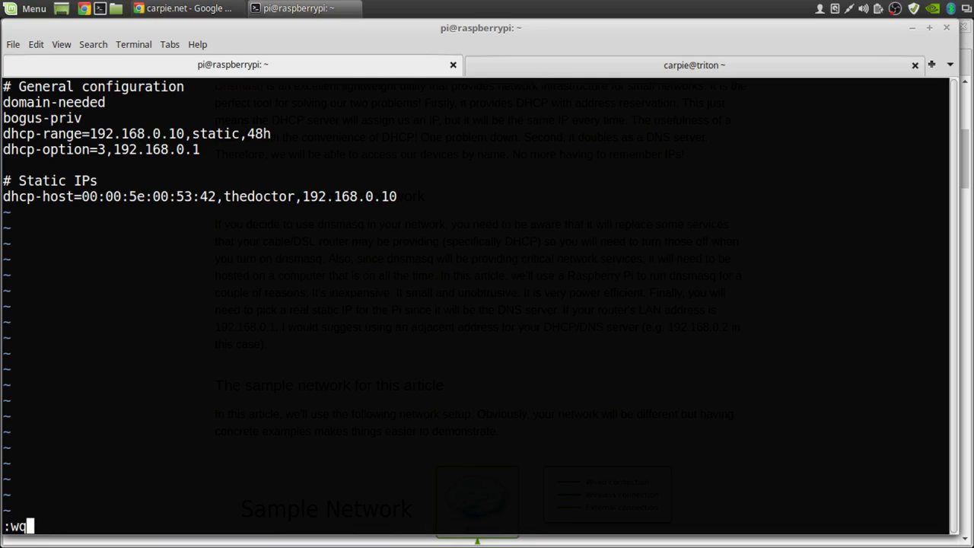
{"action": "key", "text": "Return"}
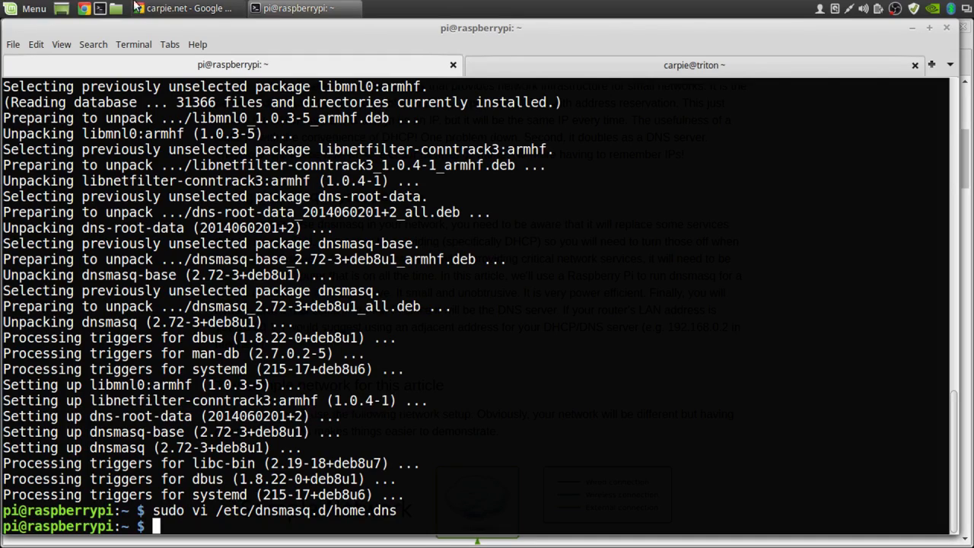
Bring the Chrome window with the dnsmasq article to the front
{"action": "left_click", "coordinate": [186, 9]}
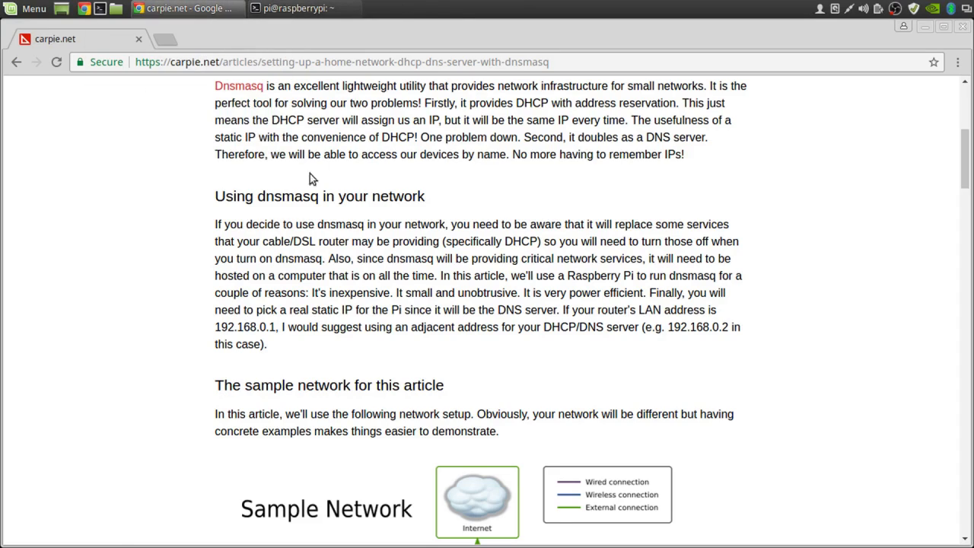
{"action": "mouse_move", "coordinate": [167, 148]}
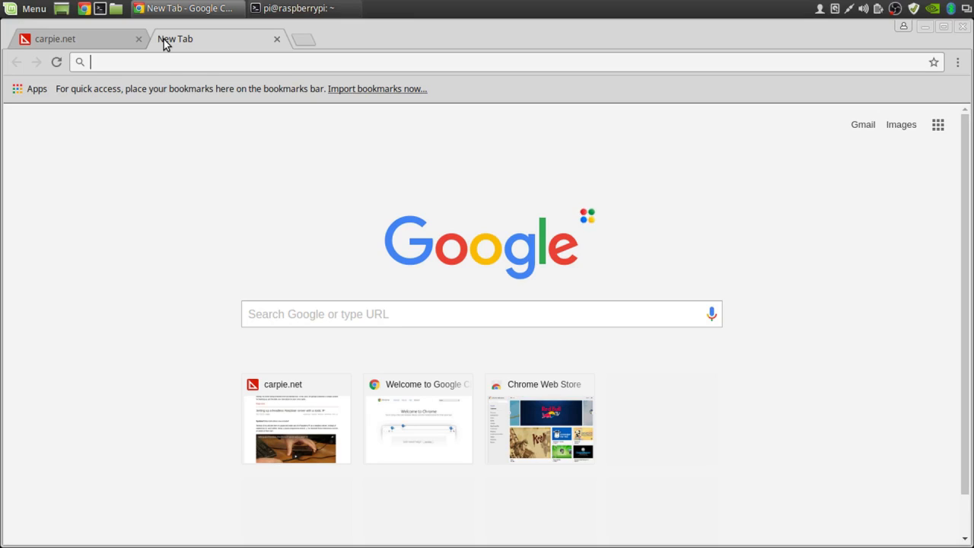
Browse to the router at 192.168.0.1 and log in to the DD-WRT control panel
{"action": "type", "text": "192.168.l.l"}
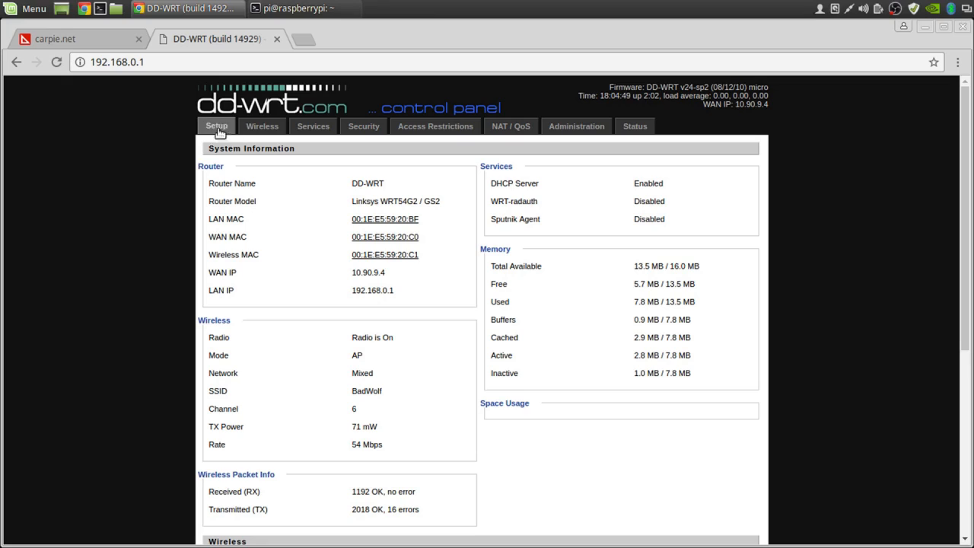
{"action": "type", "text": "adm"}
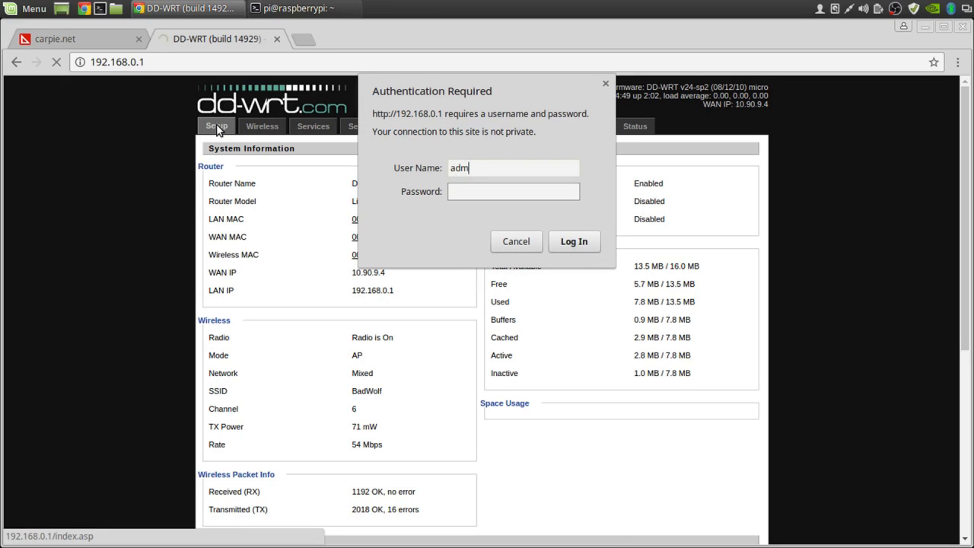
{"action": "left_click", "coordinate": [574, 240]}
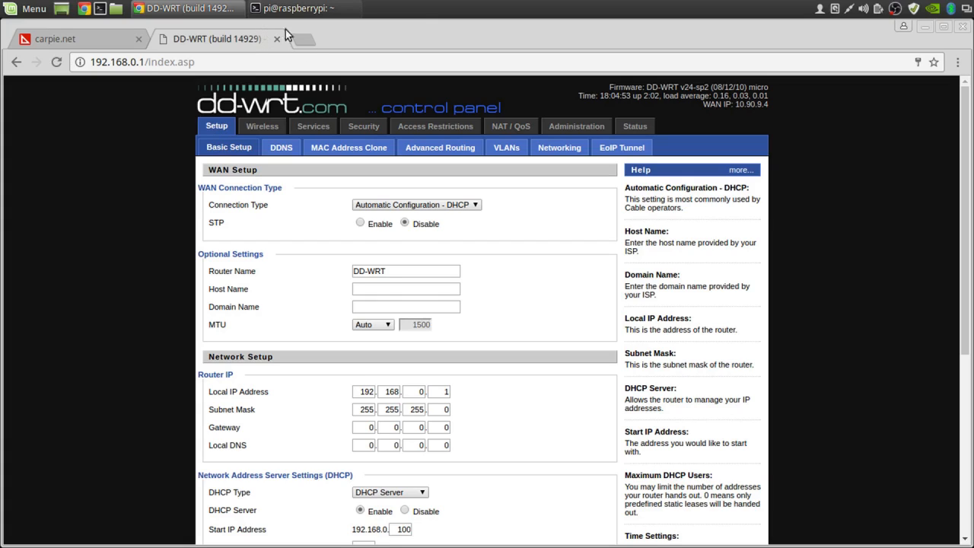
Set the router's DHCP Server to Disable, save it, and return to the Pi's terminal
{"action": "scroll", "scroll_direction": "down", "scroll_amount": 3}
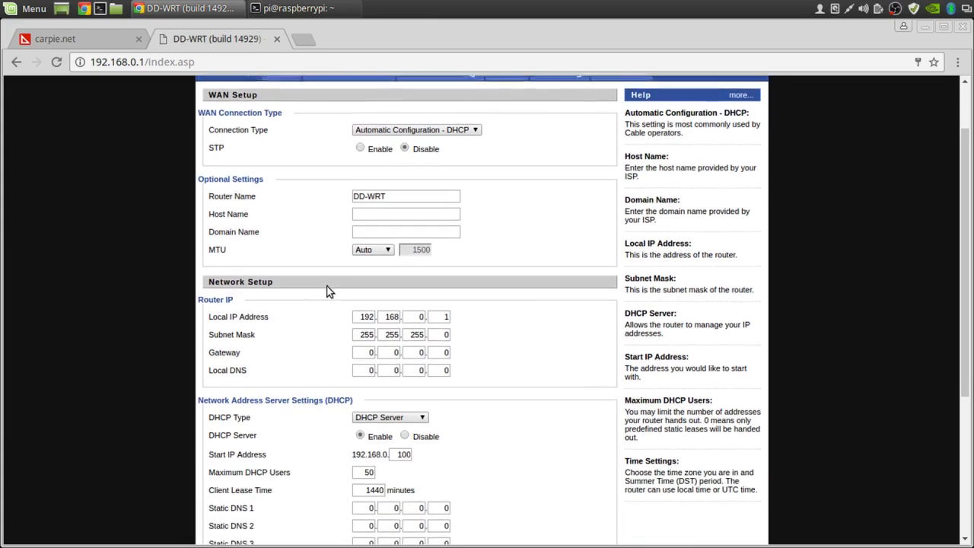
{"action": "scroll", "scroll_direction": "down", "scroll_amount": 3}
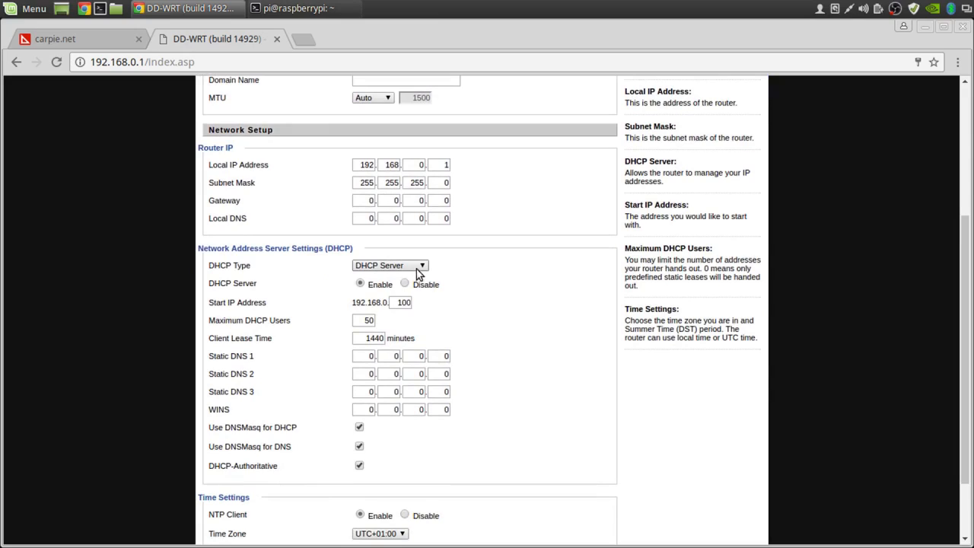
{"action": "left_click", "coordinate": [405, 285]}
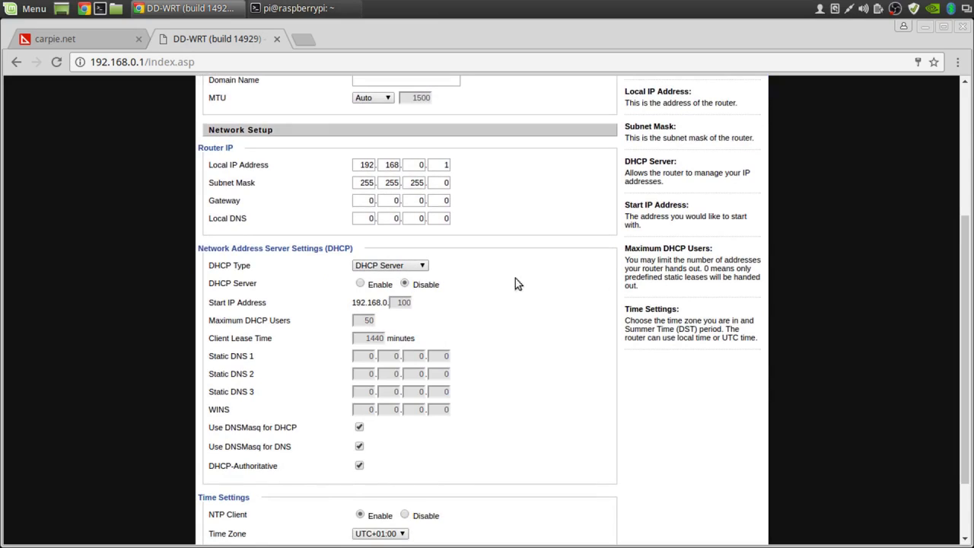
{"action": "scroll", "scroll_direction": "down", "scroll_amount": 3}
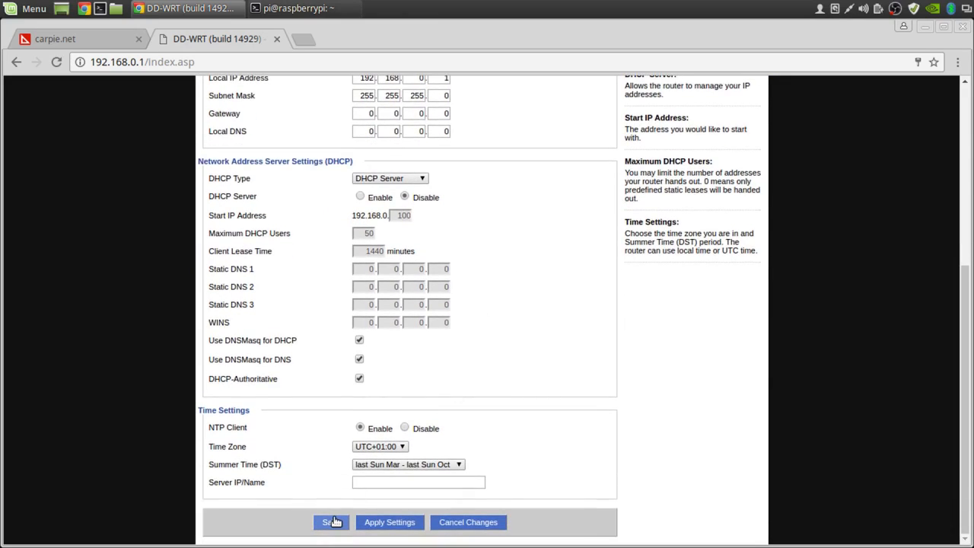
{"action": "left_click", "coordinate": [330, 522]}
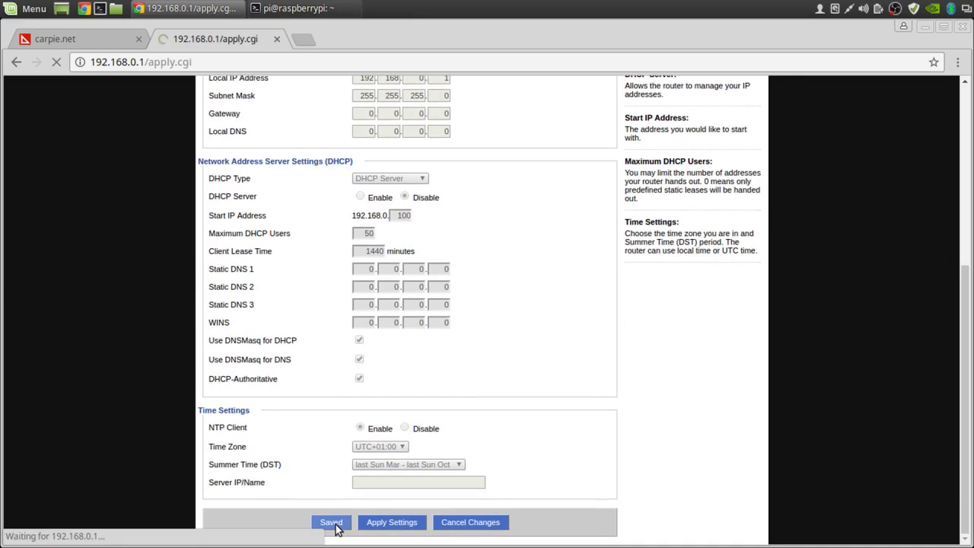
{"action": "left_click", "coordinate": [331, 522]}
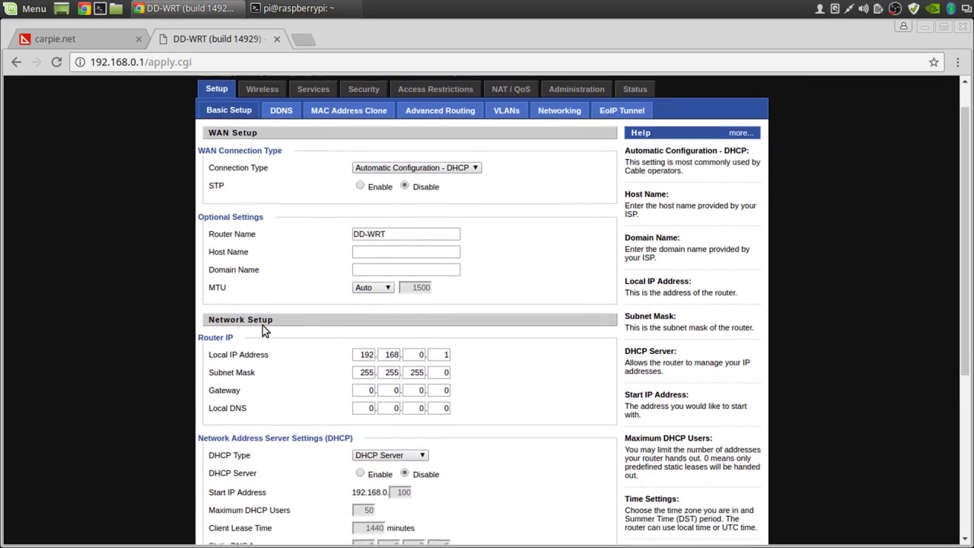
{"action": "scroll", "scroll_direction": "down", "scroll_amount": 3}
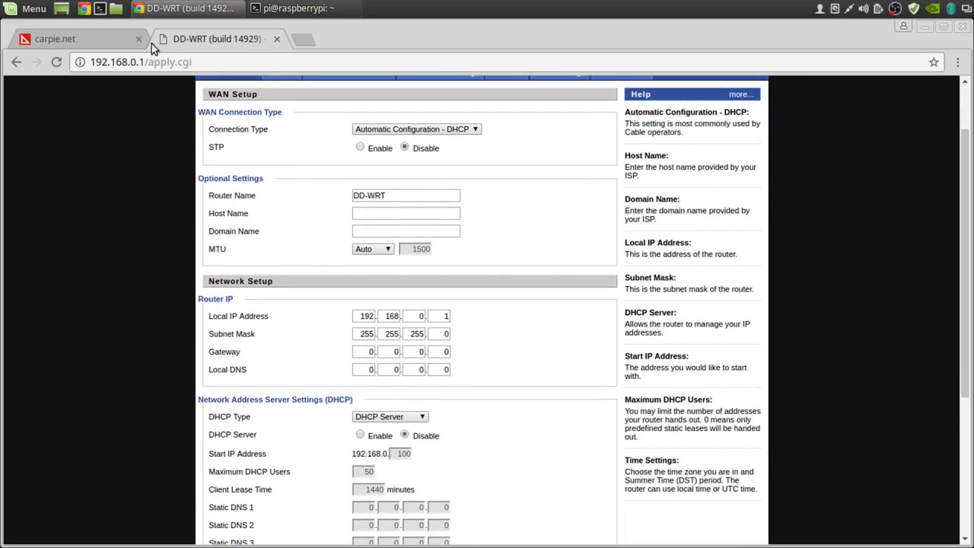
{"action": "left_click", "coordinate": [297, 9]}
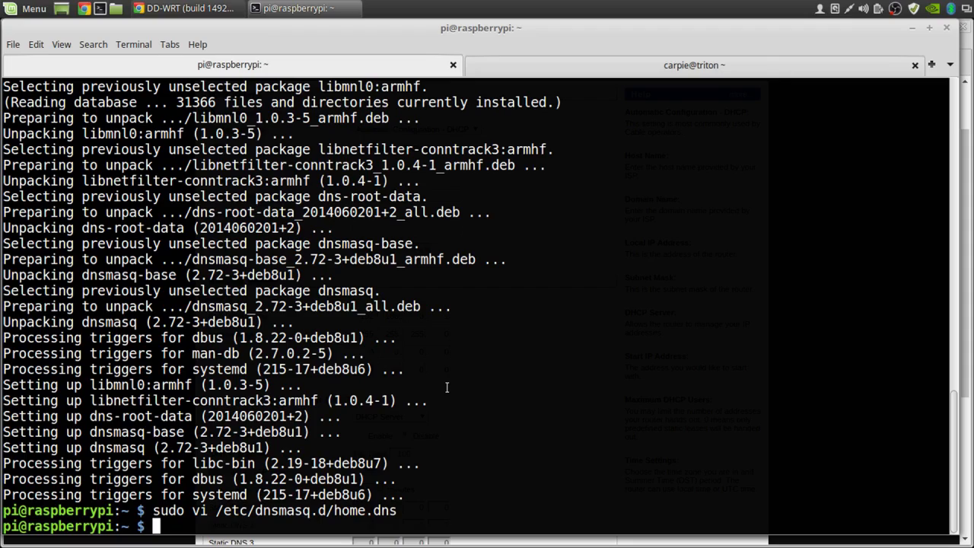
Restart dnsmasq with sudo service dnsmasq restart, then toggle the PC's Wired connection to renew its lease
{"action": "type", "text": "sudo service"}
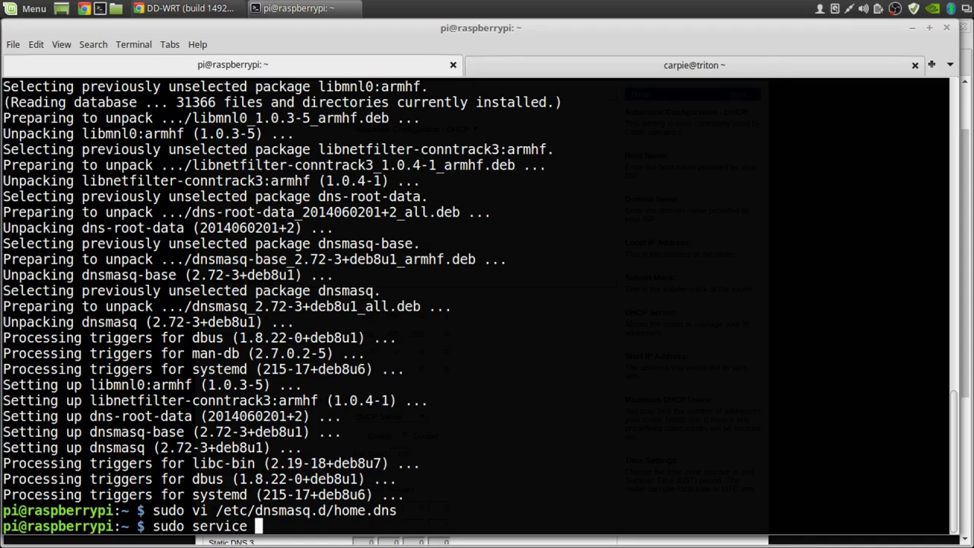
{"action": "type", "text": "dnsmasq restart"}
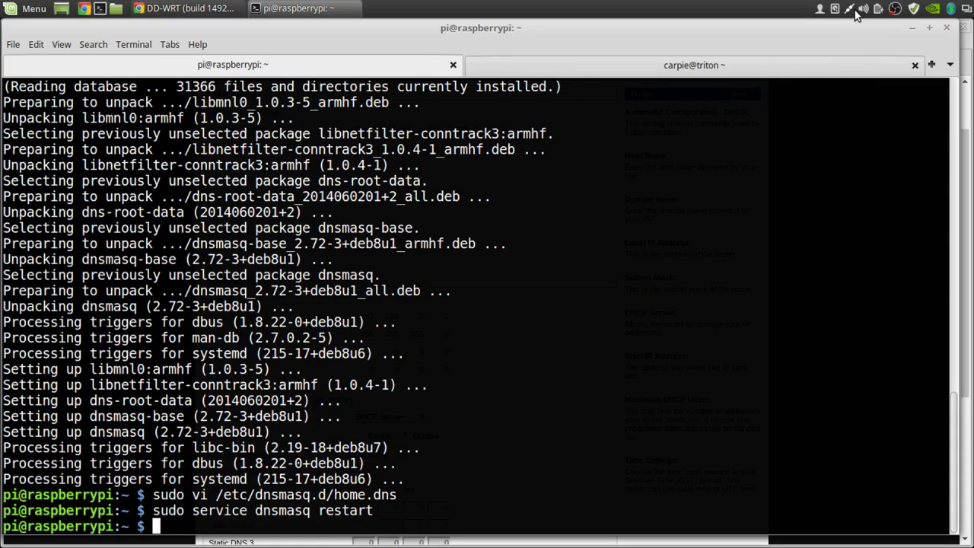
{"action": "left_click", "coordinate": [863, 9]}
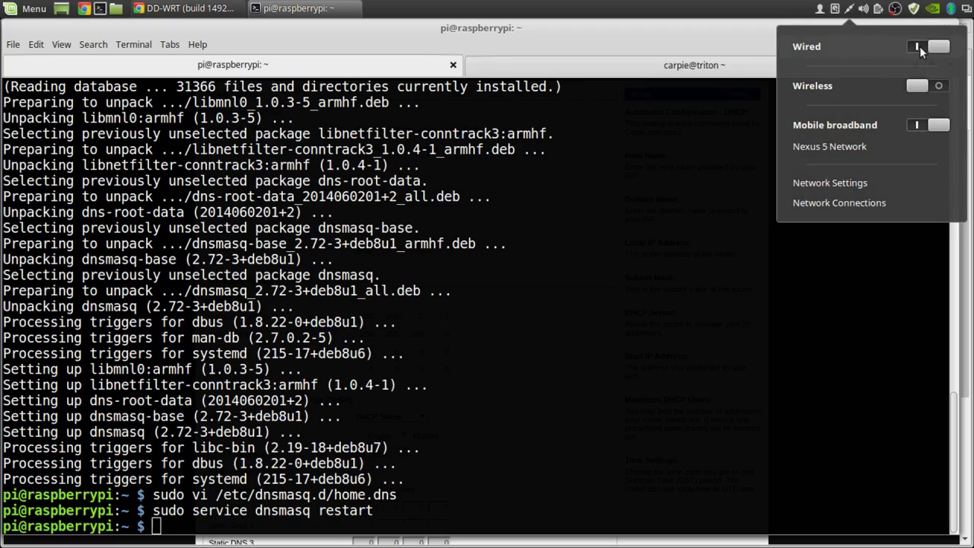
{"action": "left_click", "coordinate": [917, 45]}
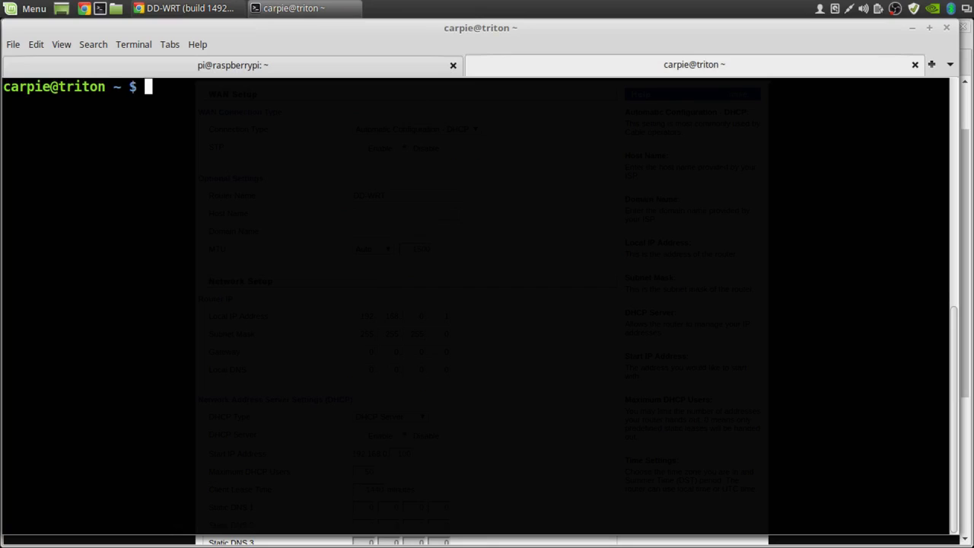
Check enp9s0 shows 192.168.0.10 with ifconfig and ping the Pi at 192.168.0.2, then return to the Pi session
{"action": "type", "text": "ifconfig en"}
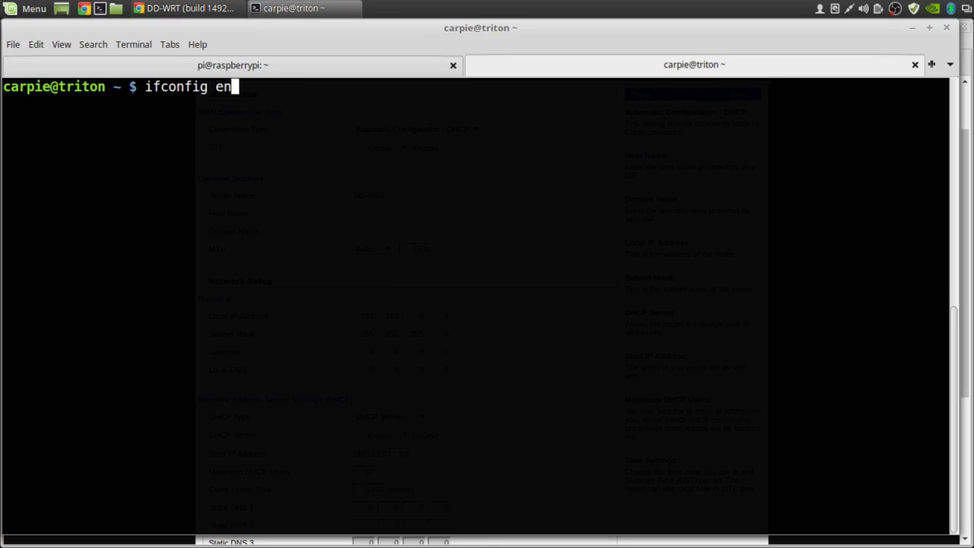
{"action": "type", "text": "p9s0"}
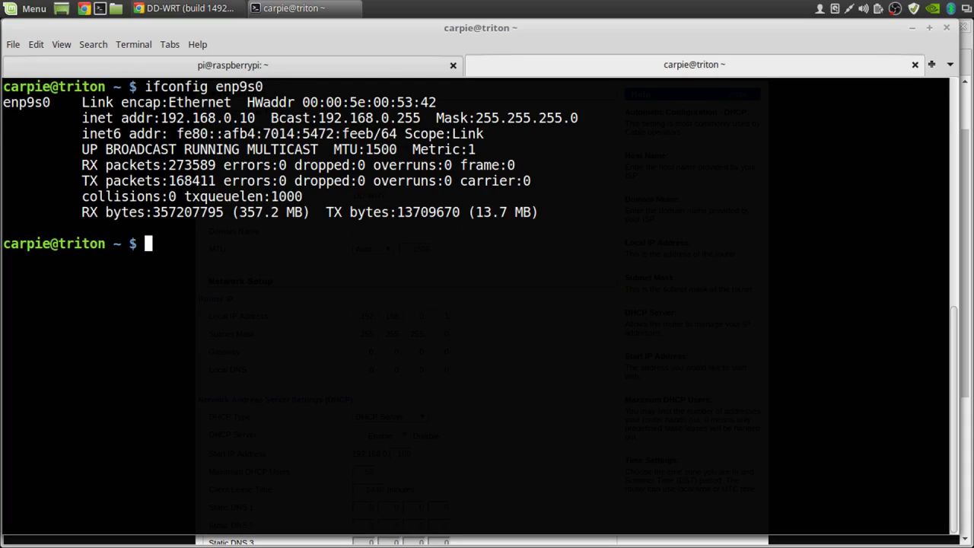
{"action": "type", "text": "ping 10."}
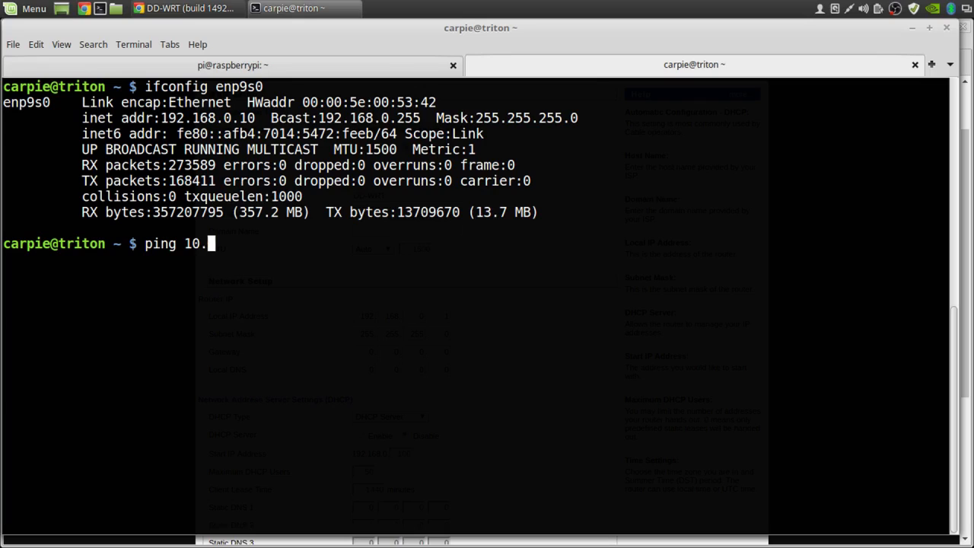
{"action": "type", "text": "92.168."}
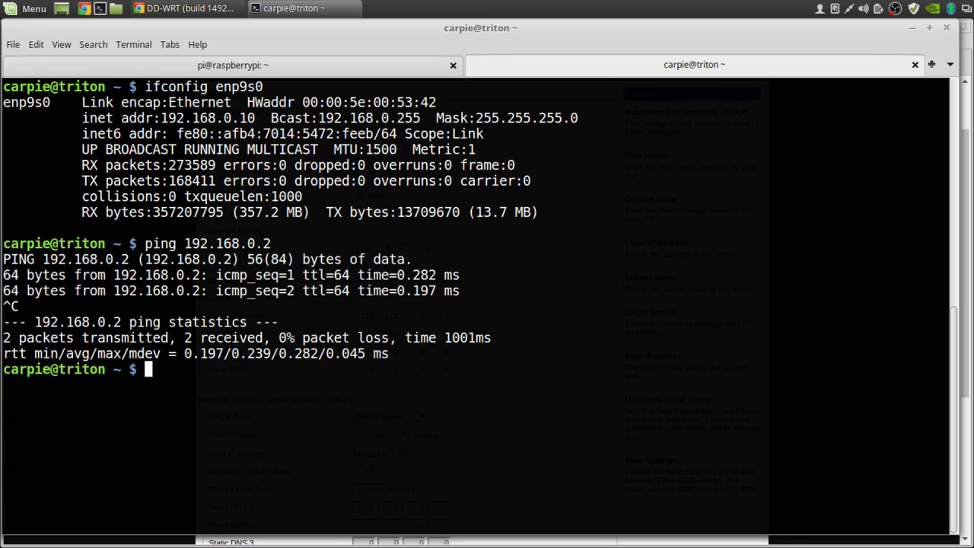
{"action": "left_click", "coordinate": [232, 64]}
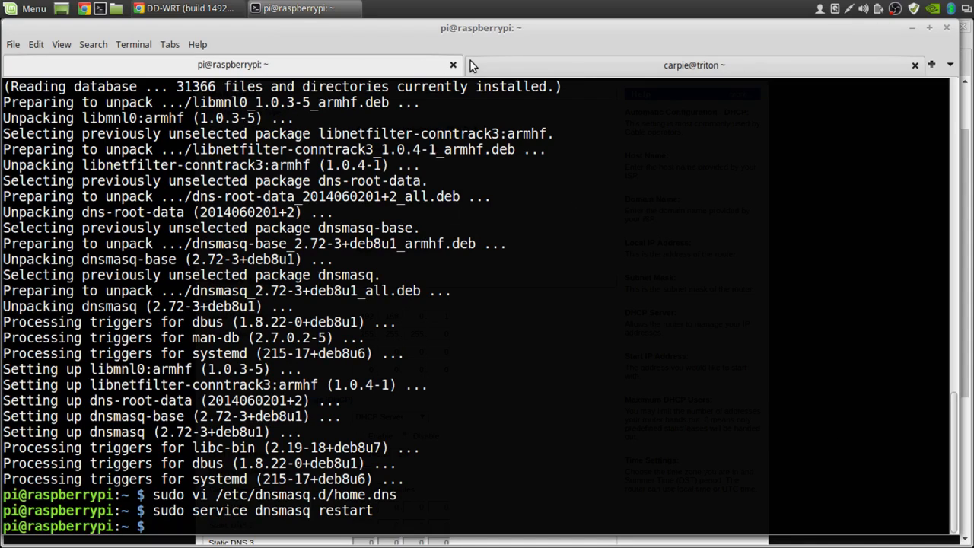
{"action": "left_click", "coordinate": [454, 64]}
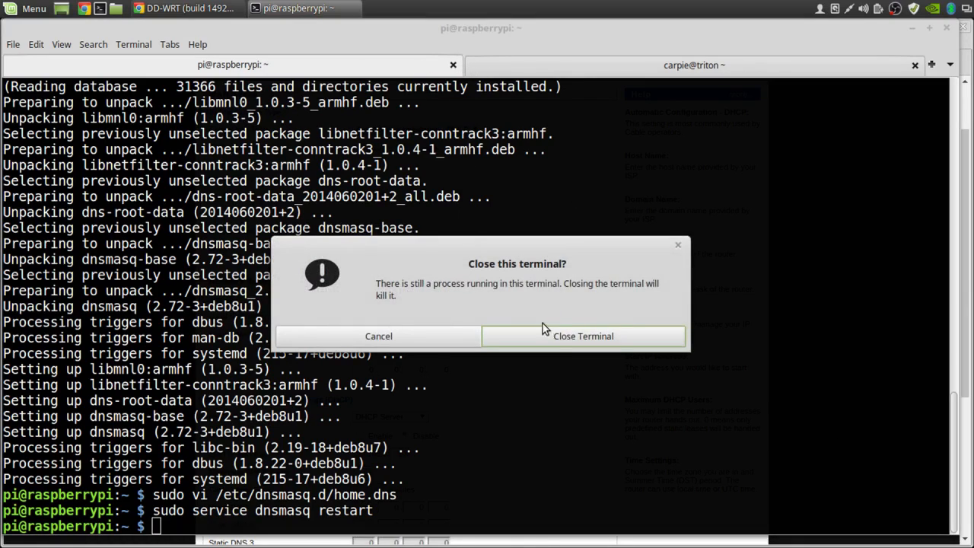
{"action": "left_click", "coordinate": [583, 336]}
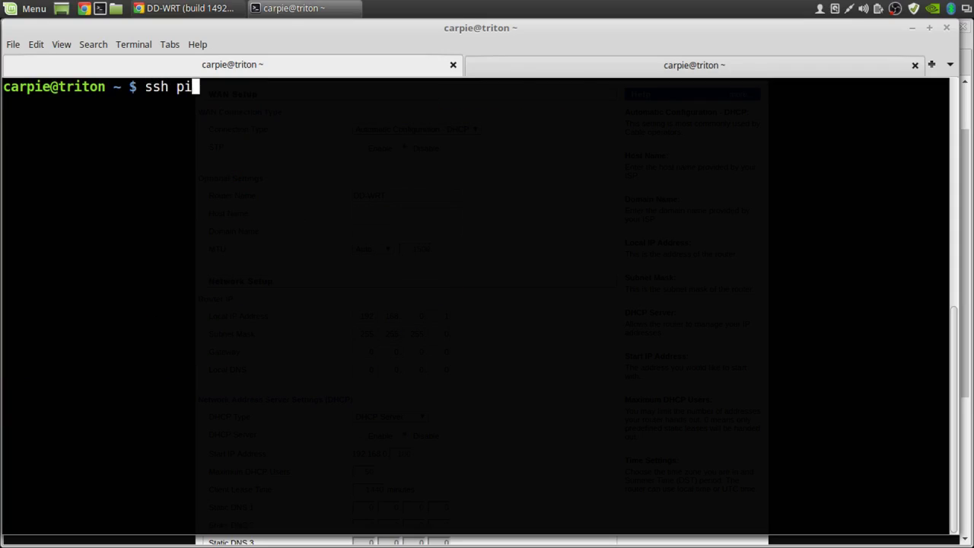
{"action": "type", "text": "@192.168"}
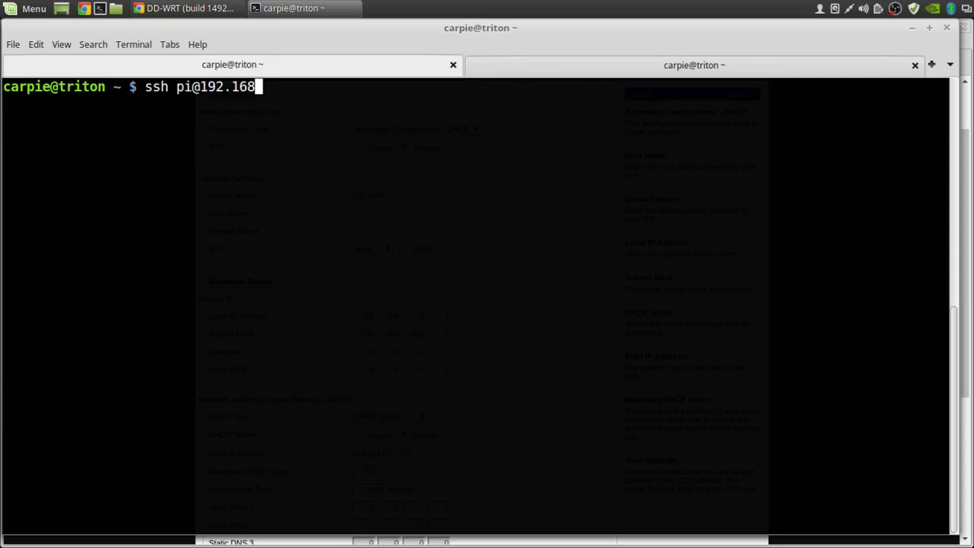
{"action": "type", "text": ".0.2"}
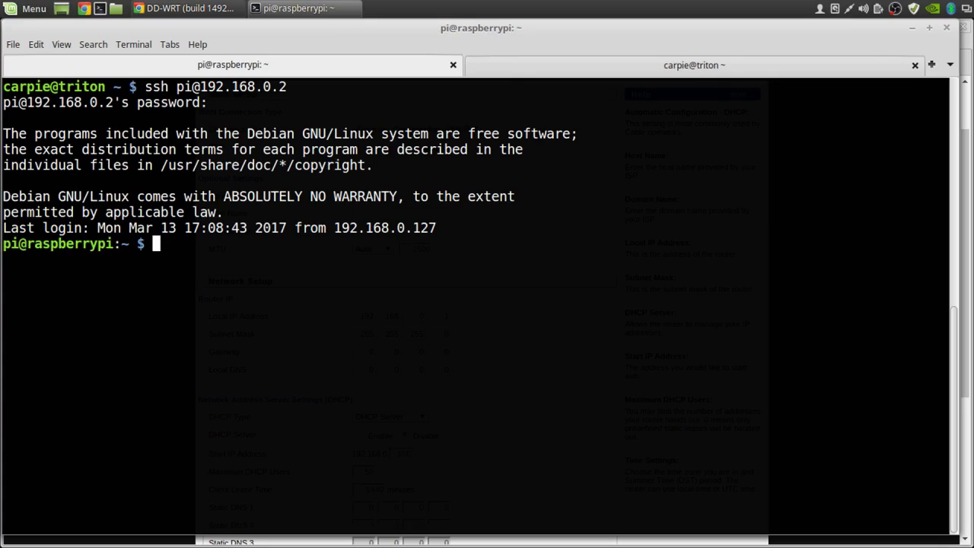
Grep /var/log/syslog for DHCP to see the lease of 192.168.0.10 to thedoctor
{"action": "type", "text": "cat"}
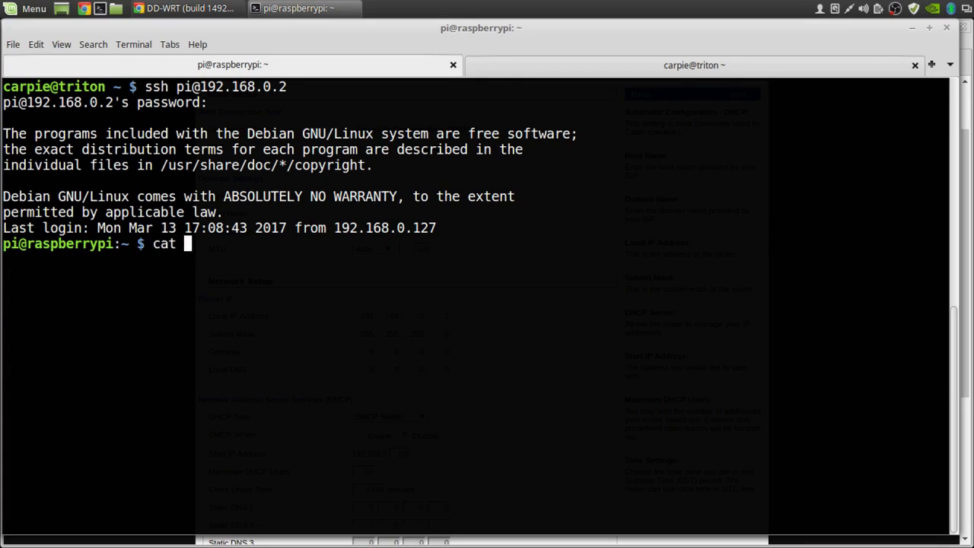
{"action": "type", "text": "/var/"}
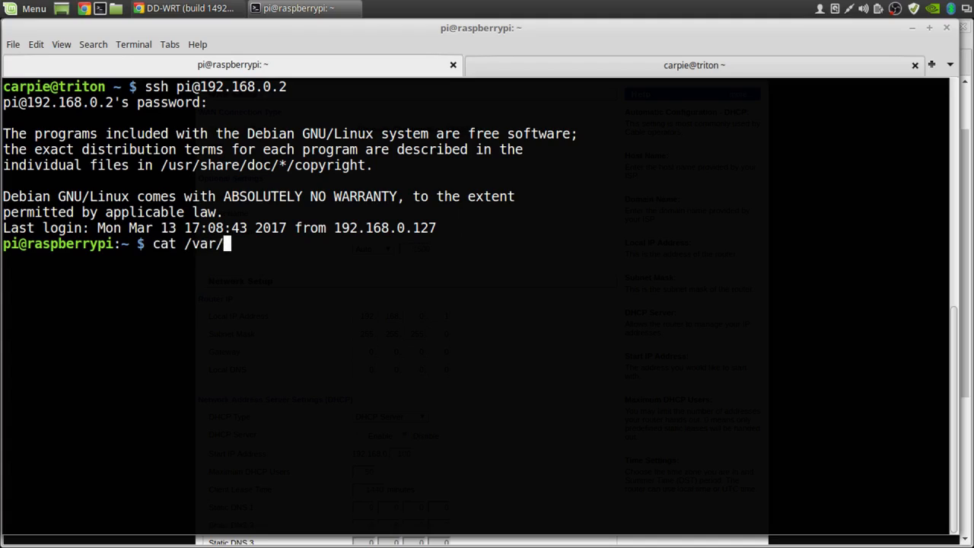
{"action": "type", "text": "log/syslog"}
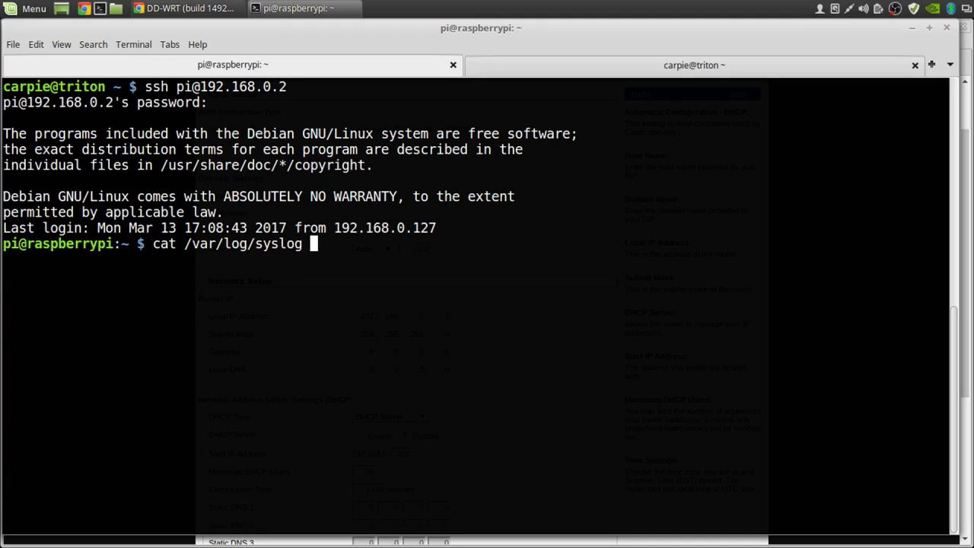
{"action": "type", "text": "| grep DHCP"}
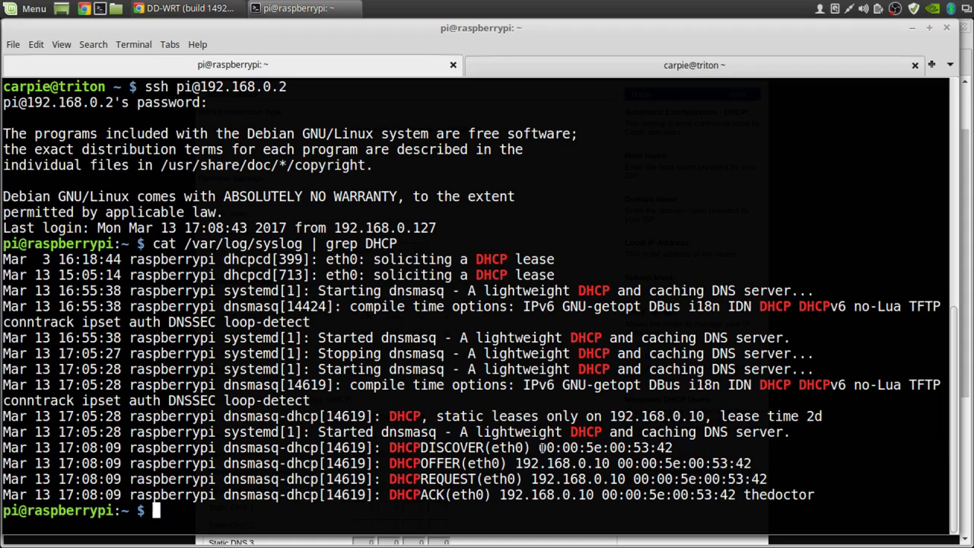
{"action": "double_click", "coordinate": [556, 463]}
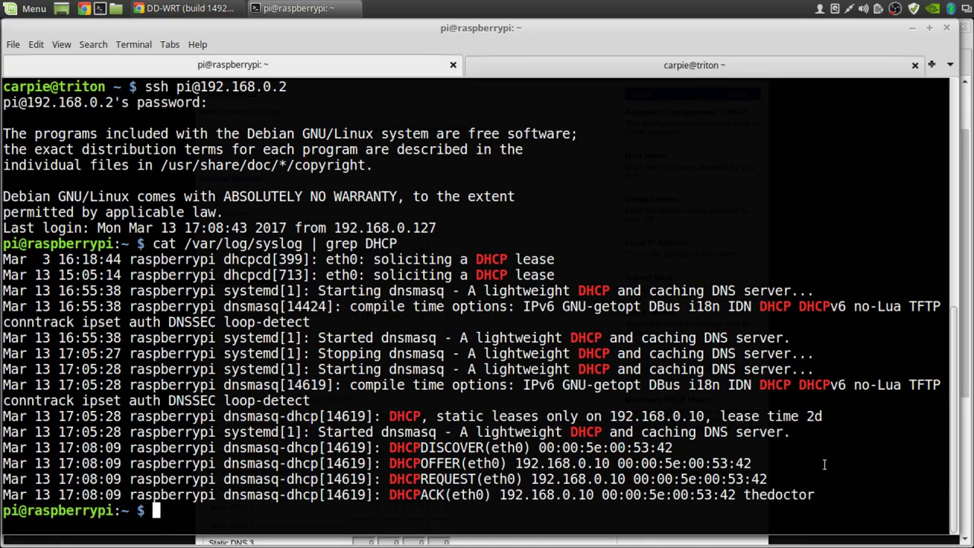
Ping thedoctor by hostname and stop after a few replies
{"action": "type", "text": "ping"}
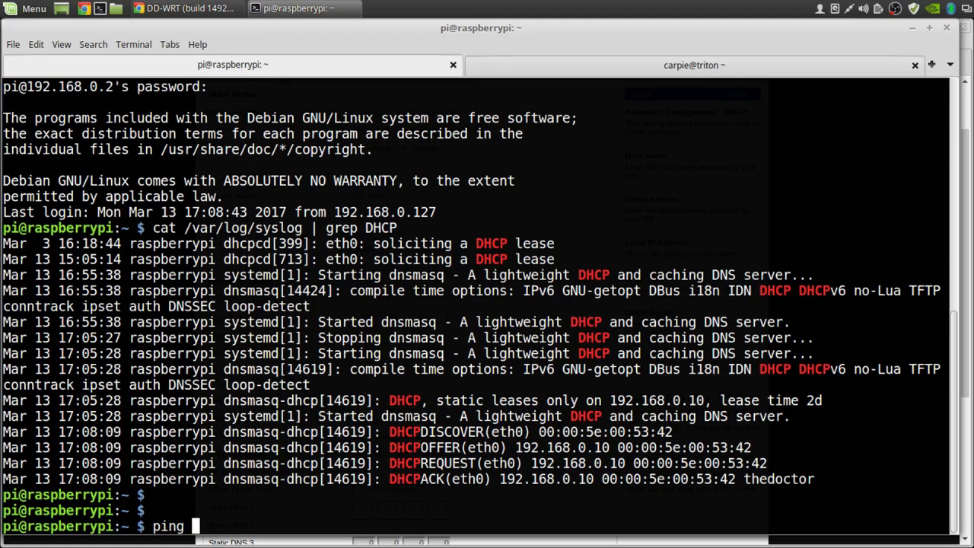
{"action": "type", "text": "thedoctor"}
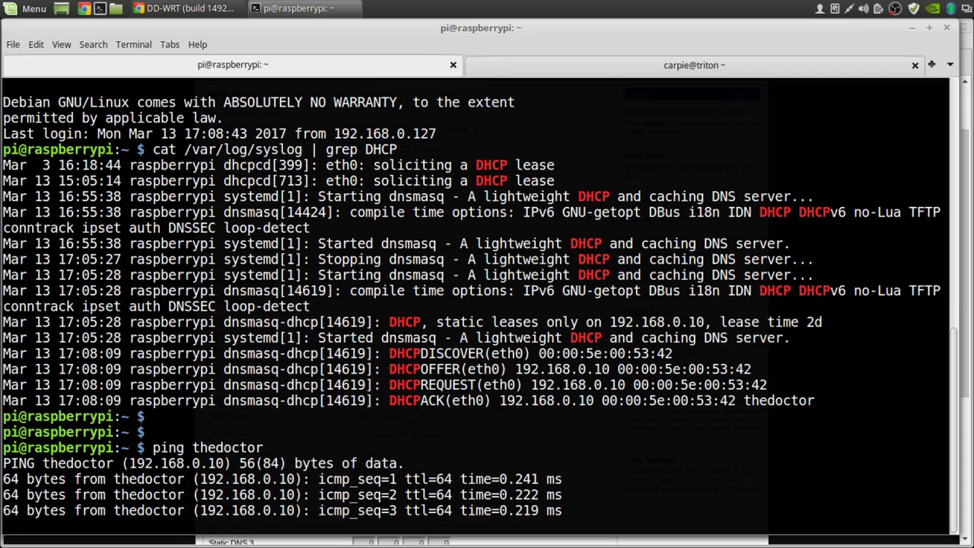
{"action": "scroll", "scroll_direction": "down", "scroll_amount": 3}
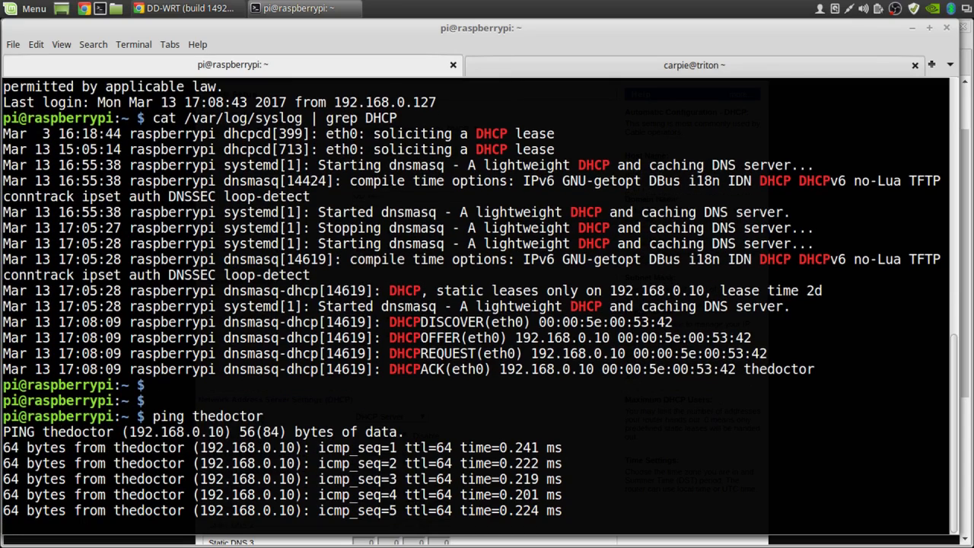
{"action": "key", "text": "ctrl+c"}
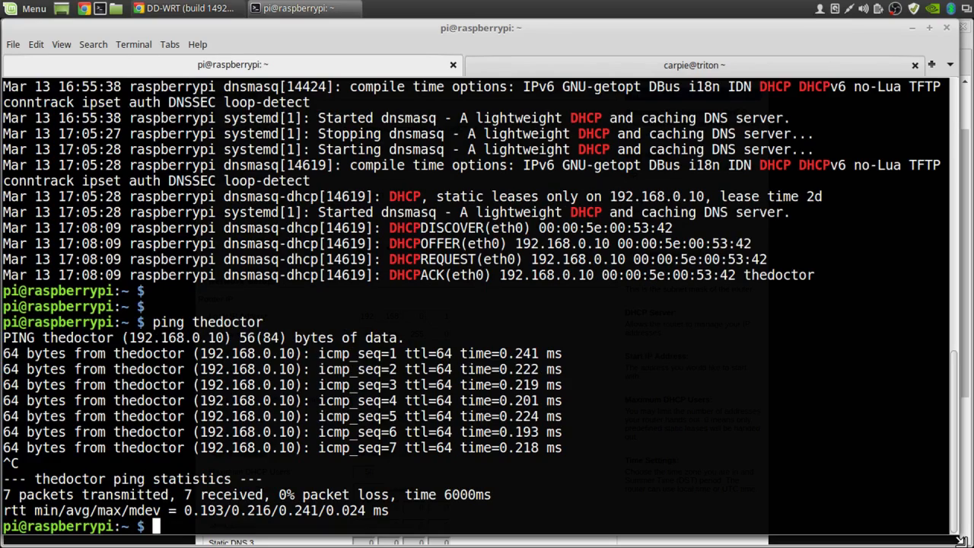
Display /etc/dnsmasq.d/home.dns with cat
{"action": "type", "text": "cat /etc/"}
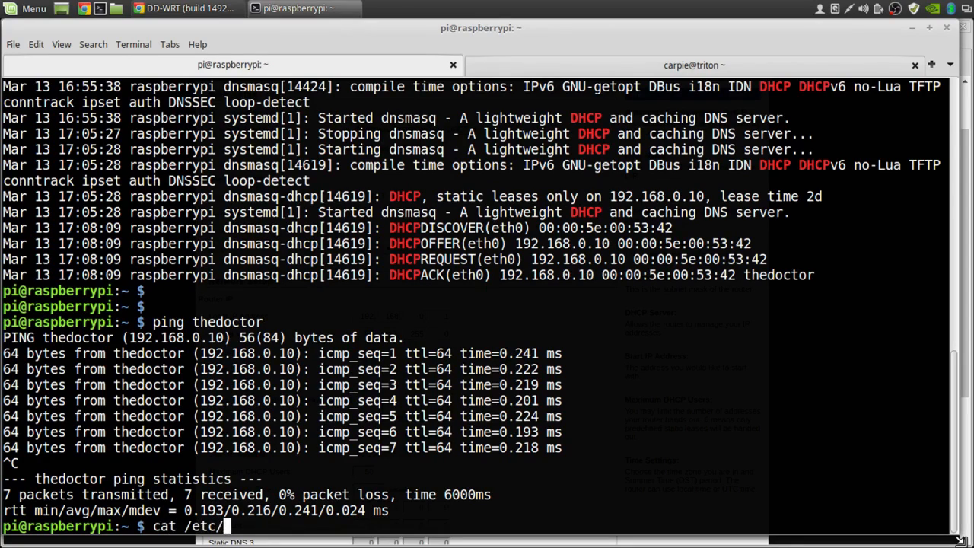
{"action": "type", "text": "dnsmasq.c"}
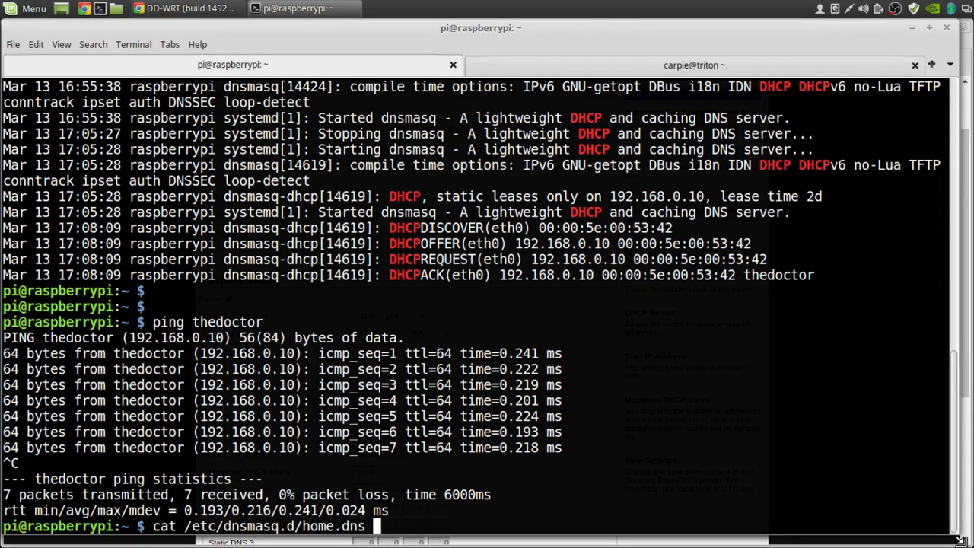
{"action": "key", "text": "Return"}
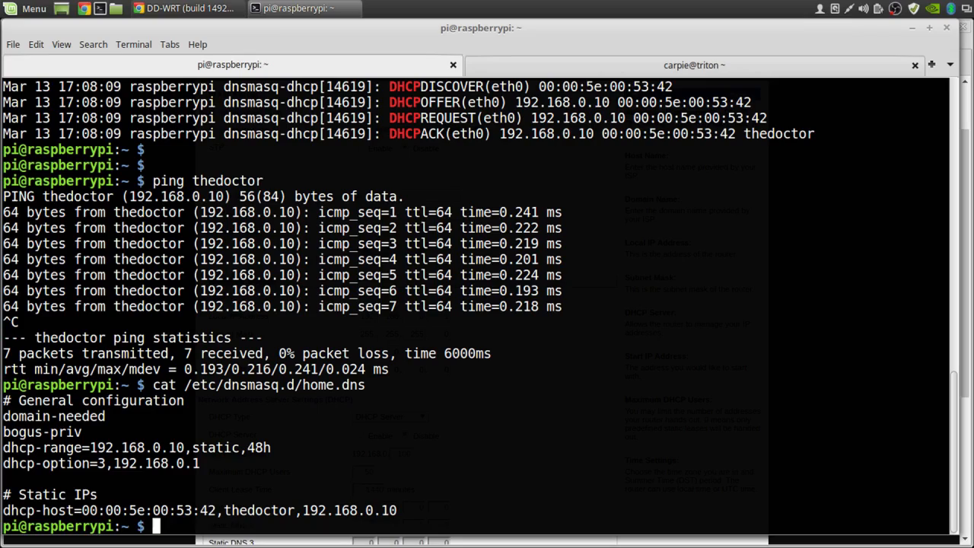
Follow the DHCP entries of /var/log/syslog with tail -f and copy the refused device's MAC 10:68:3f:8a:1b:75
{"action": "type", "text": "tail -f /v"}
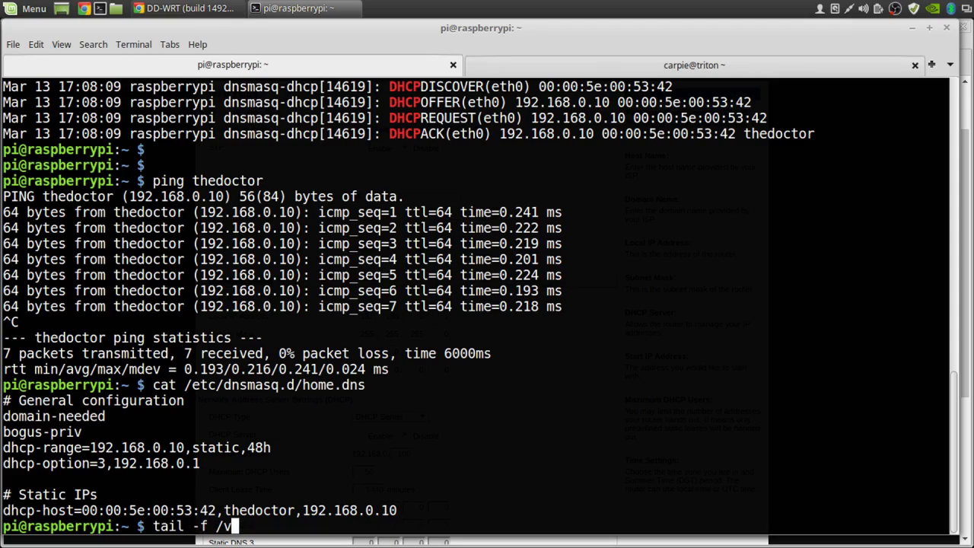
{"action": "type", "text": "ar/log/syslog"}
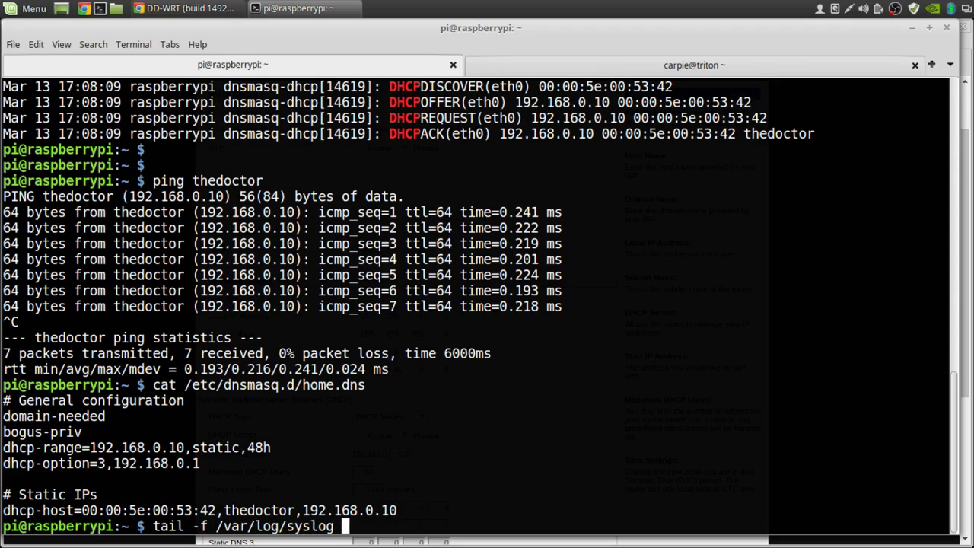
{"action": "type", "text": "| grep DCHP"}
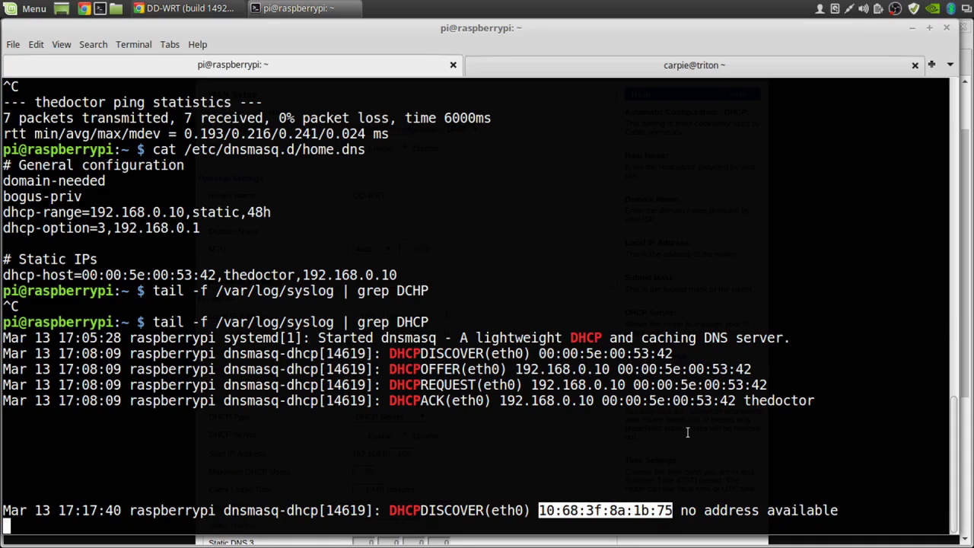
{"action": "right_click", "coordinate": [645, 518]}
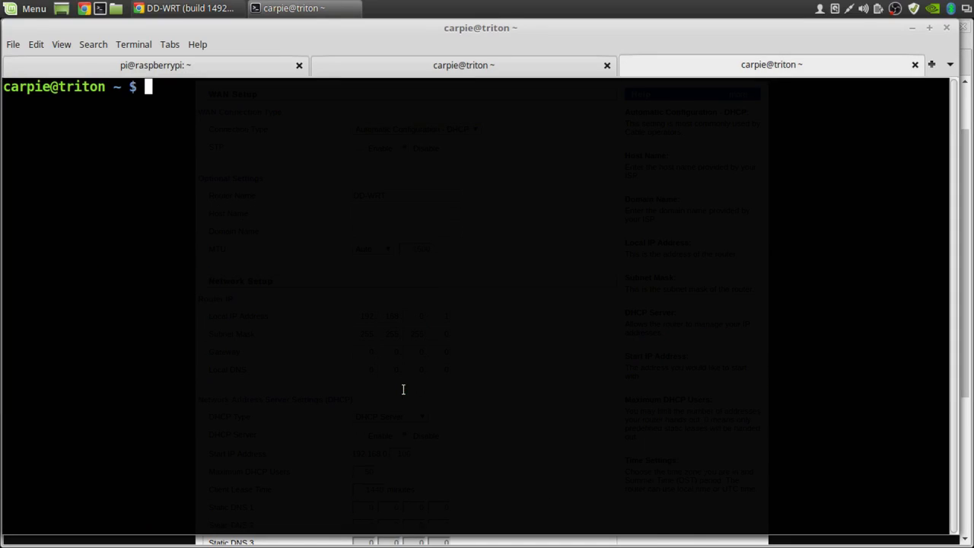
{"action": "type", "text": "ssh"}
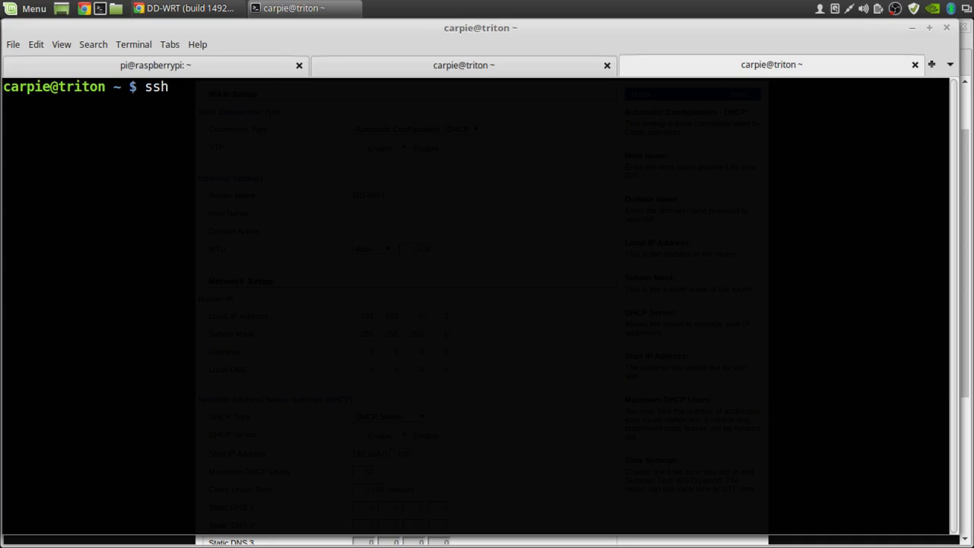
{"action": "type", "text": "pi@192.168.0.2"}
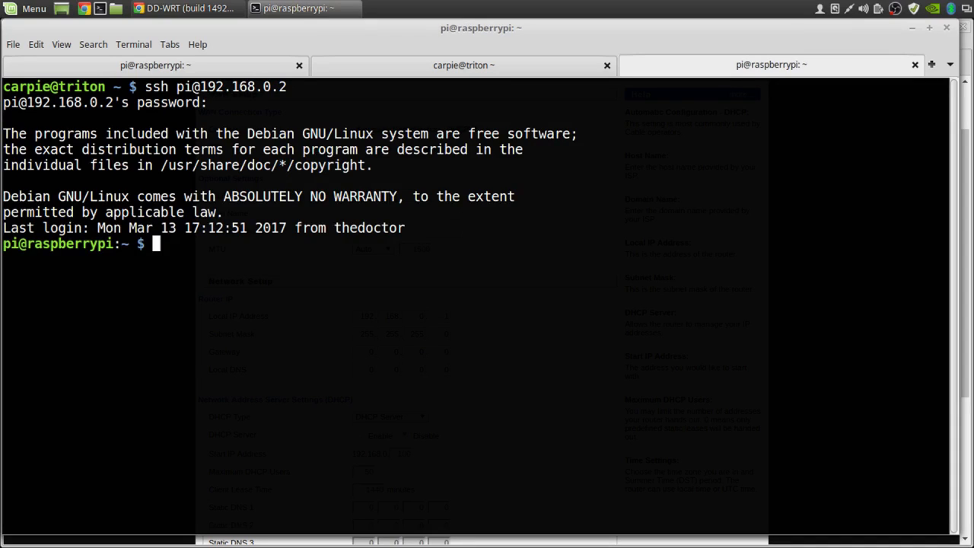
{"action": "type", "text": "sudo vi /etc"}
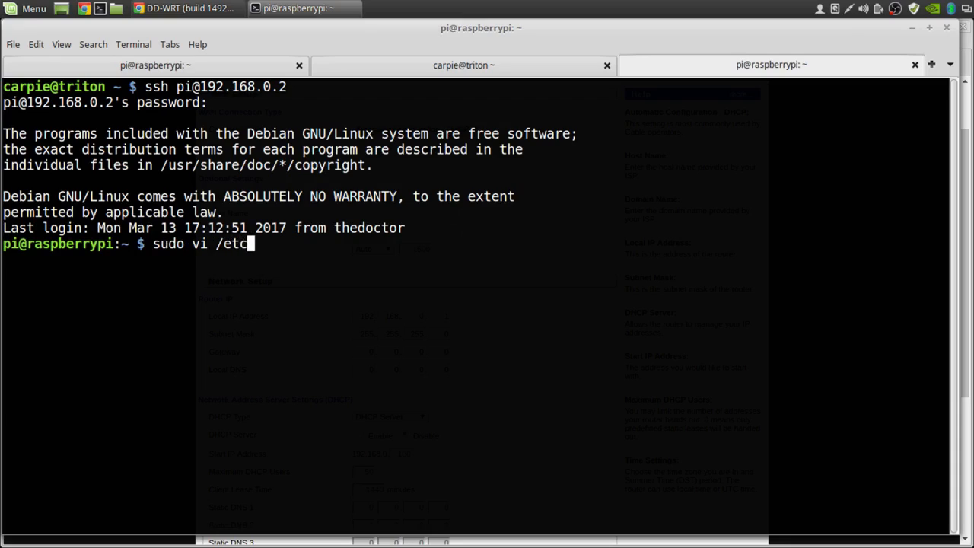
{"action": "type", "text": "/dns"}
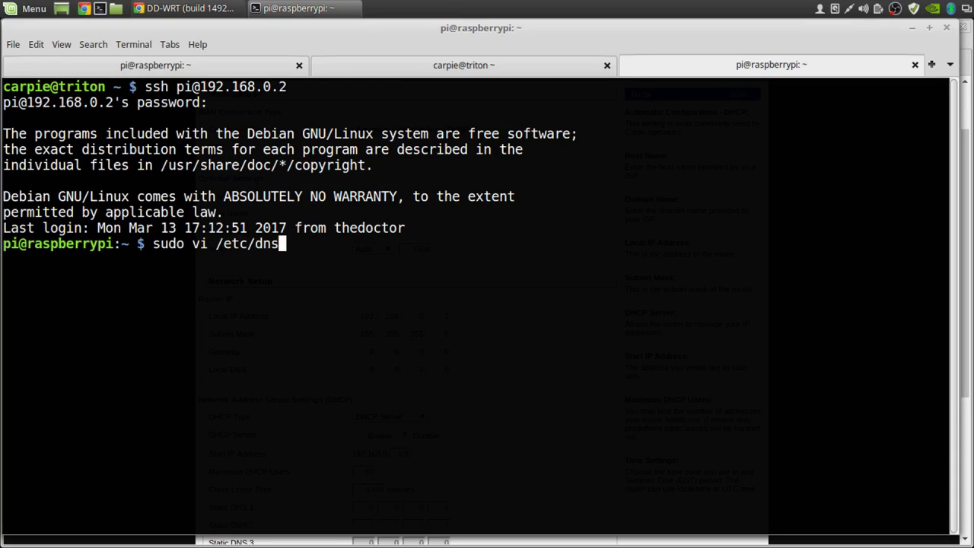
{"action": "type", "text": "masq.d/h"}
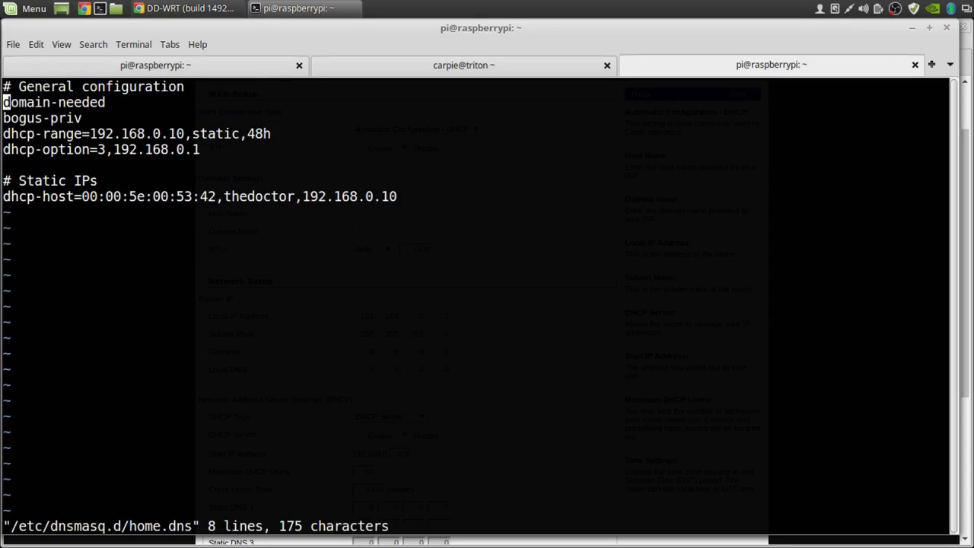
Add dhcp-host=10:68:3f:8a:1b:75,sonicscrewdriver,192.168.0.23 to home.dns and save with :wq
{"action": "type", "text": "dhcp-host=10:68:3f:8a:1b:75,t"}
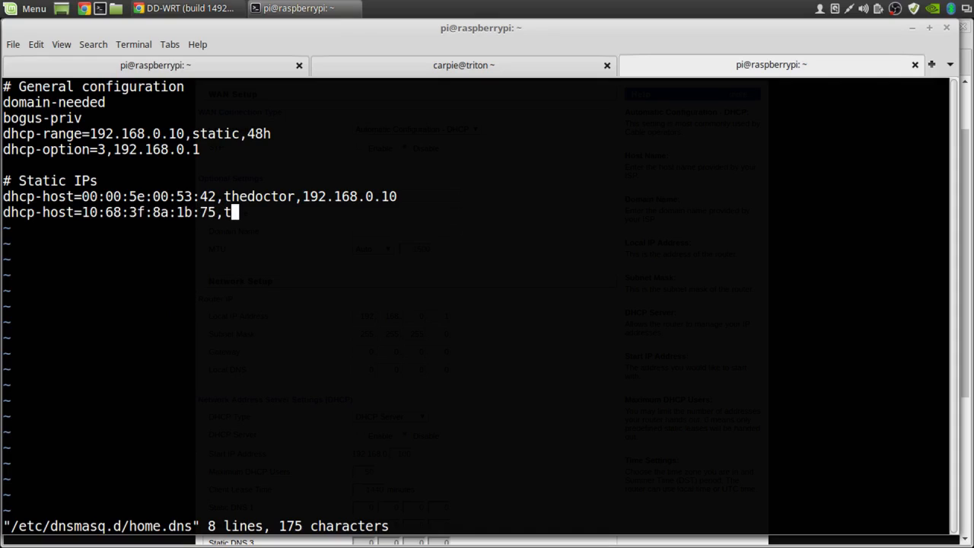
{"action": "type", "text": "soni"}
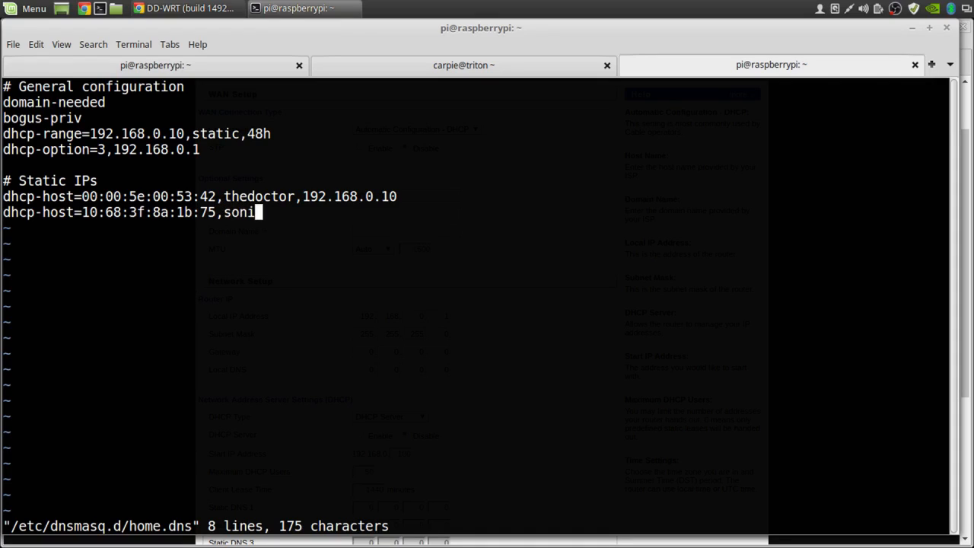
{"action": "type", "text": "cscrewdriver"}
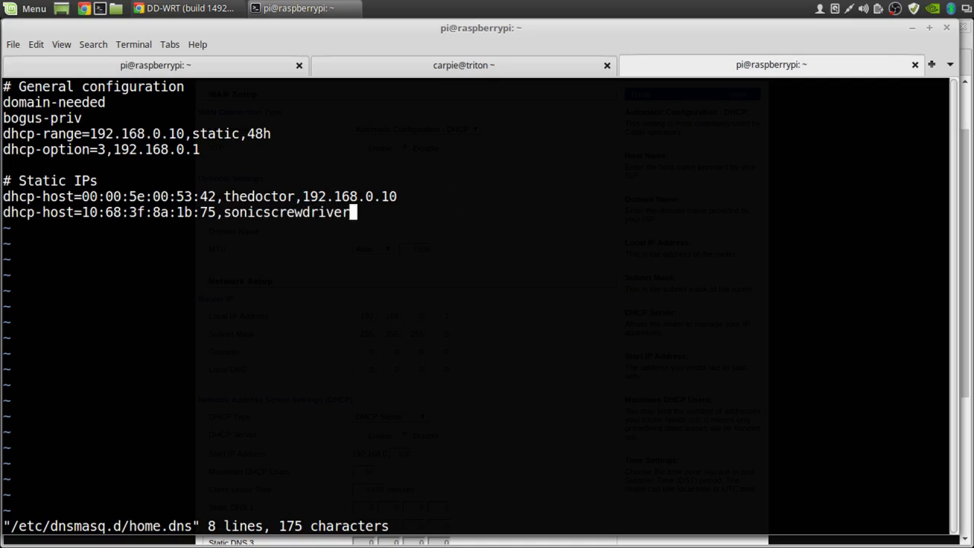
{"action": "type", "text": ",192.1"}
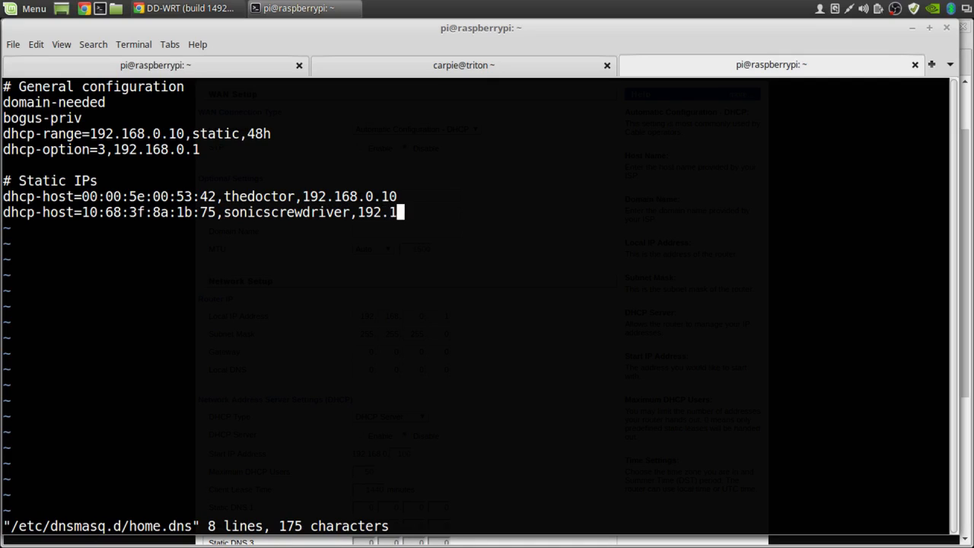
{"action": "type", "text": "68.0.23"}
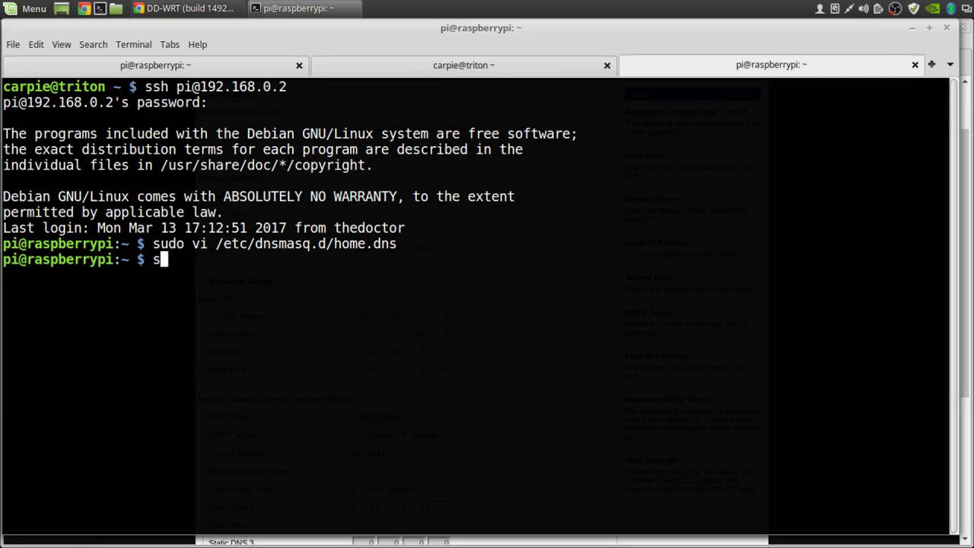
Restart dnsmasq, watch the log ACK 192.168.0.23 to sonicscrewdriver, then switch to the carpie@triton tab
{"action": "type", "text": "udo service dnsmasq re"}
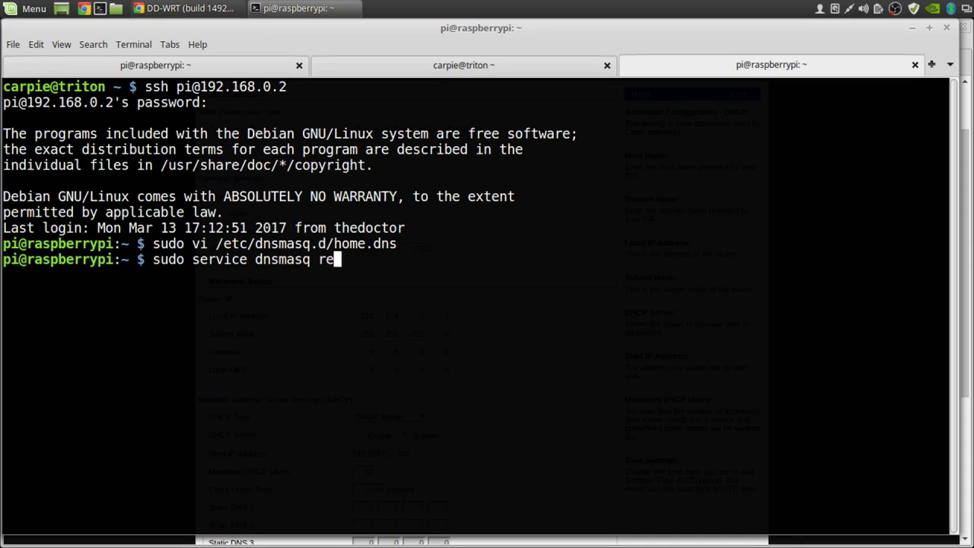
{"action": "key", "text": "Return"}
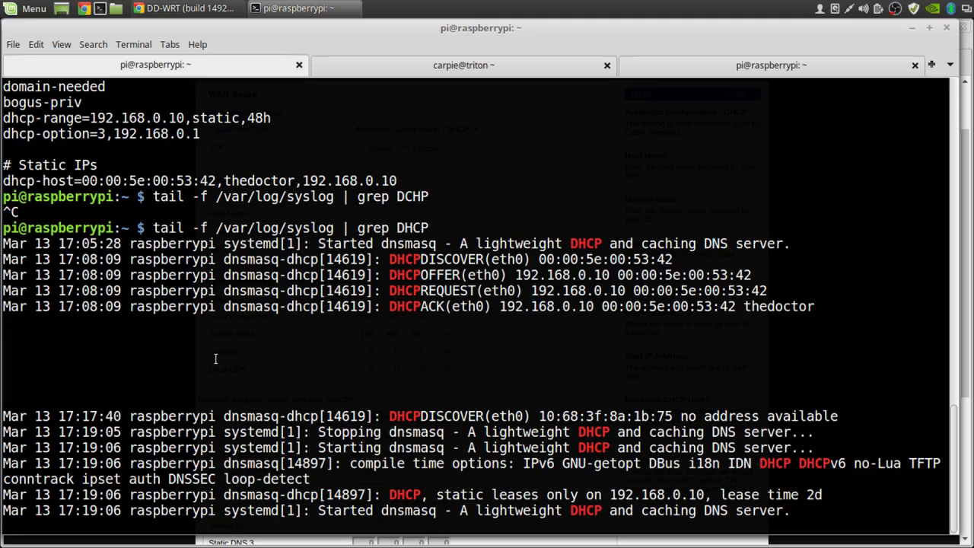
{"action": "scroll", "scroll_direction": "down", "scroll_amount": 3}
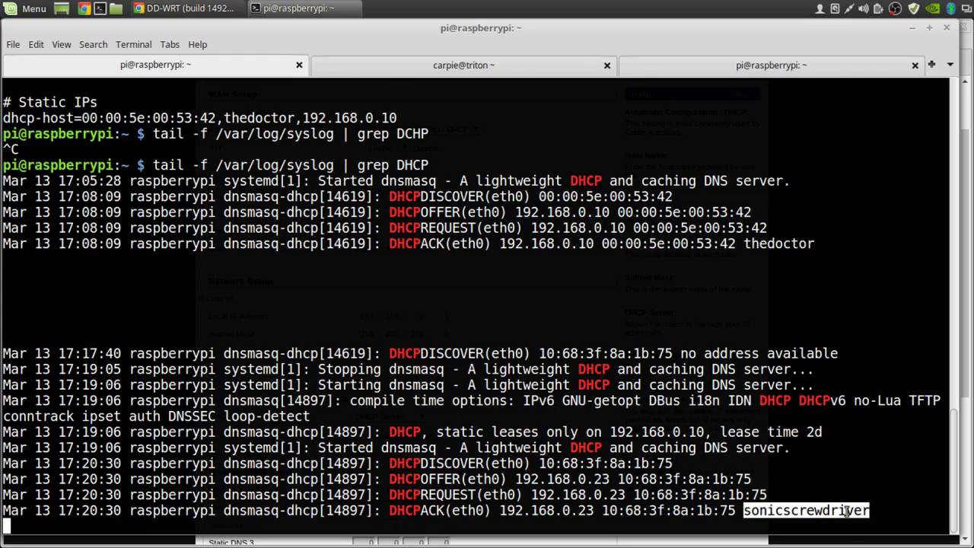
{"action": "left_click", "coordinate": [463, 64]}
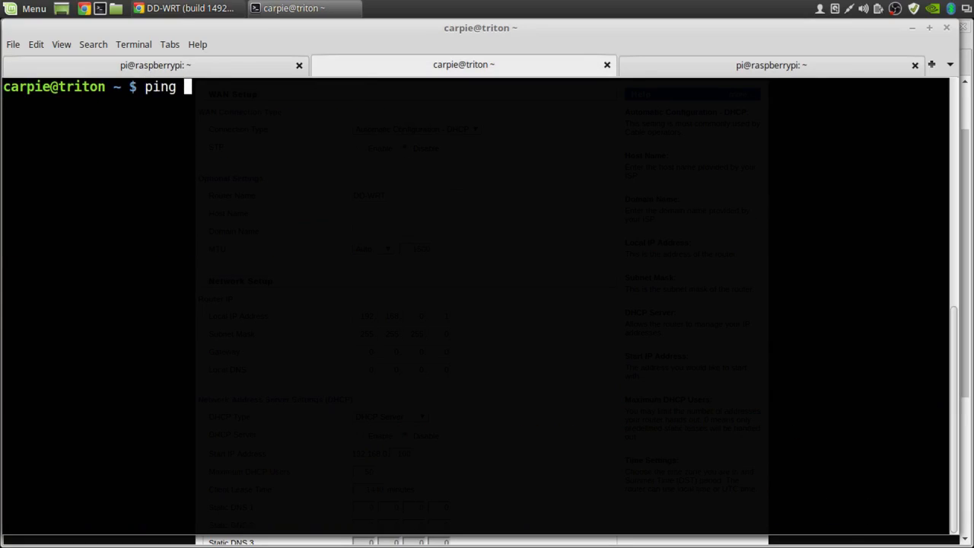
Ping sonicscrewdriver by hostname, getting replies from 192.168.0.23, and stop it
{"action": "type", "text": "sonic"}
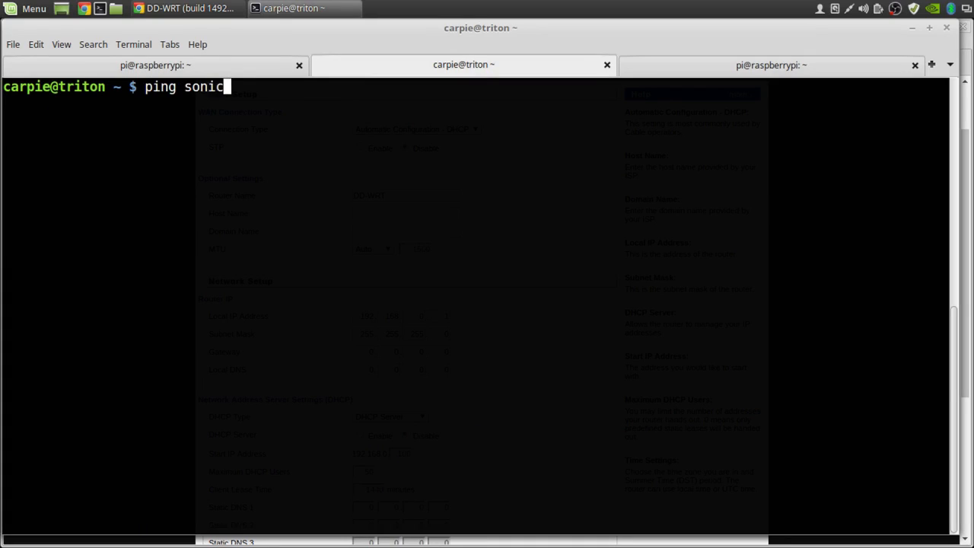
{"action": "type", "text": "screwdir"}
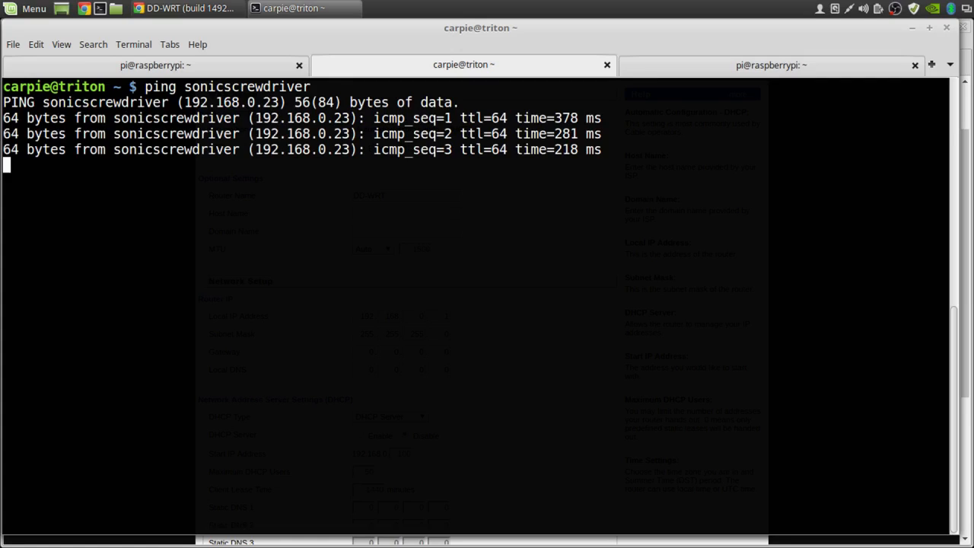
{"action": "key", "text": "ctrl+c"}
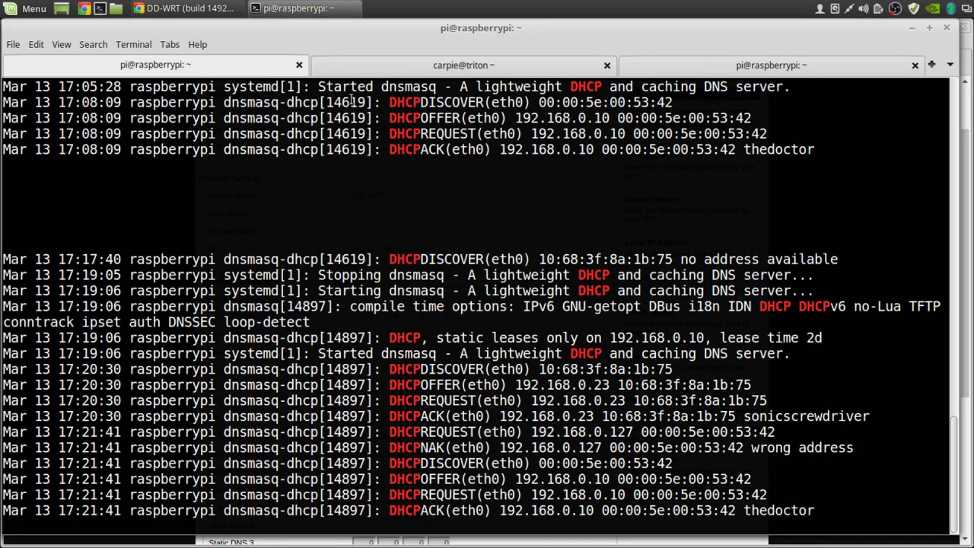
Copy the refused device's MAC dc:0e:a1:4e:e1:f6 from the DHCP log
{"action": "scroll", "scroll_direction": "down", "scroll_amount": 3}
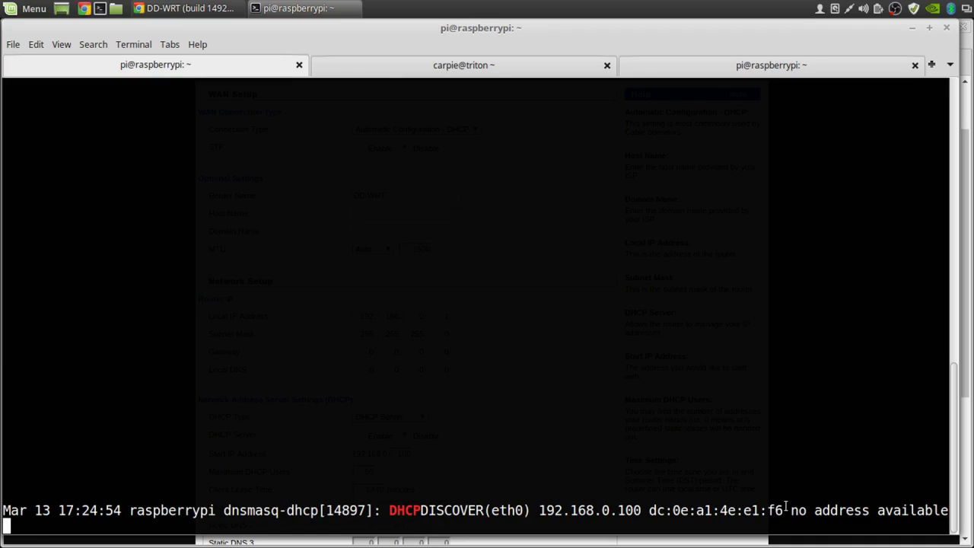
{"action": "left_click_drag", "start_coordinate": [648, 510], "coordinate": [781, 510]}
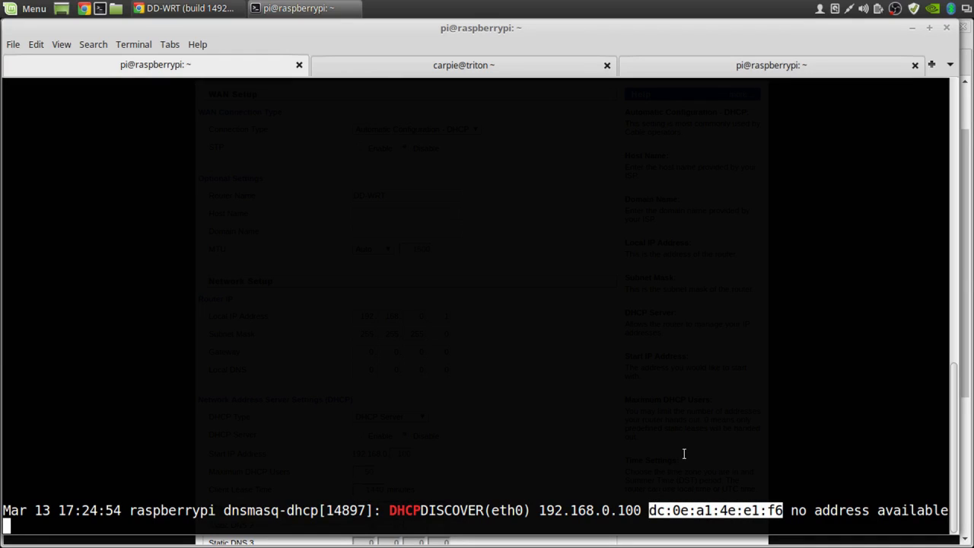
{"action": "right_click", "coordinate": [685, 453]}
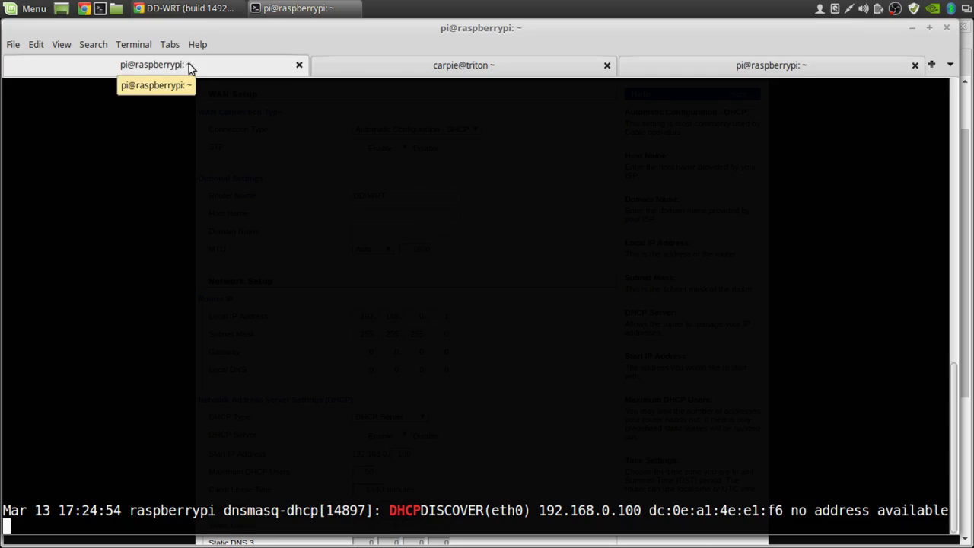
Reopen /etc/dnsmasq.d/home.dns in vi on the Pi session
{"action": "left_click", "coordinate": [152, 63]}
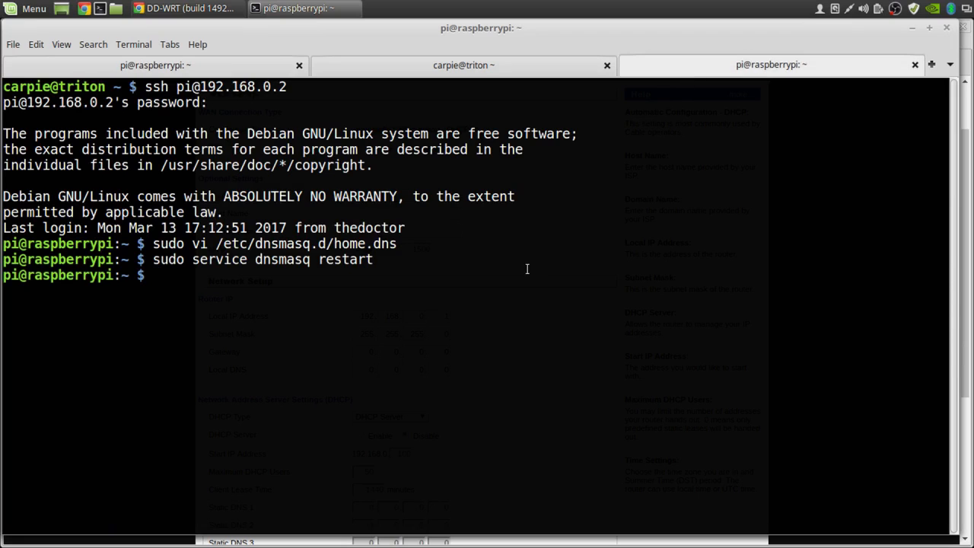
{"action": "type", "text": "sudo vi /etc/dnsmasq.d/home.dns"}
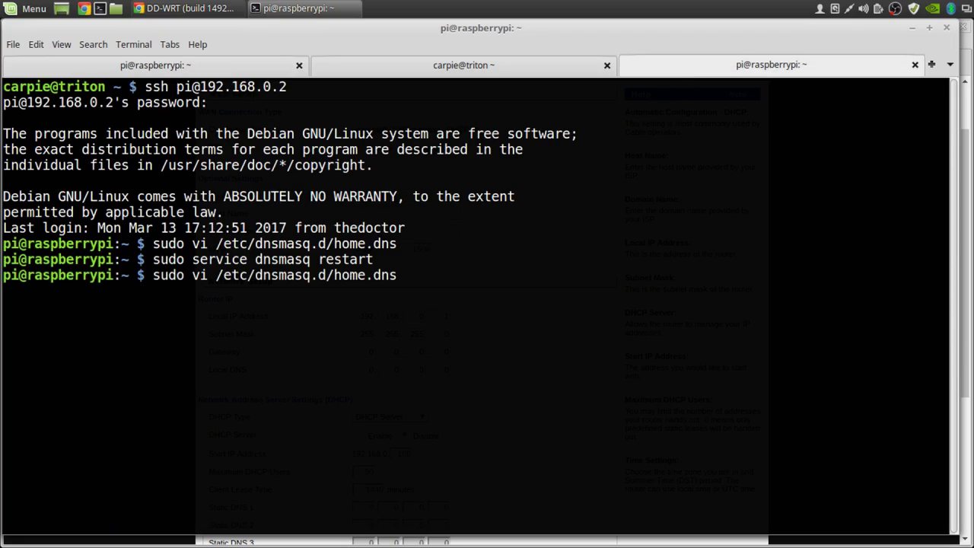
{"action": "key", "text": "Return"}
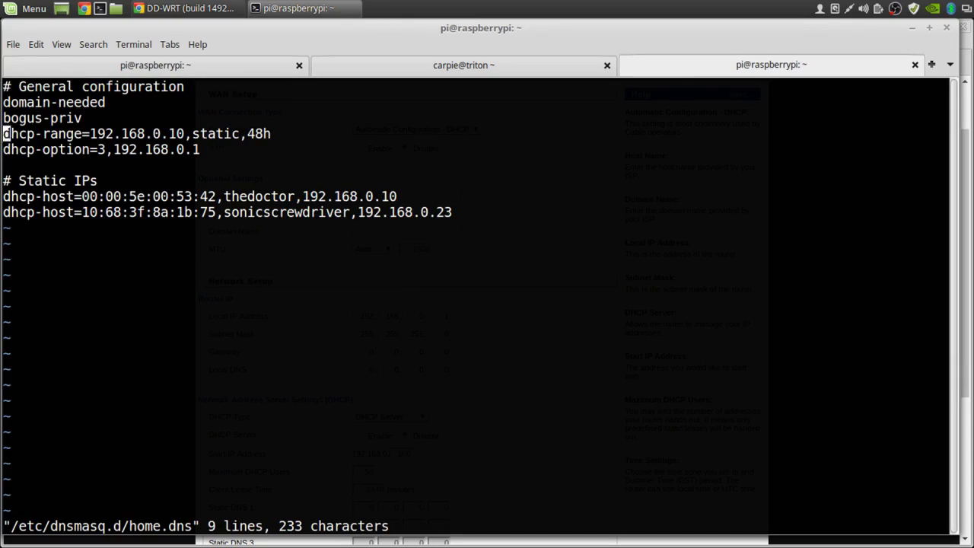
Add the line dhcp-host=dc:0e:a1:4e:e1:f6,tardis,192.168.0.22 to home.dns in vi
{"action": "type", "text": "dhcp"}
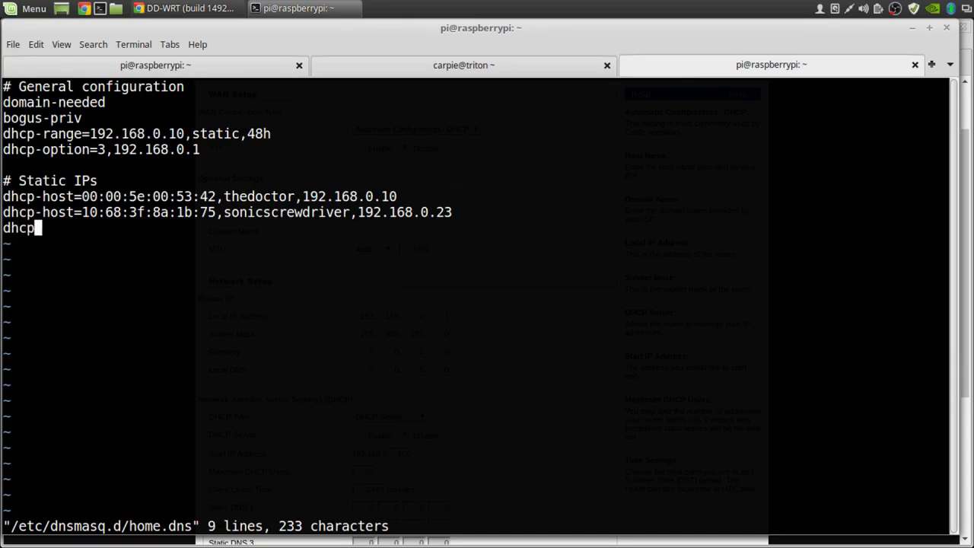
{"action": "type", "text": "-host="}
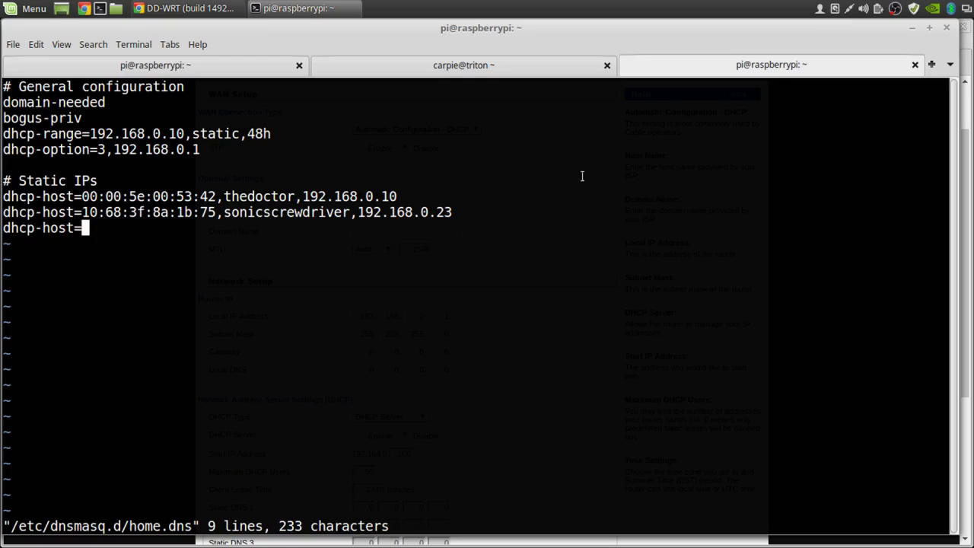
{"action": "type", "text": "dc:0e:a1:4e:e1:f6"}
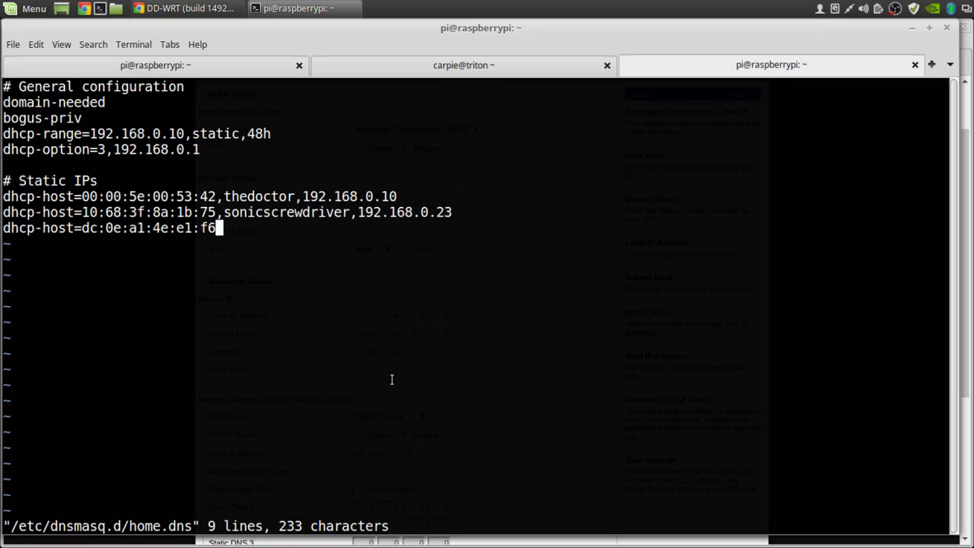
{"action": "type", "text": ",tar"}
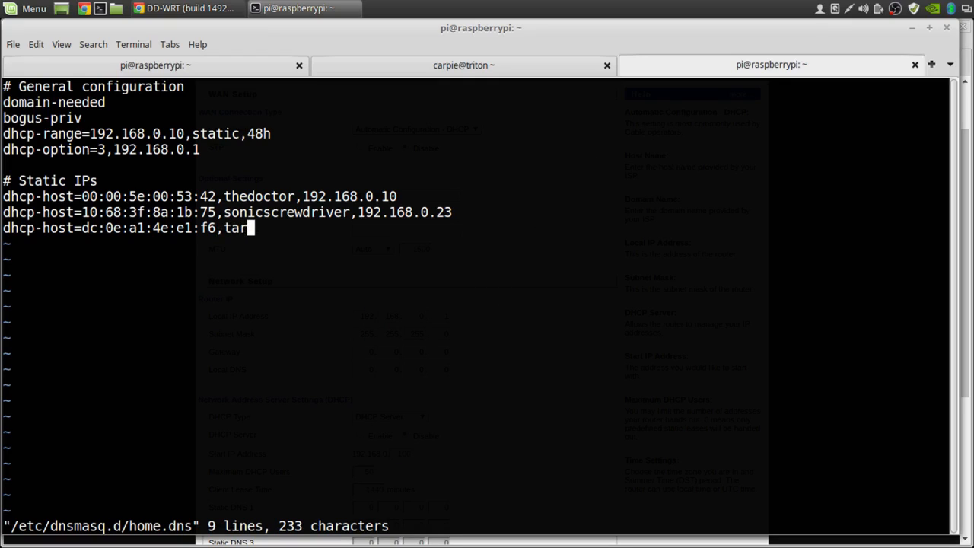
{"action": "type", "text": "dis,"}
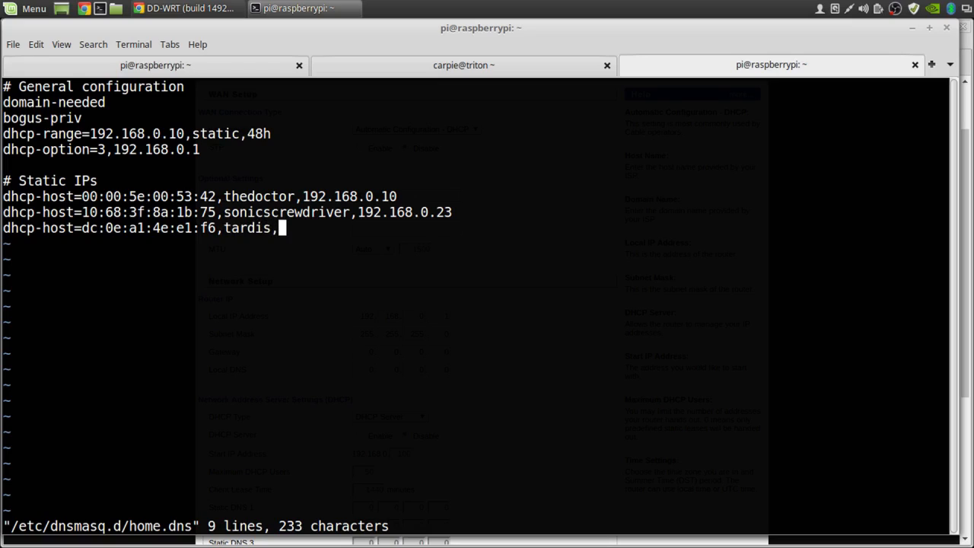
{"action": "type", "text": "192."}
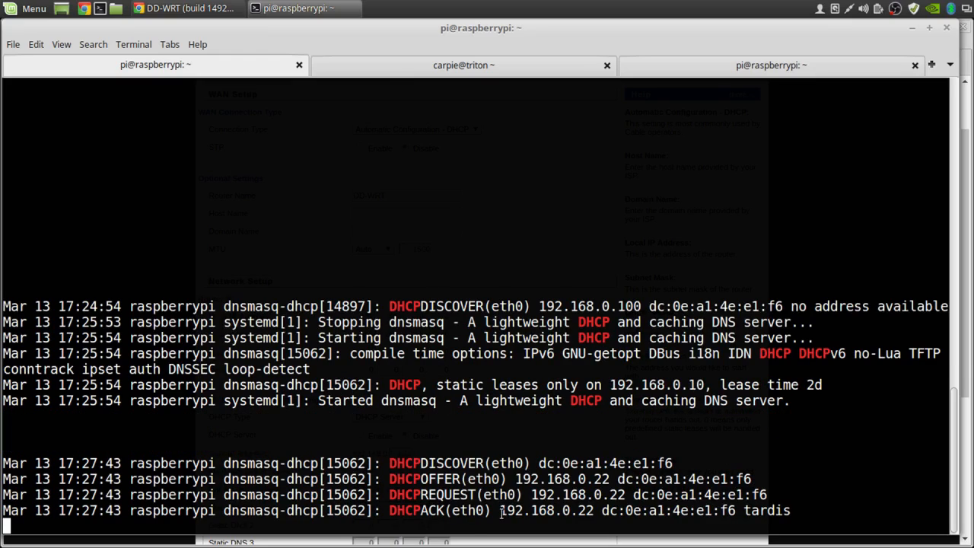
Highlight 192.168.0.22 and tardis in the DHCPACK log line, then return to the carpie@triton session
{"action": "double_click", "coordinate": [545, 510]}
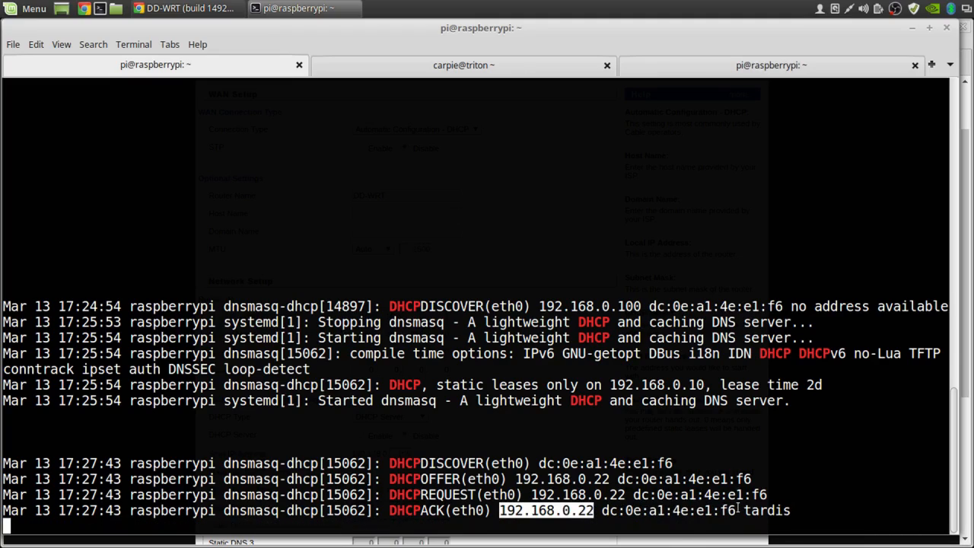
{"action": "double_click", "coordinate": [768, 510]}
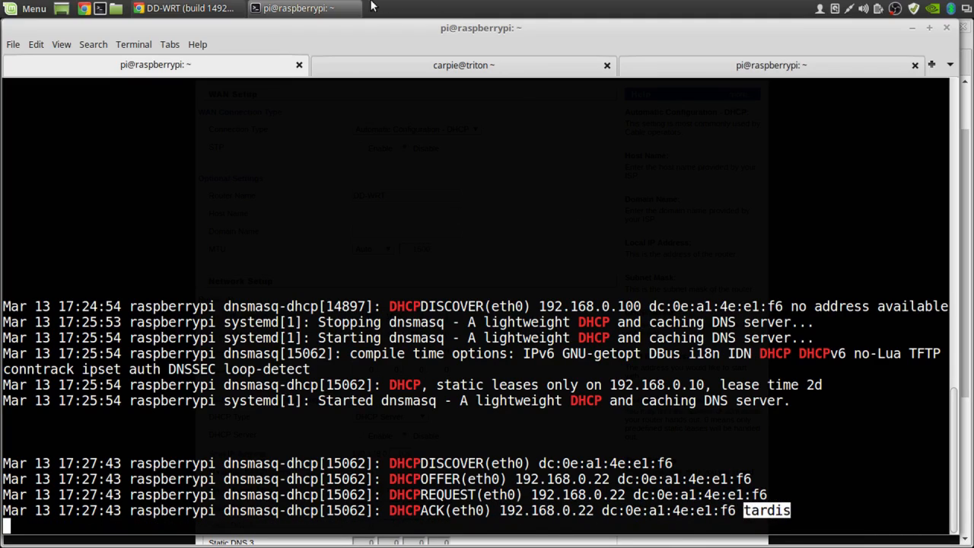
{"action": "left_click", "coordinate": [463, 63]}
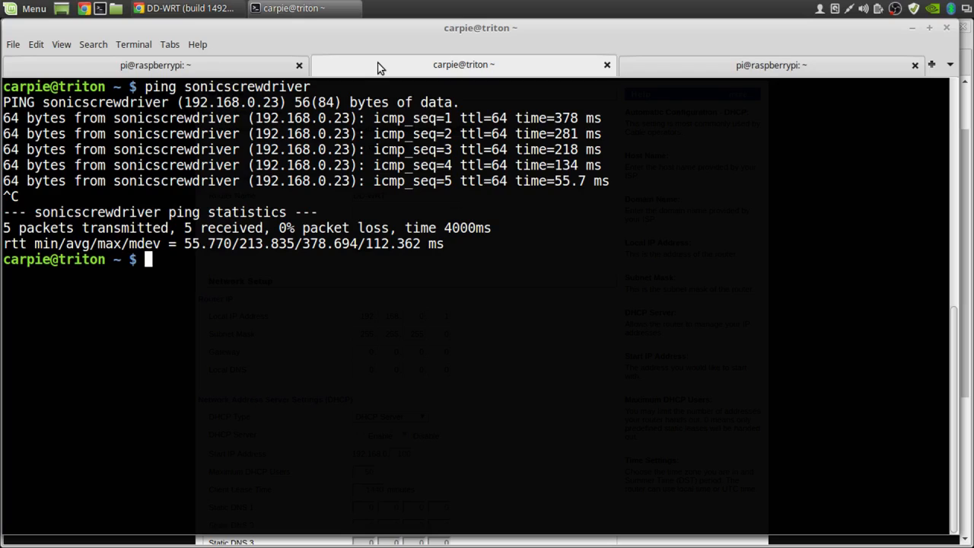
Ping tardis by hostname from the PC and stop after several replies from 192.168.0.22
{"action": "type", "text": "ping tardis"}
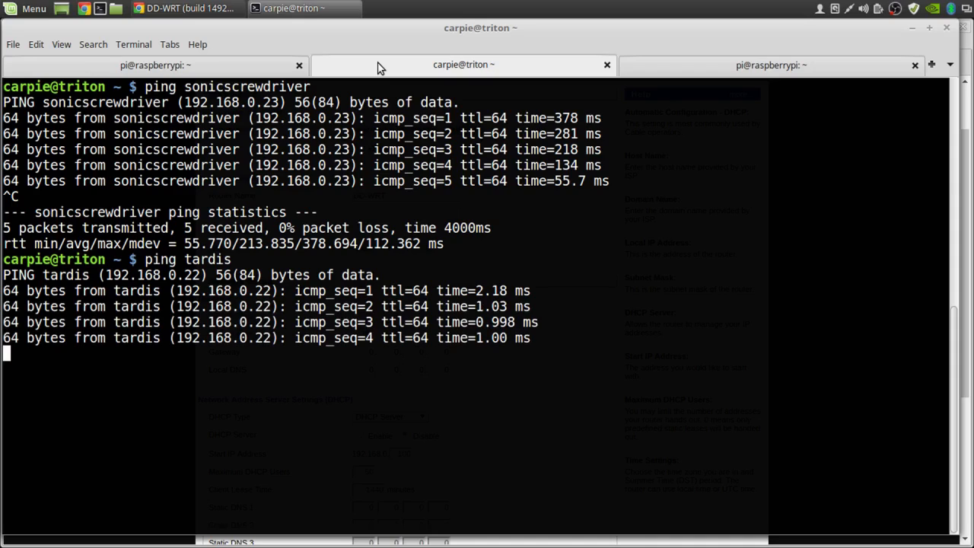
{"action": "key", "text": "ctrl+c"}
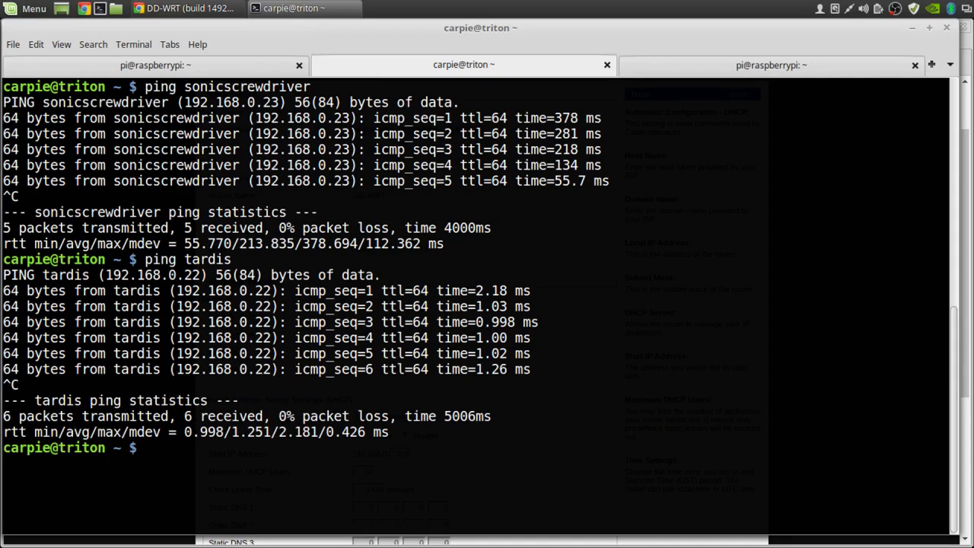